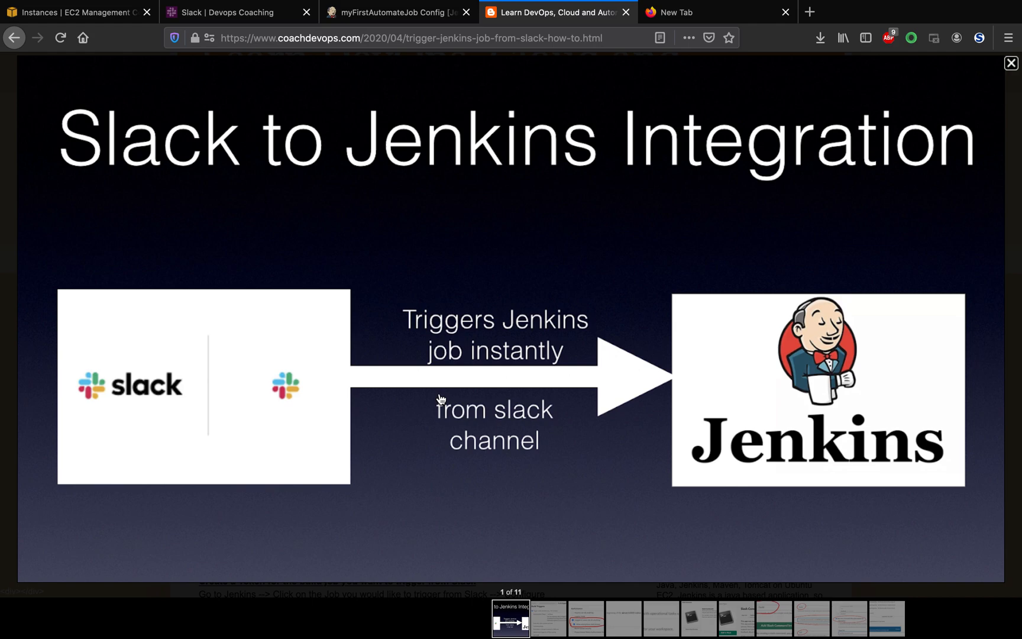
mouse_move(1011, 65)
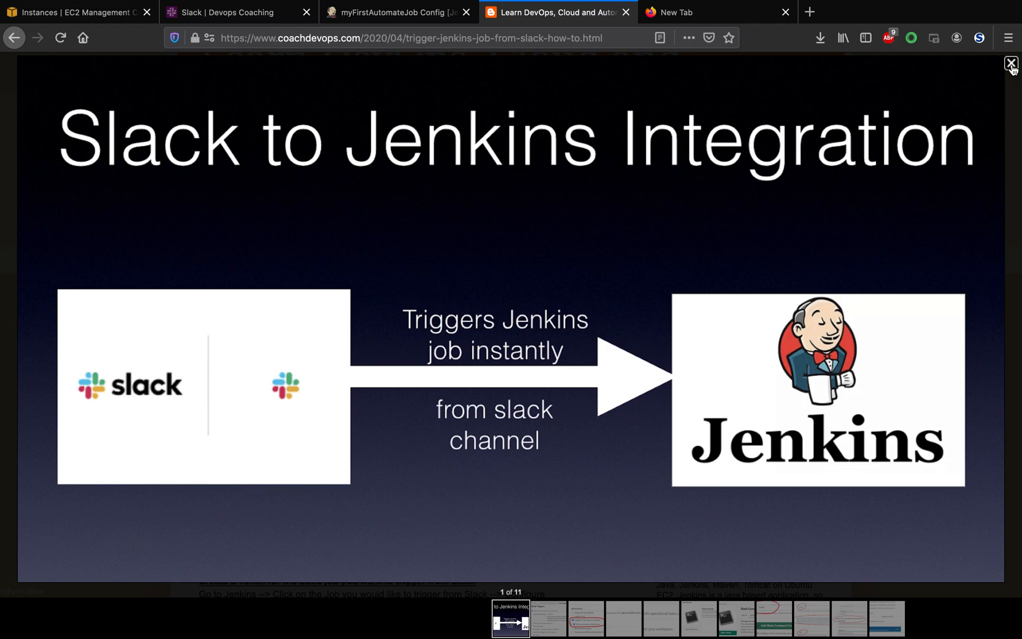
Close the enlarged integration slide and scroll through the tutorial blog post.
left_click(1011, 64)
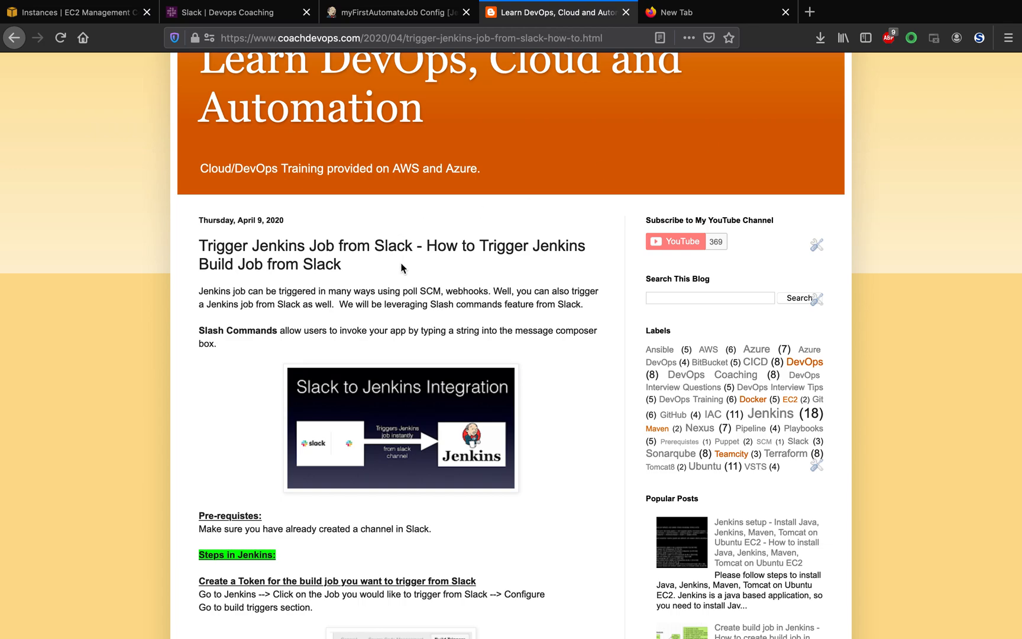
scroll("up", 3)
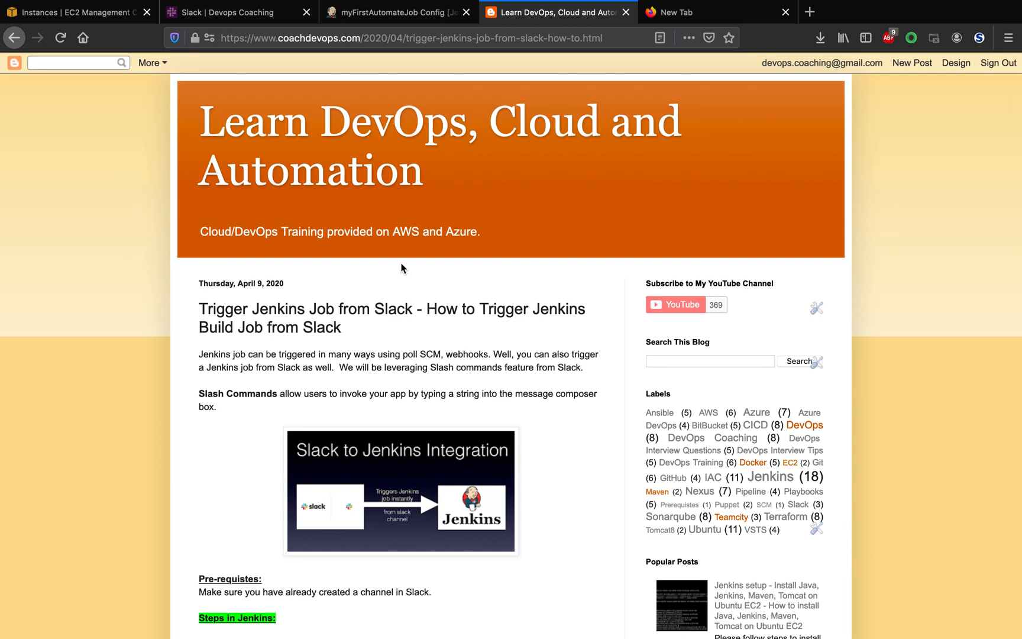
mouse_move(562, 331)
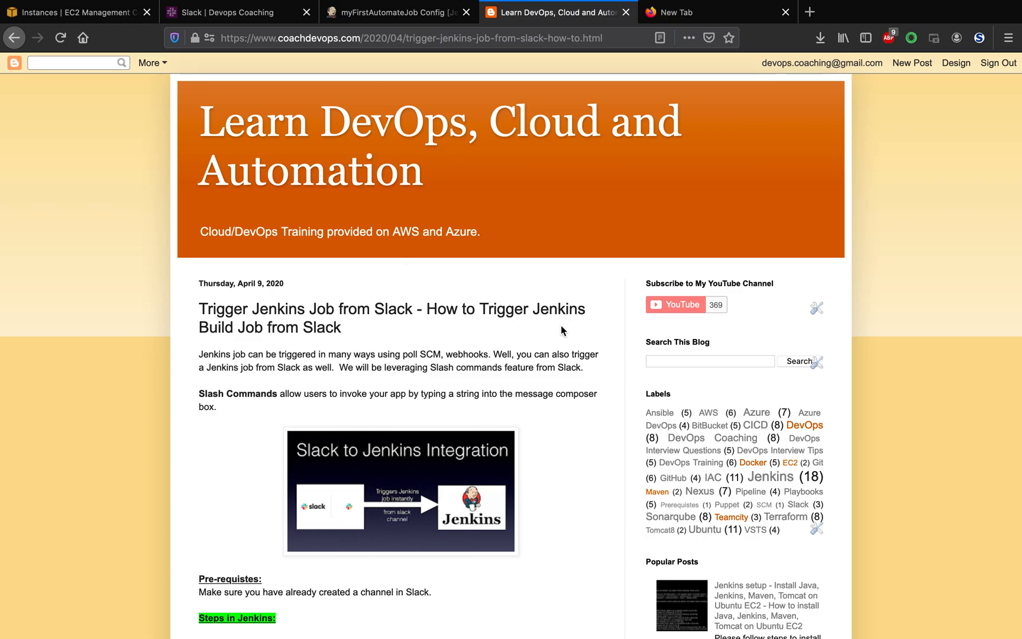
scroll("down", 3)
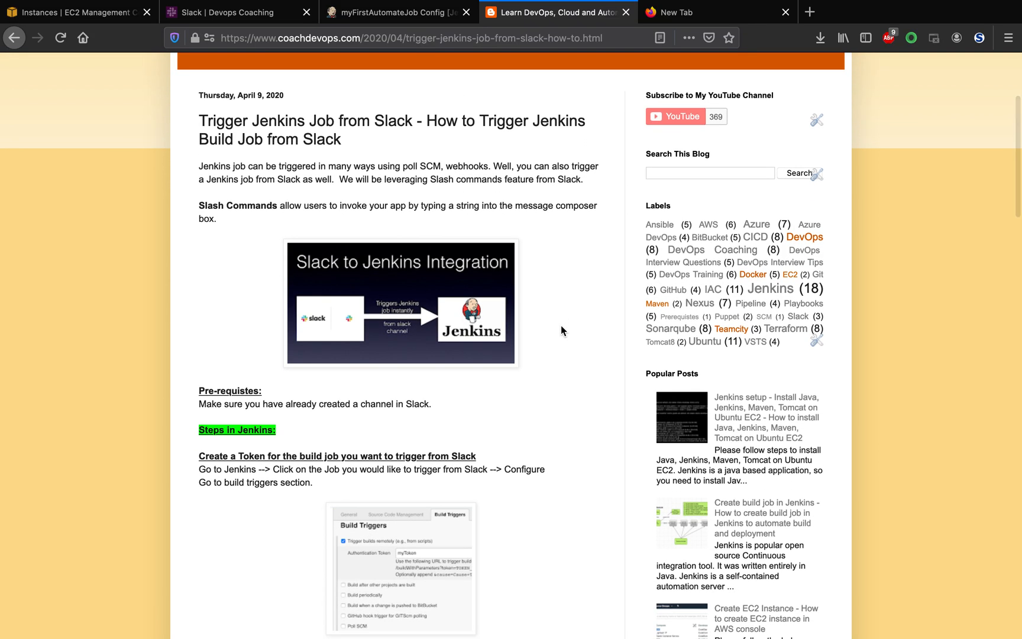
scroll("up", 3)
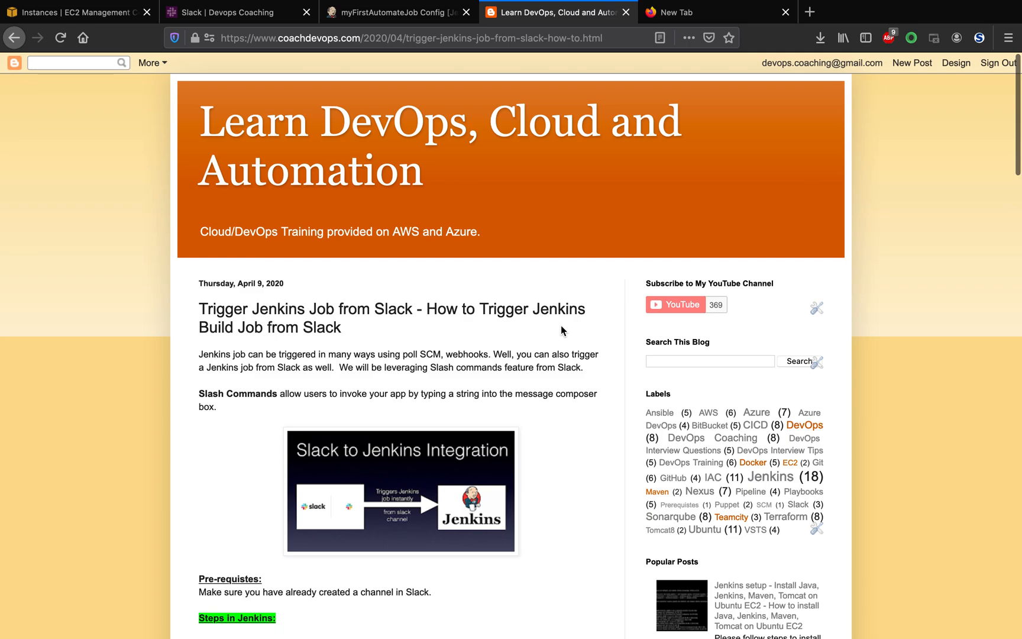
scroll("down", 3)
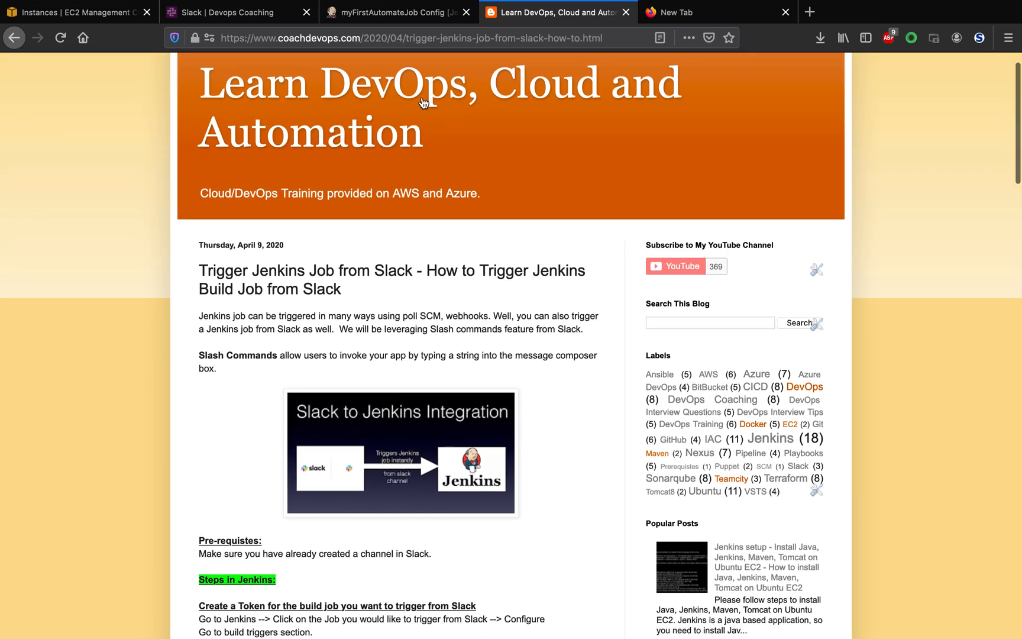
Switch from Jenkins to the Slack workspace and open the march-2020-weekend-batch channel.
left_click(398, 12)
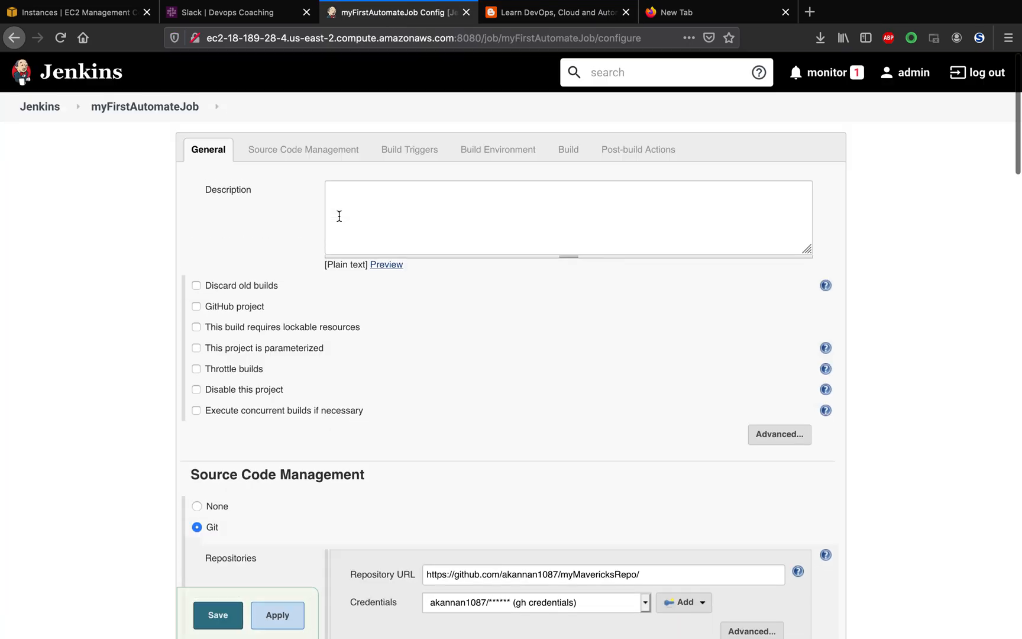
left_click(217, 614)
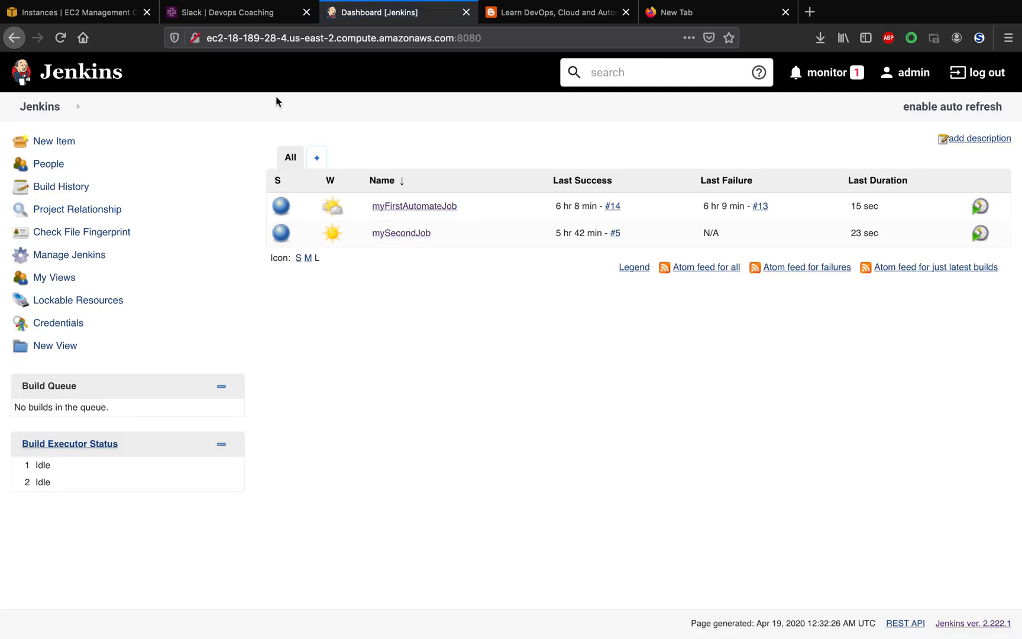
left_click(238, 12)
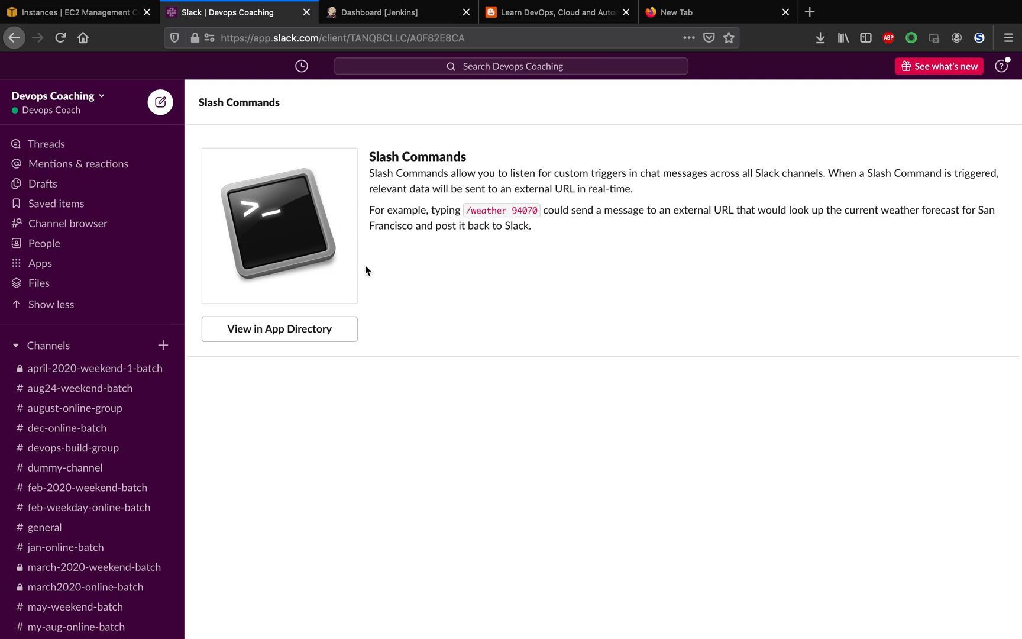
mouse_move(429, 275)
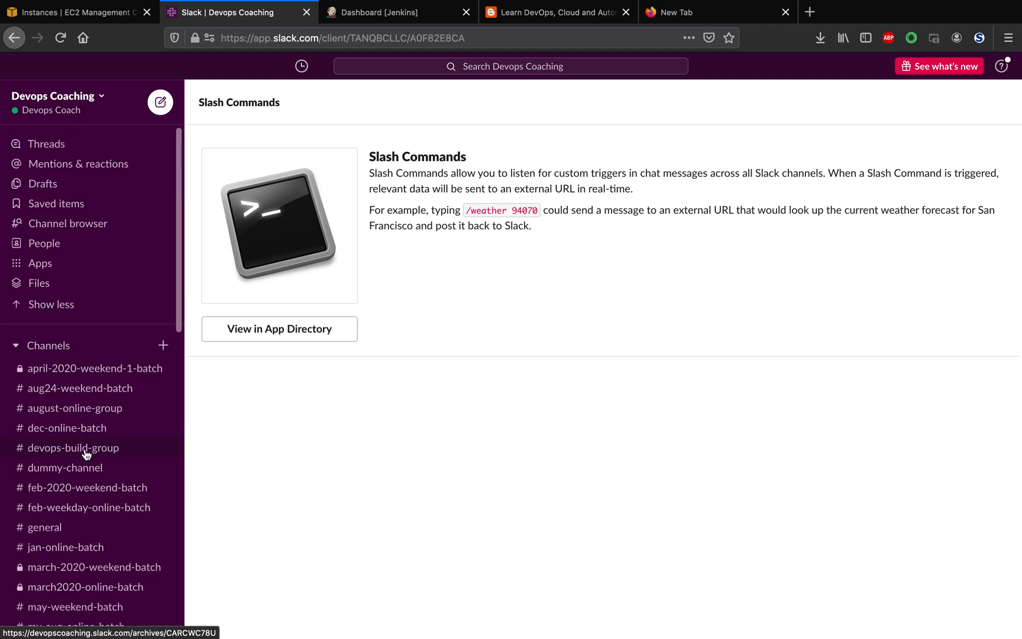
scroll("down", 3)
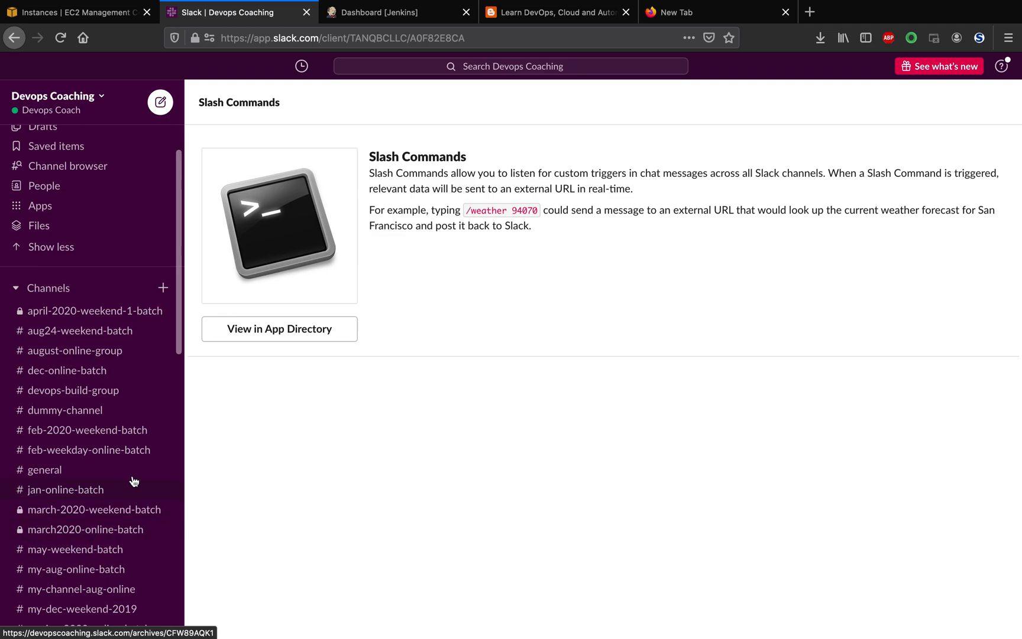
mouse_move(100, 525)
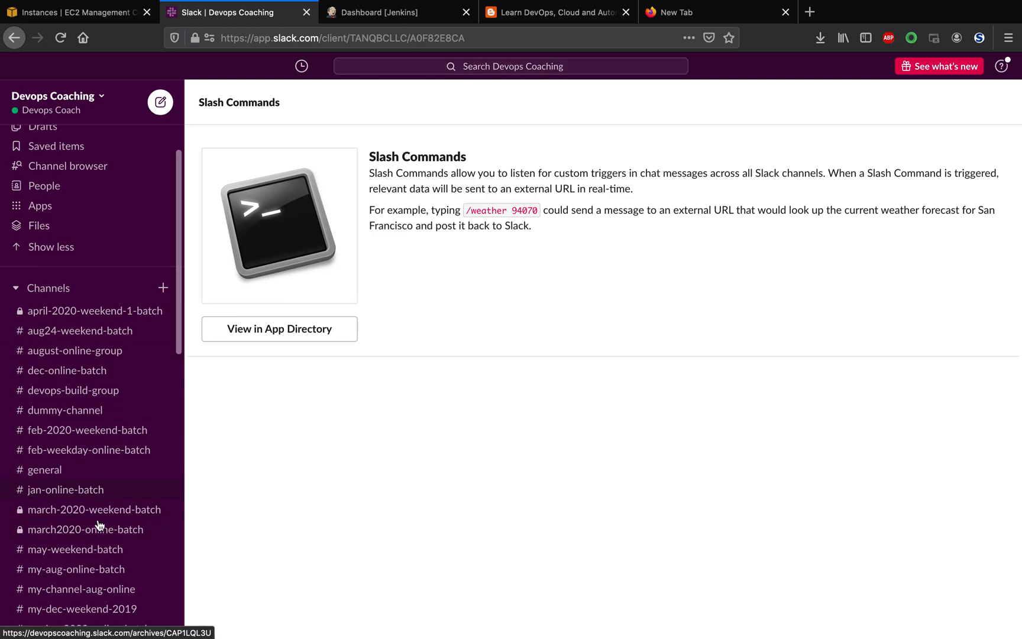
mouse_move(94, 510)
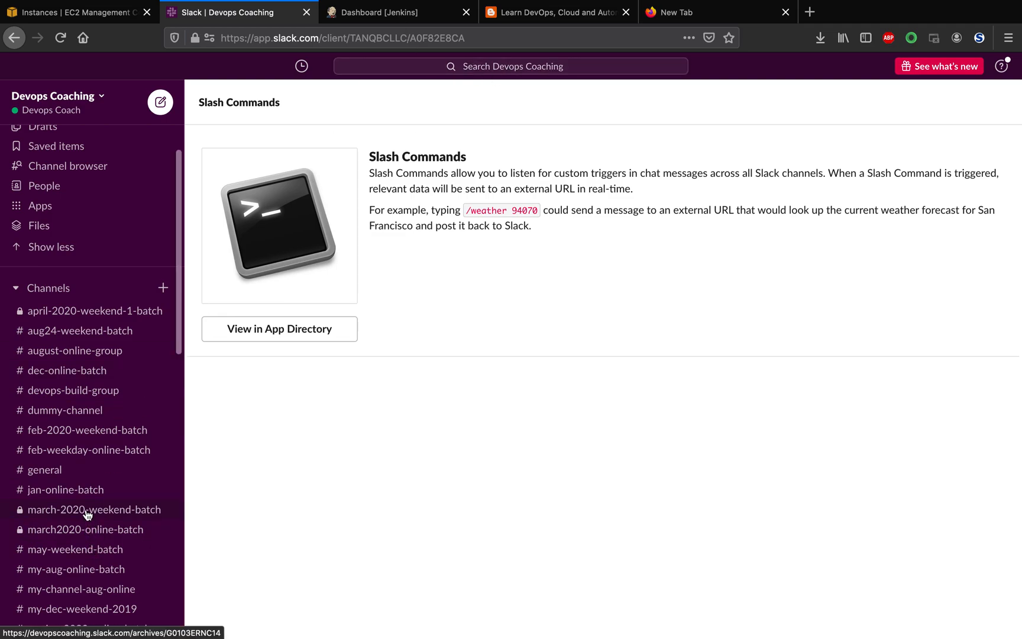
left_click(94, 509)
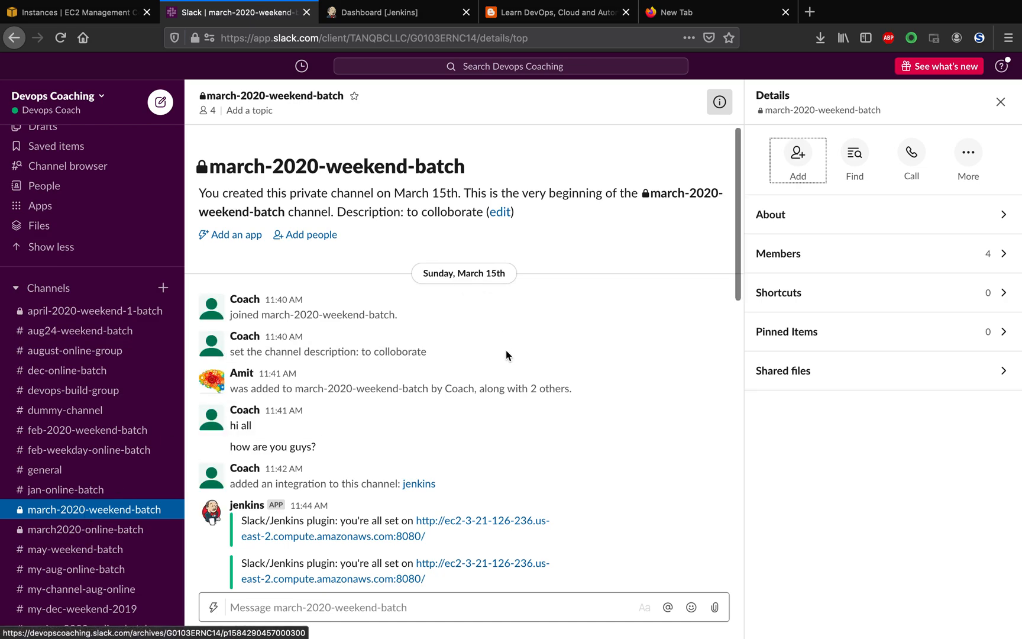
Open the configuration page of the Jenkins job myFirstAutomateJob.
left_click(398, 12)
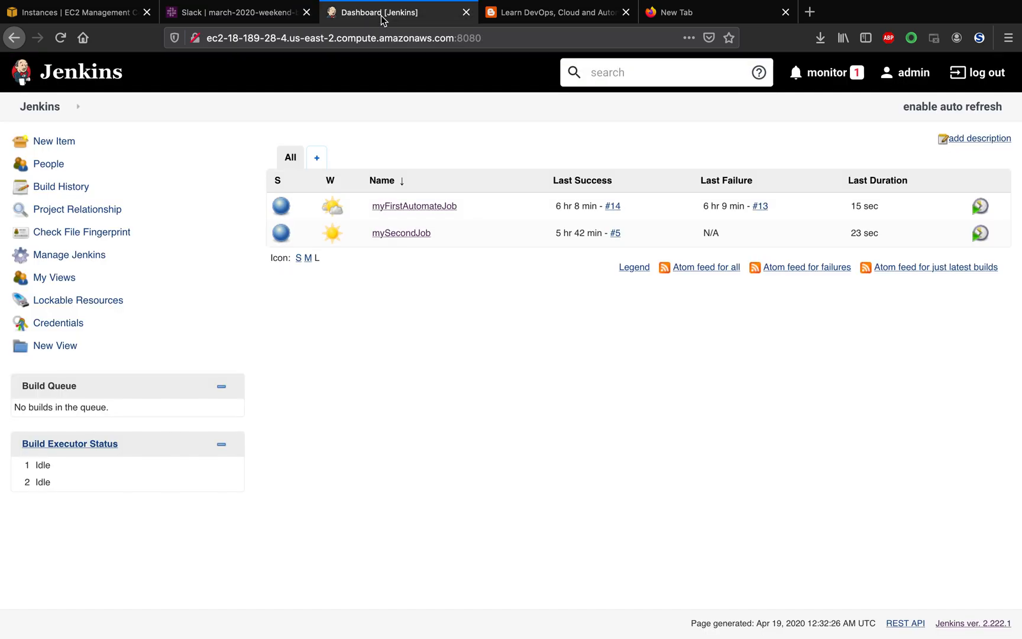
mouse_move(414, 206)
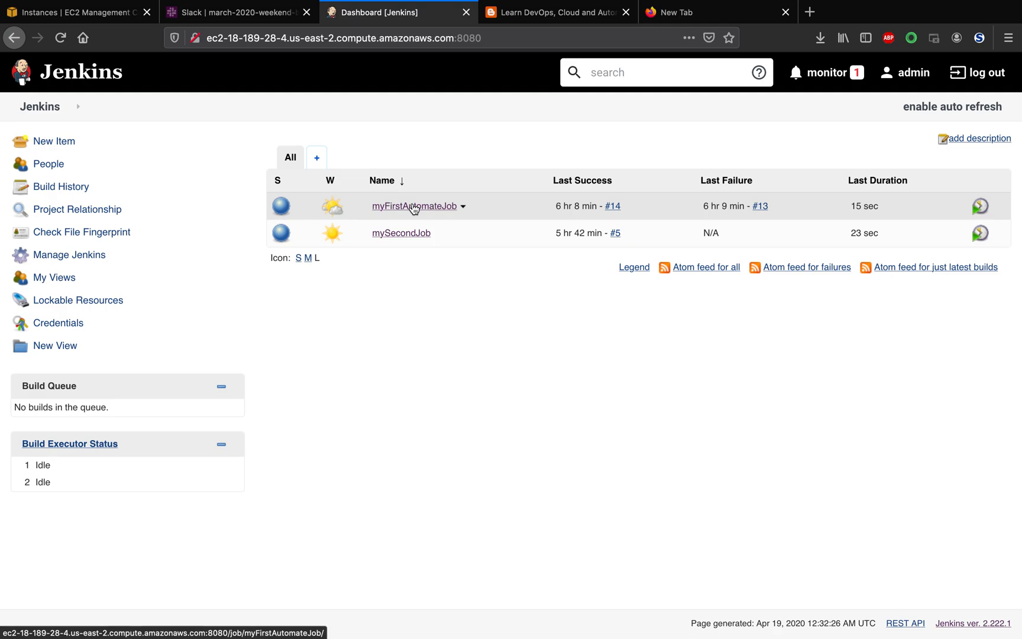
left_click(415, 206)
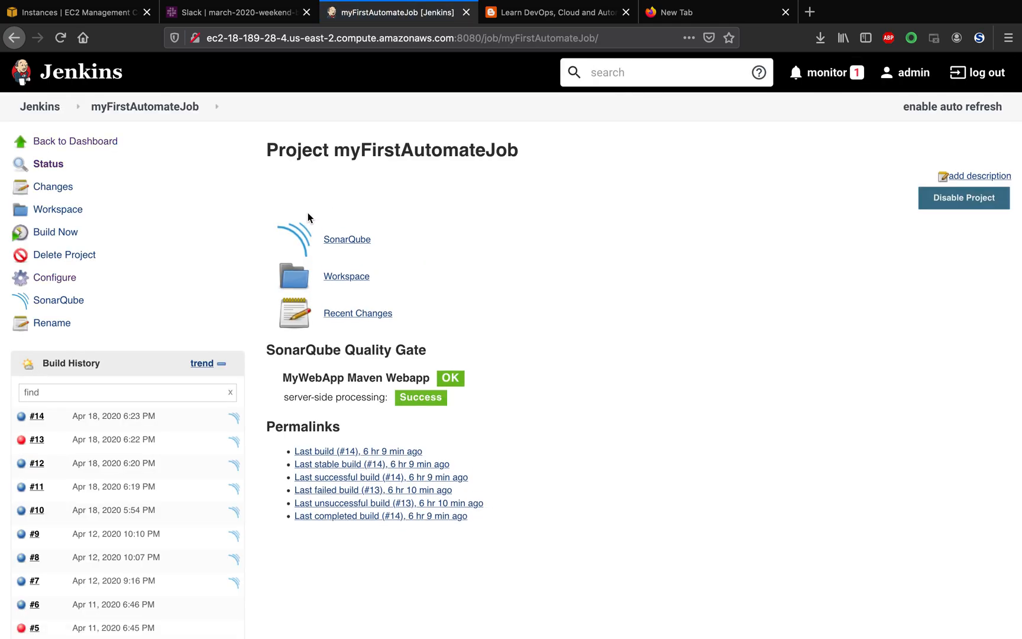
mouse_move(369, 192)
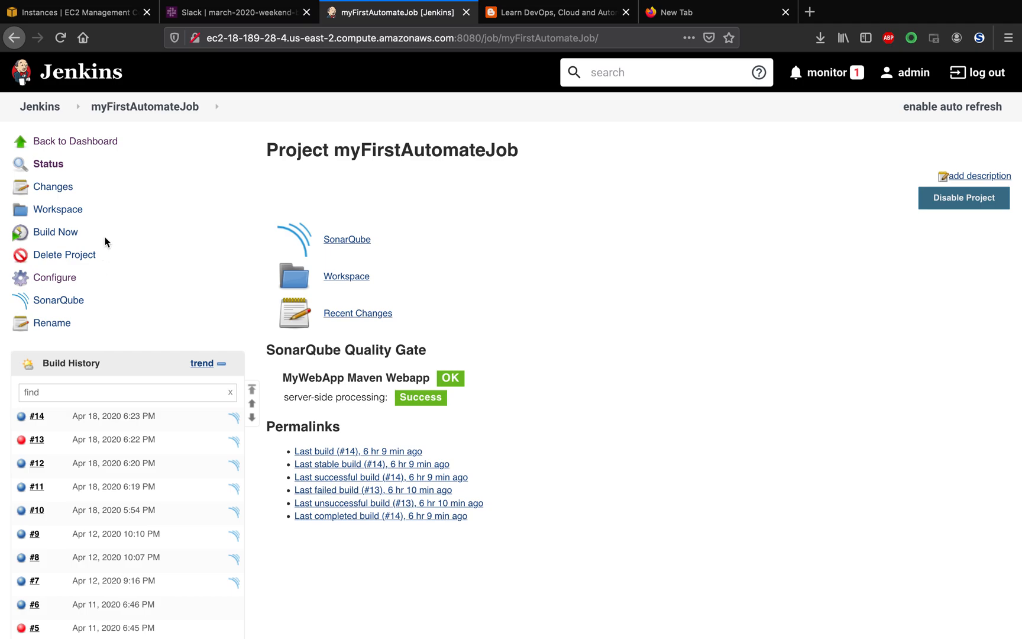
left_click(55, 277)
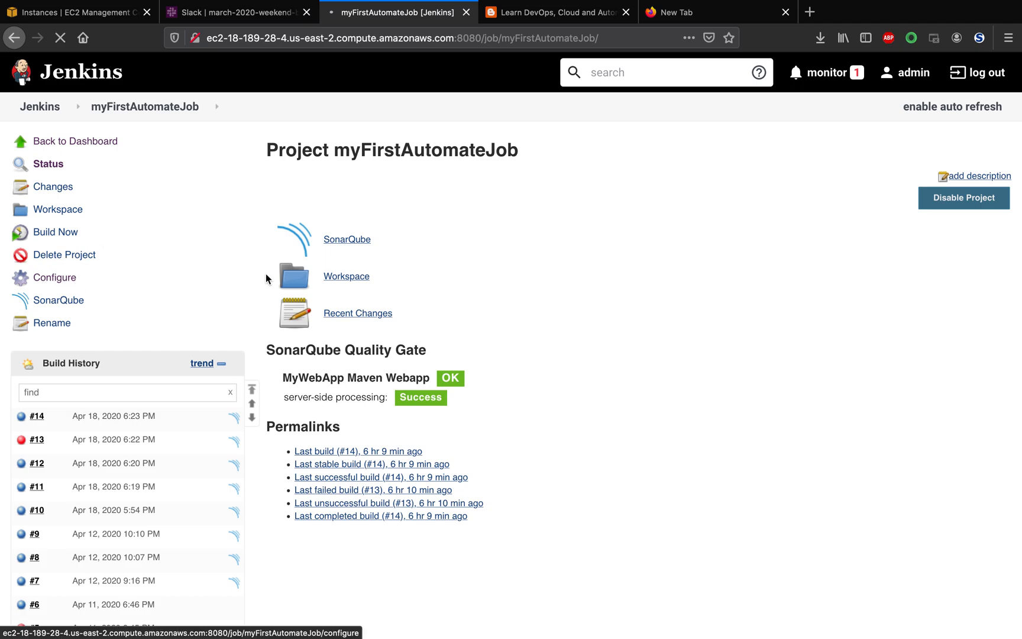
left_click(55, 277)
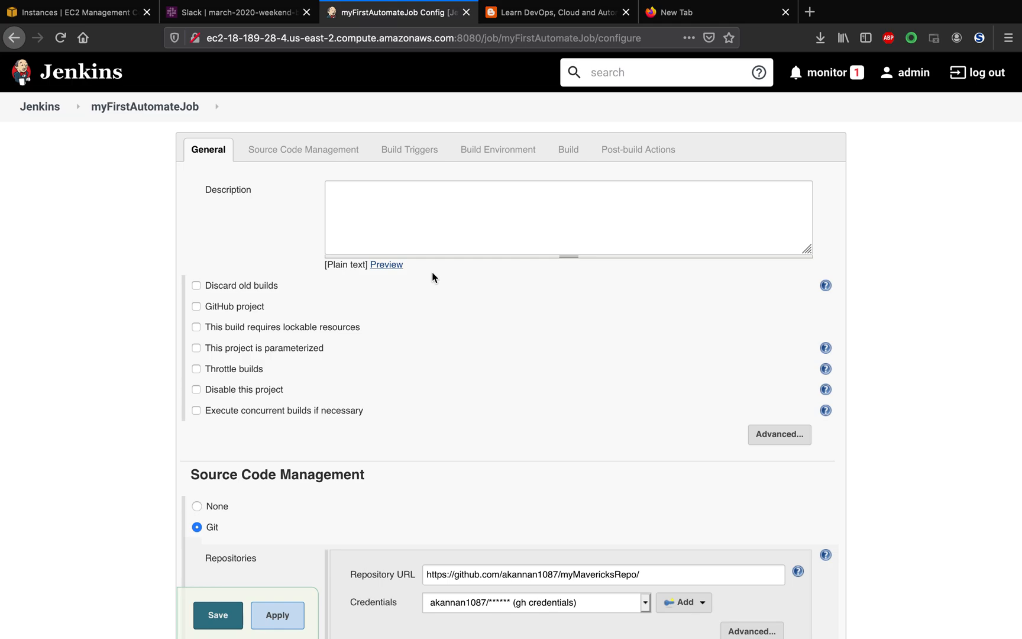
mouse_move(430, 186)
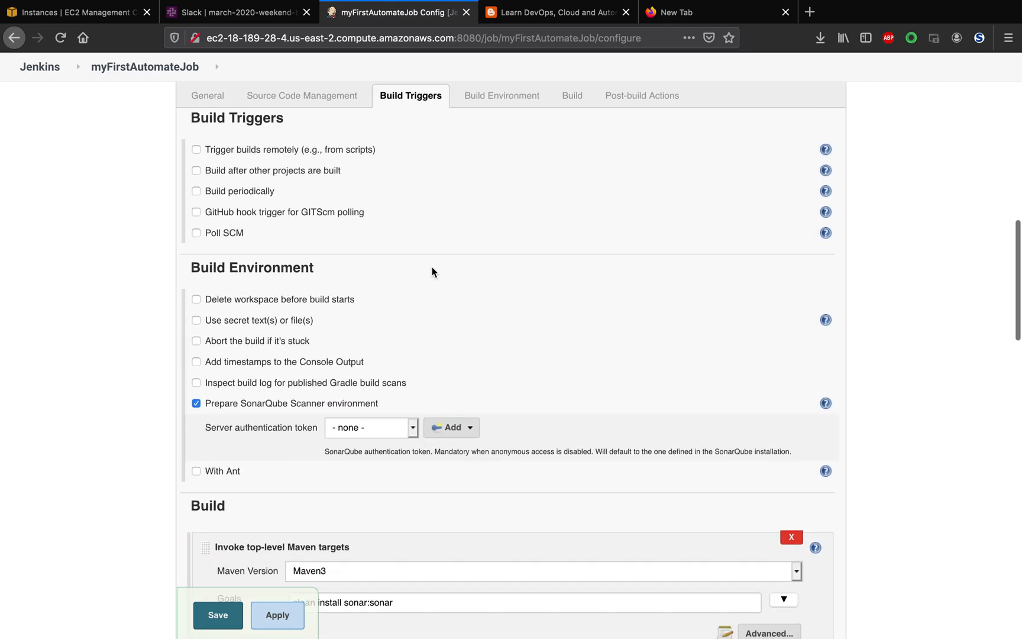
scroll("up", 3)
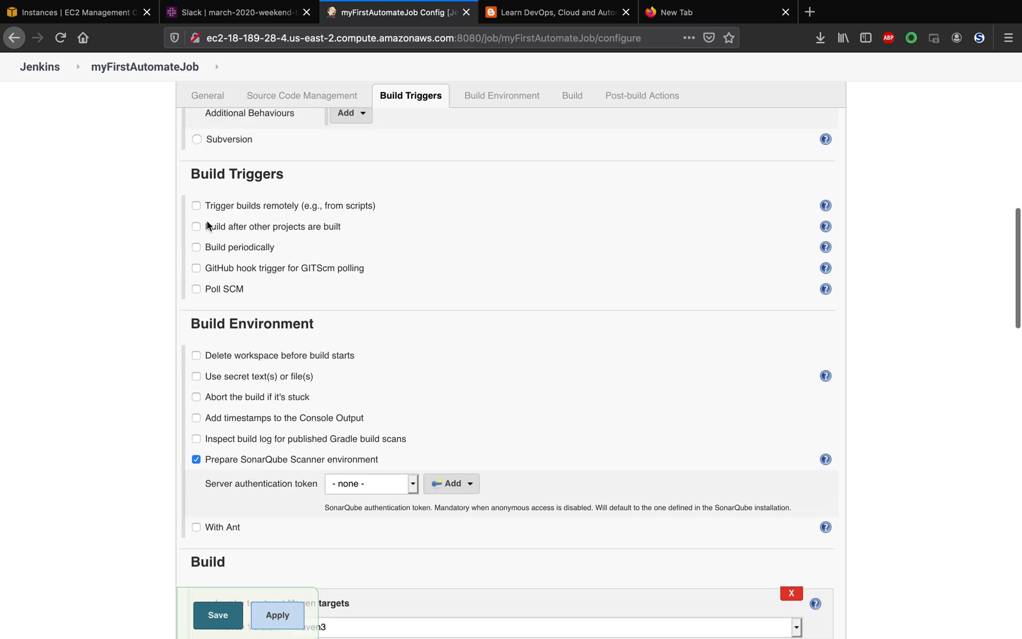
left_click(196, 205)
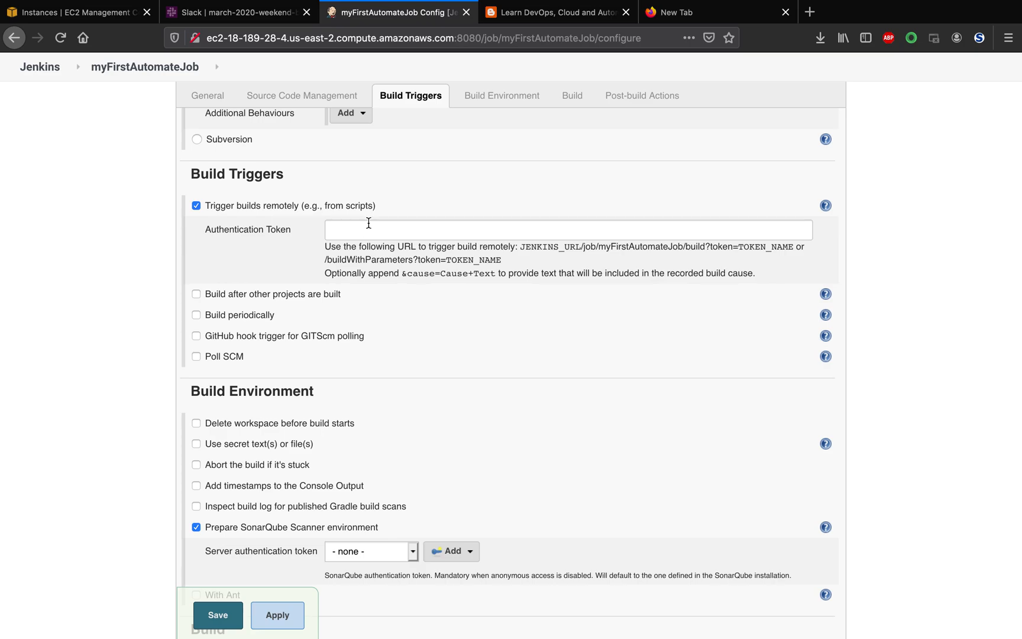
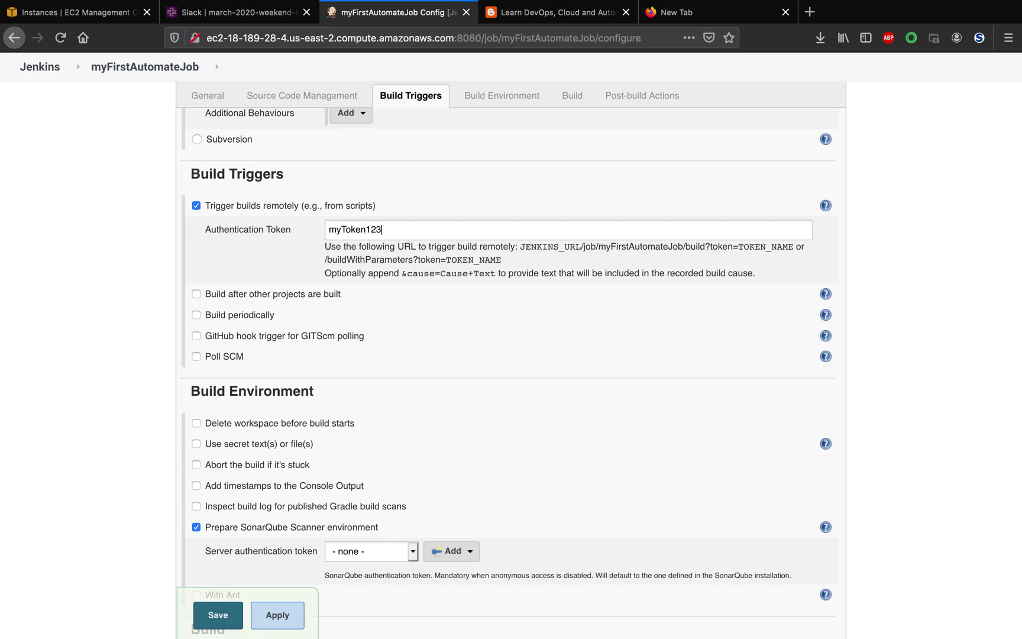
scroll("down", 3)
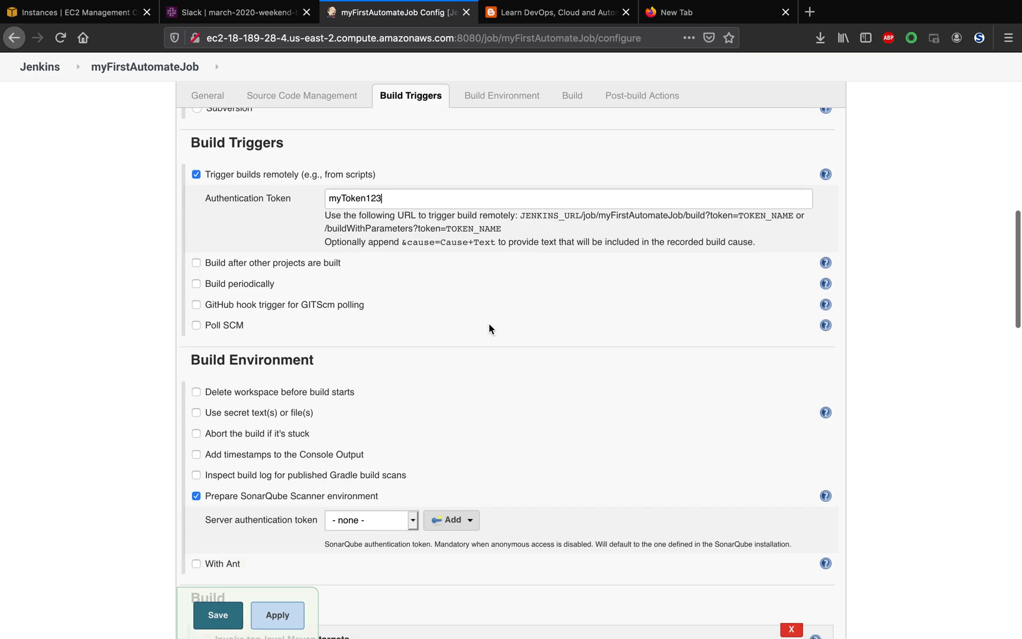
left_click(218, 614)
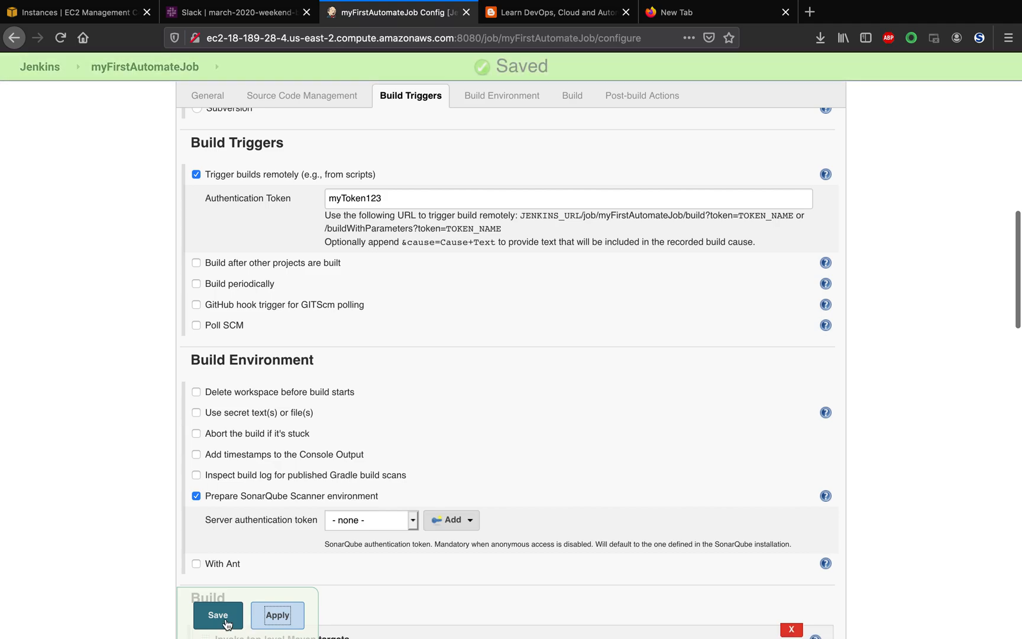
left_click(217, 615)
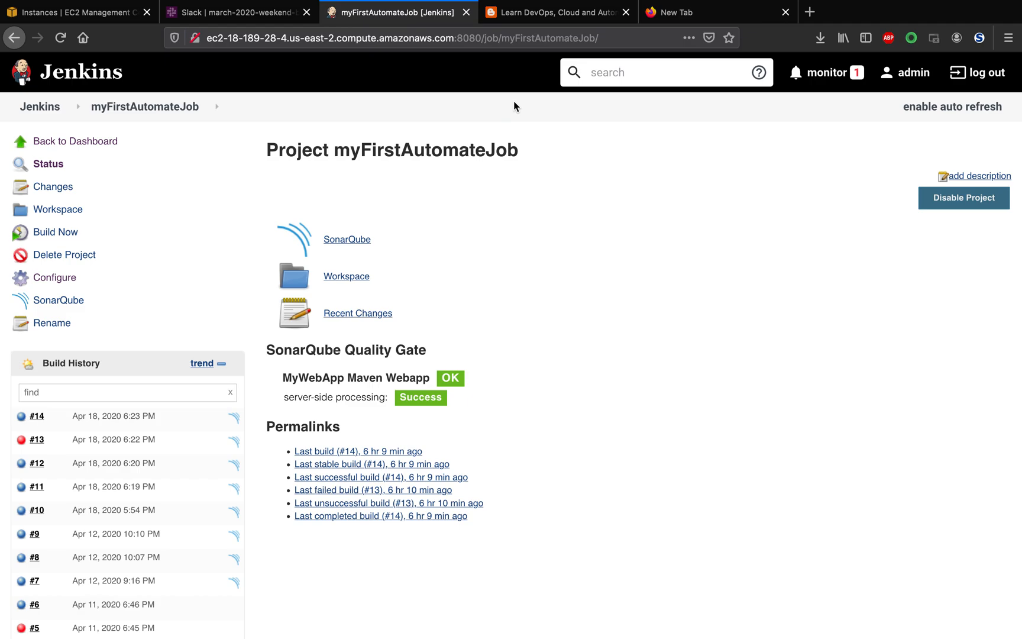
Reach the channel's add-apps directory from its details More menu.
left_click(238, 12)
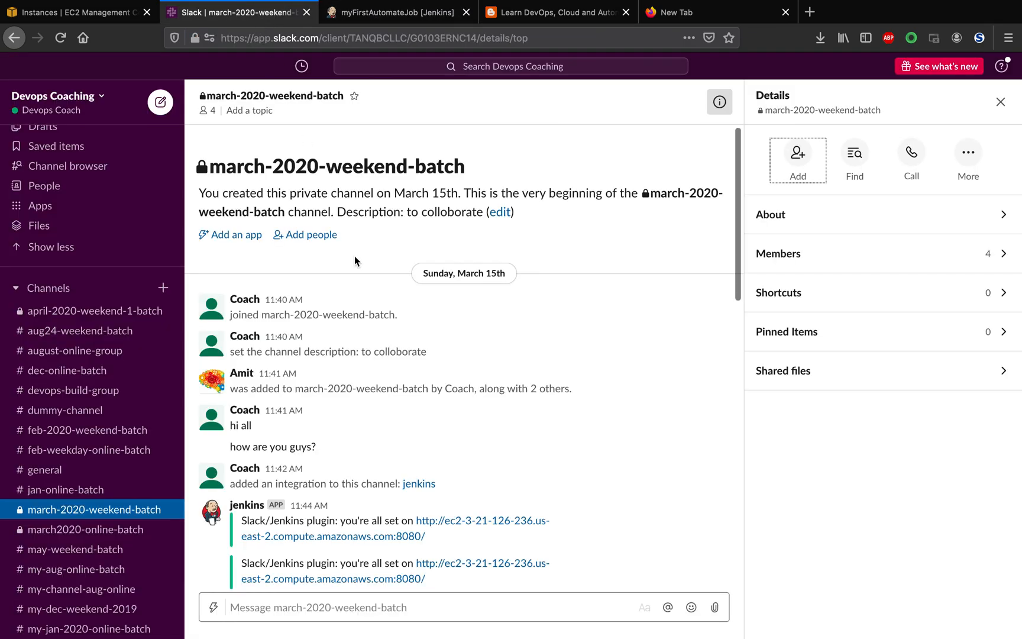
mouse_move(968, 156)
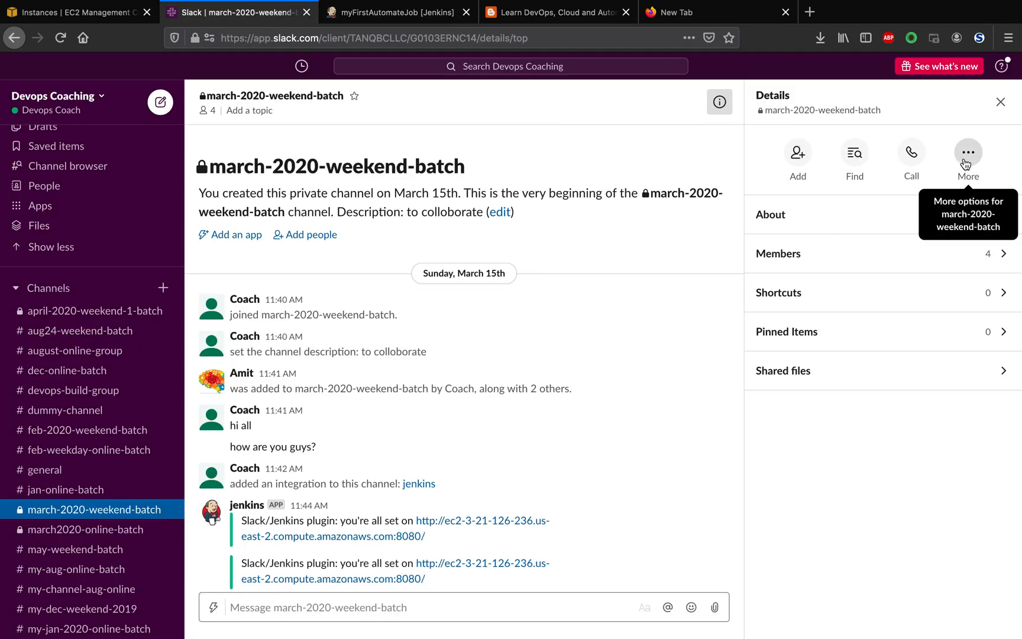
left_click(967, 152)
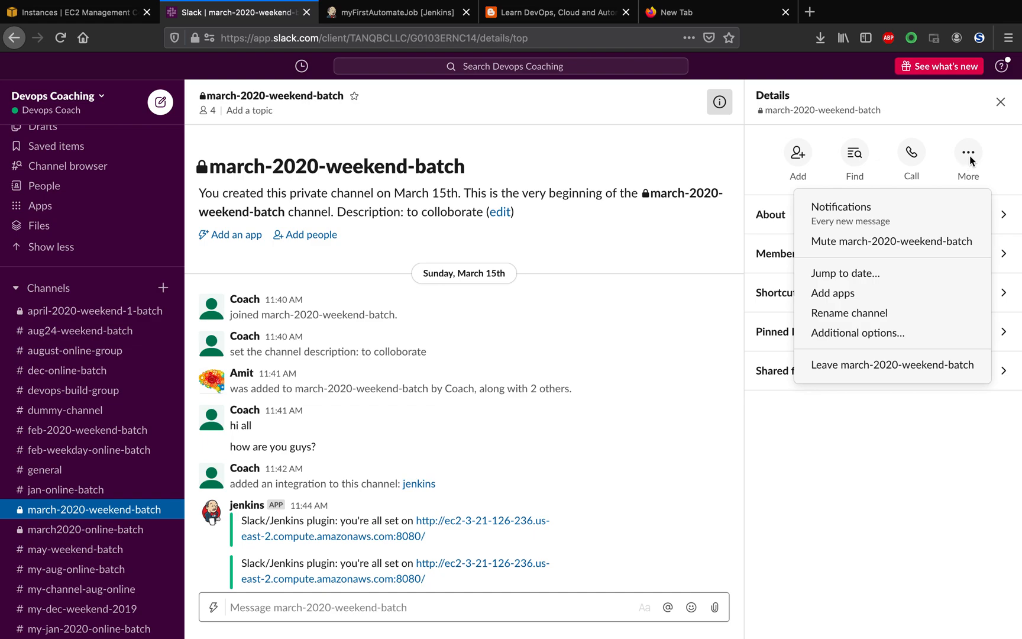
mouse_move(833, 293)
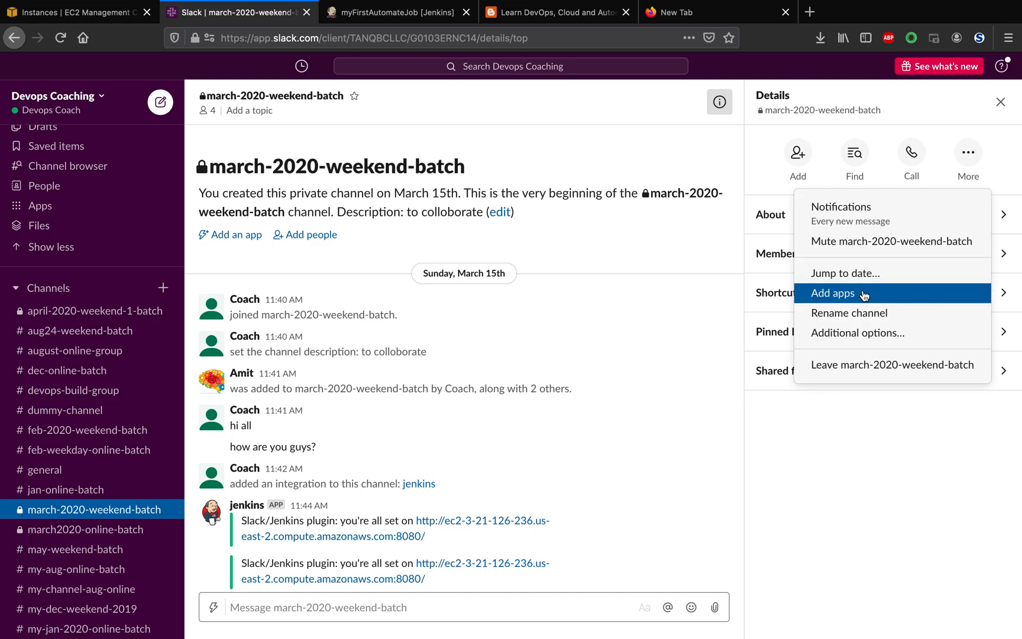
left_click(832, 293)
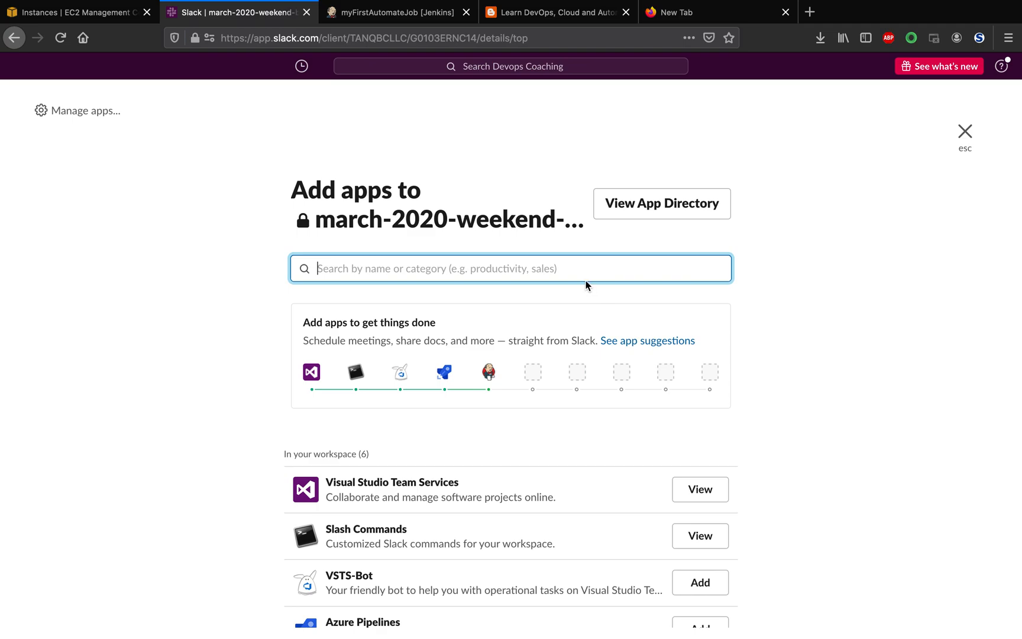
Search for 'Slash command' and open the Slash Commands app.
type("Sla")
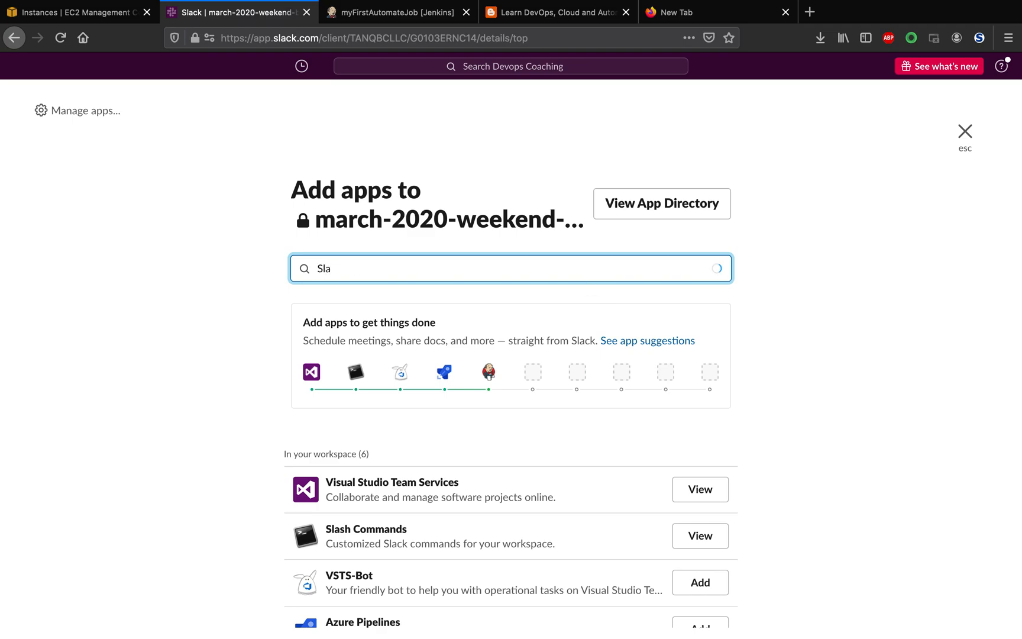
type("csh")
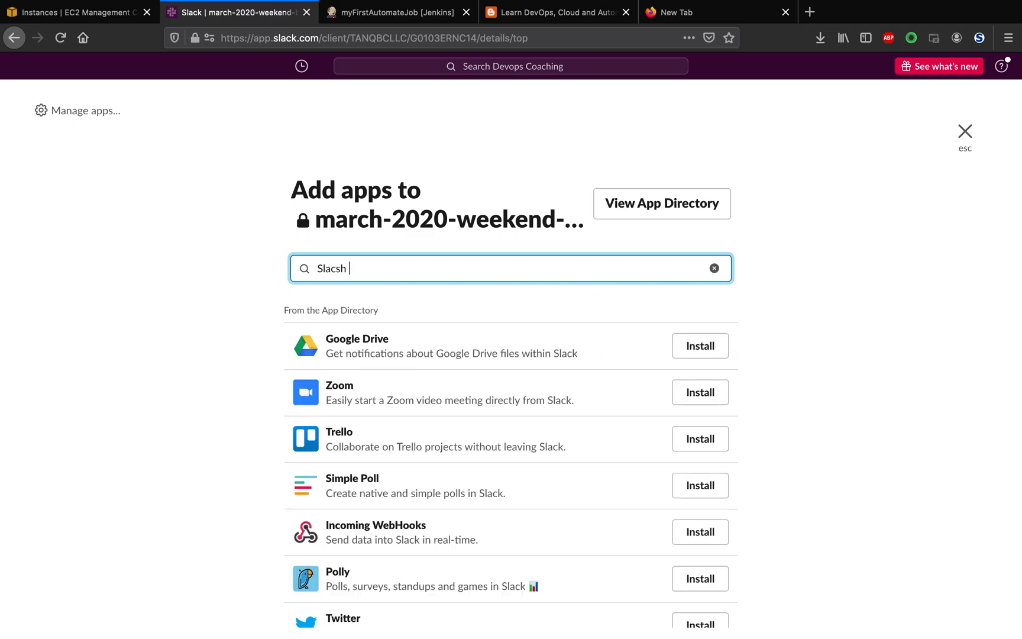
type("Slash c")
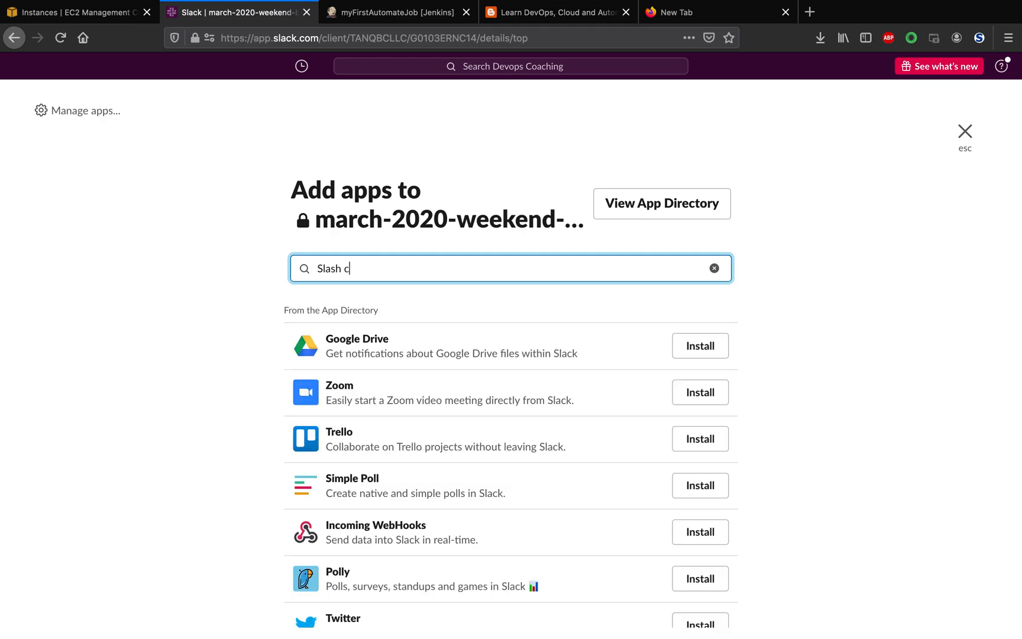
type("ommand")
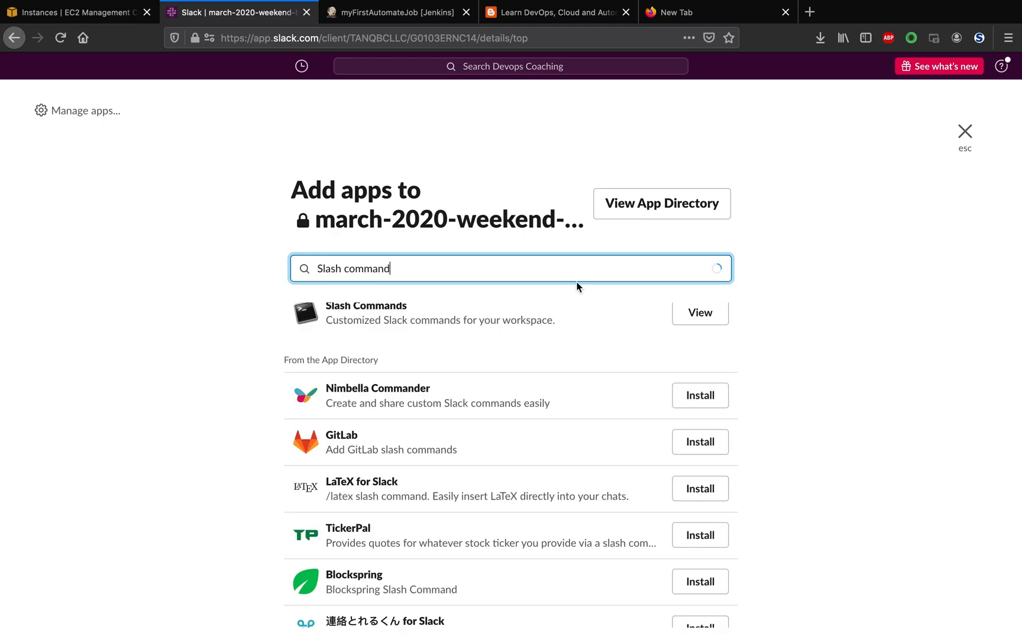
left_click(699, 312)
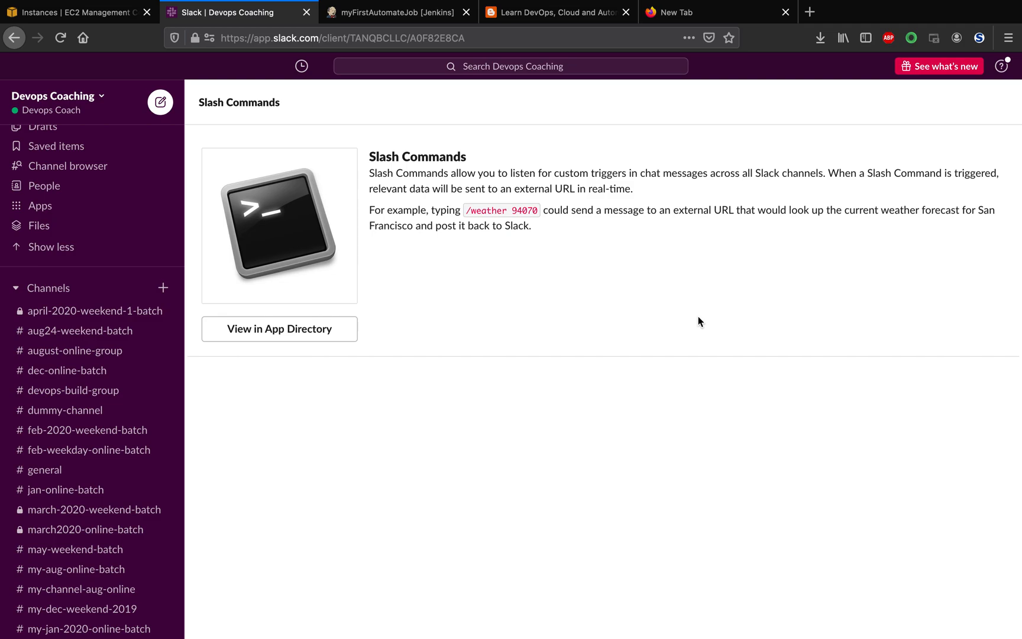
mouse_move(326, 360)
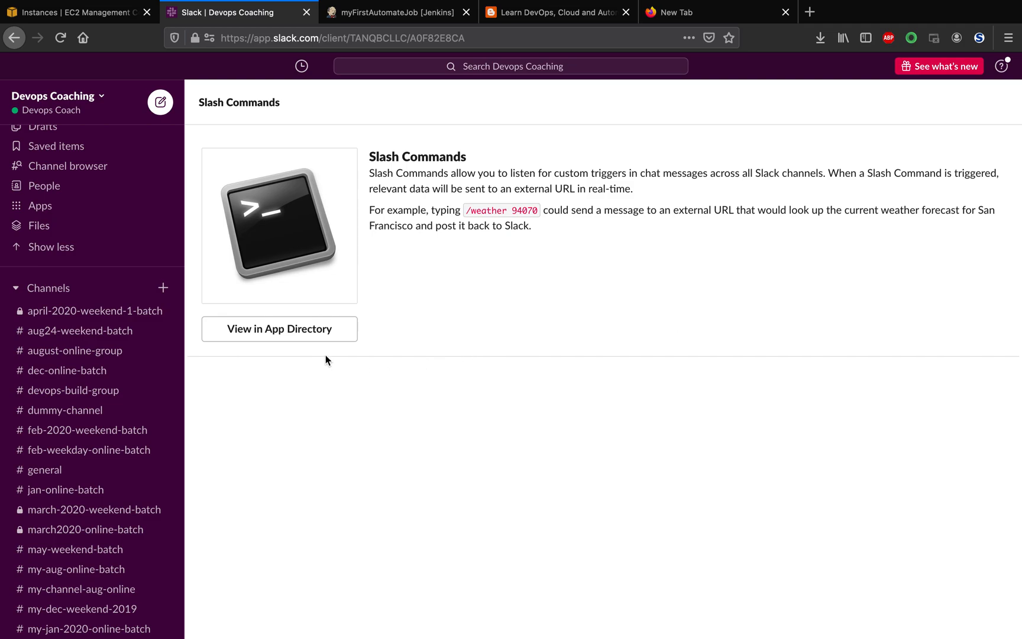
Open the Slash Commands app in the App Directory, listing its /deploy and /pushy configurations.
left_click(279, 328)
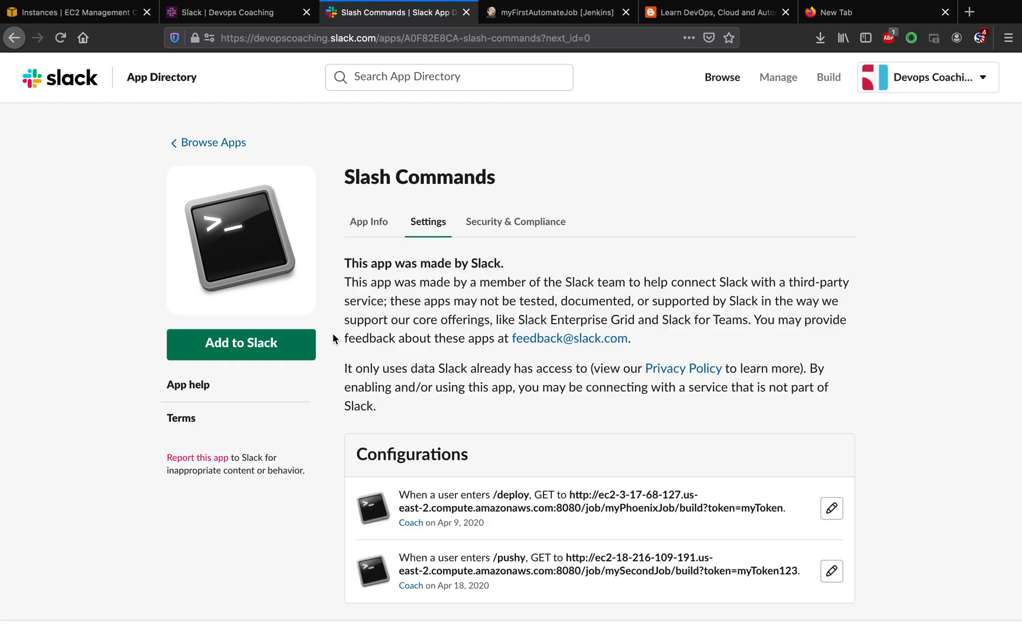
Start a new Slash Commands configuration and enter /buildjob as the command.
left_click(240, 344)
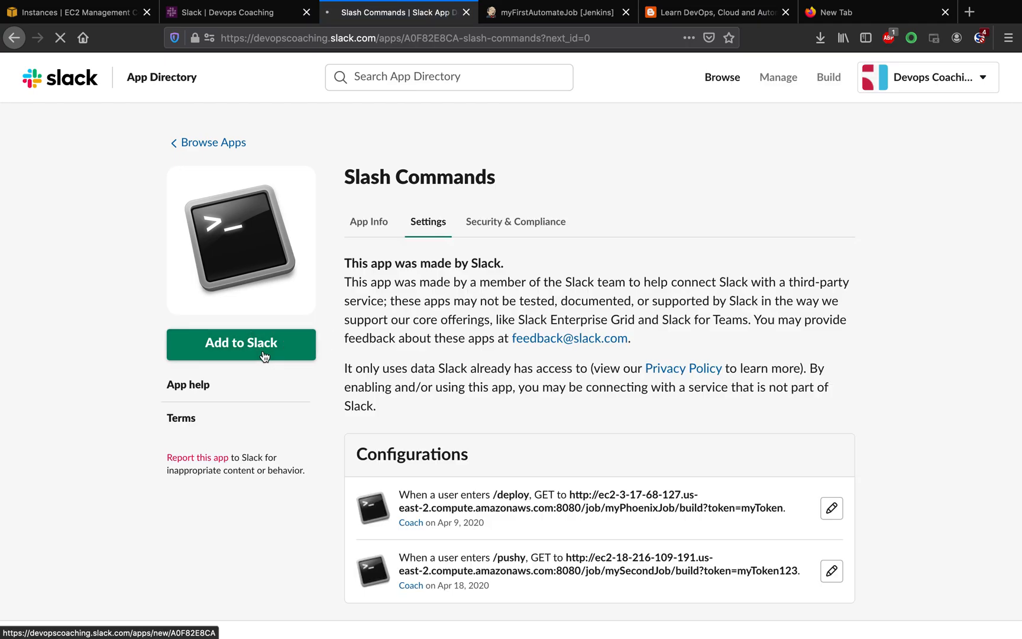
left_click(240, 343)
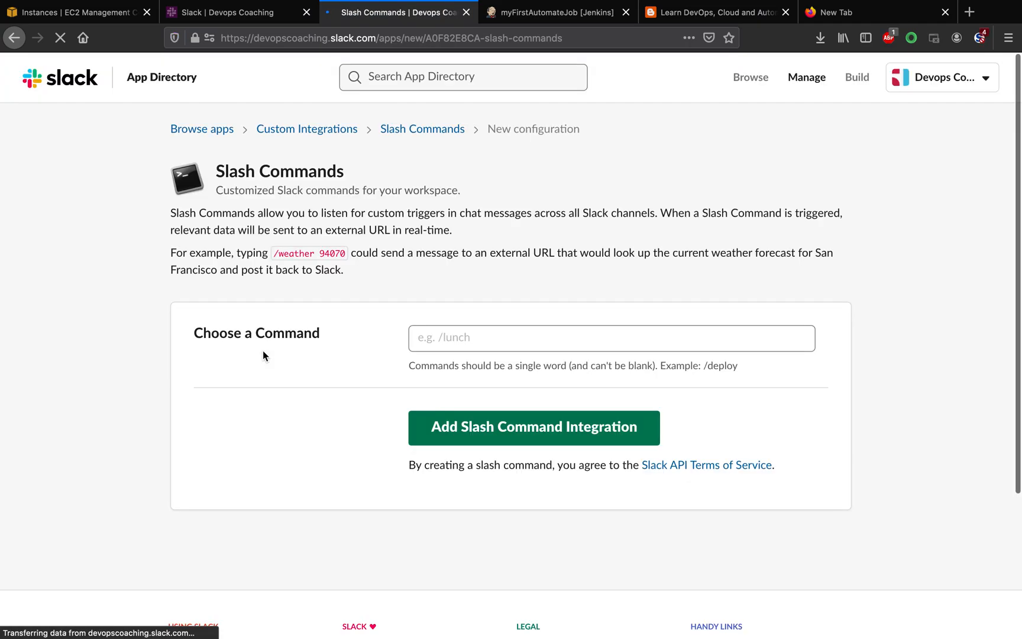
left_click(611, 337)
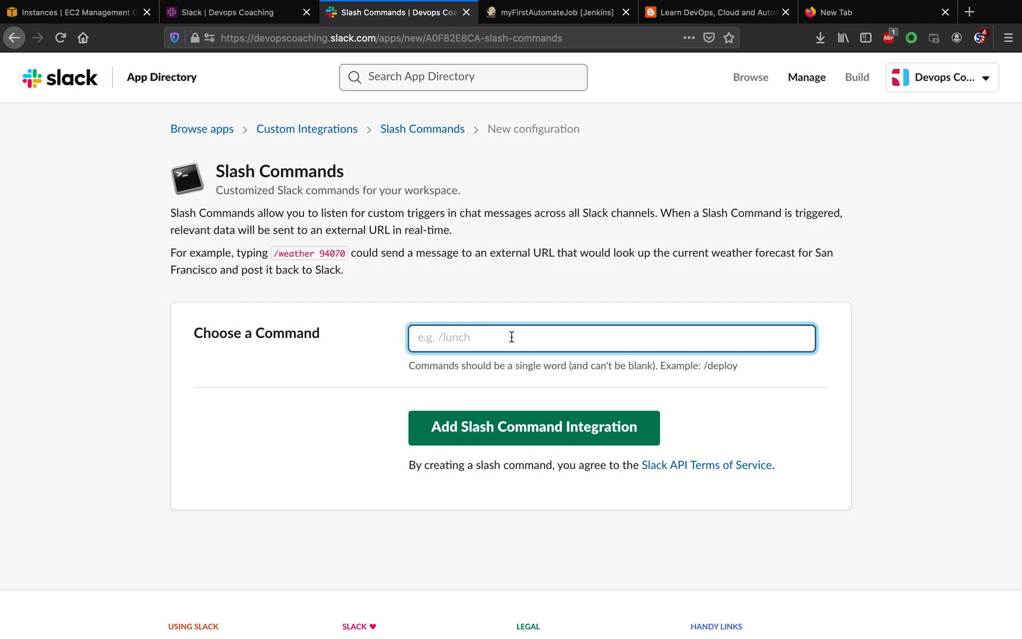
type("/")
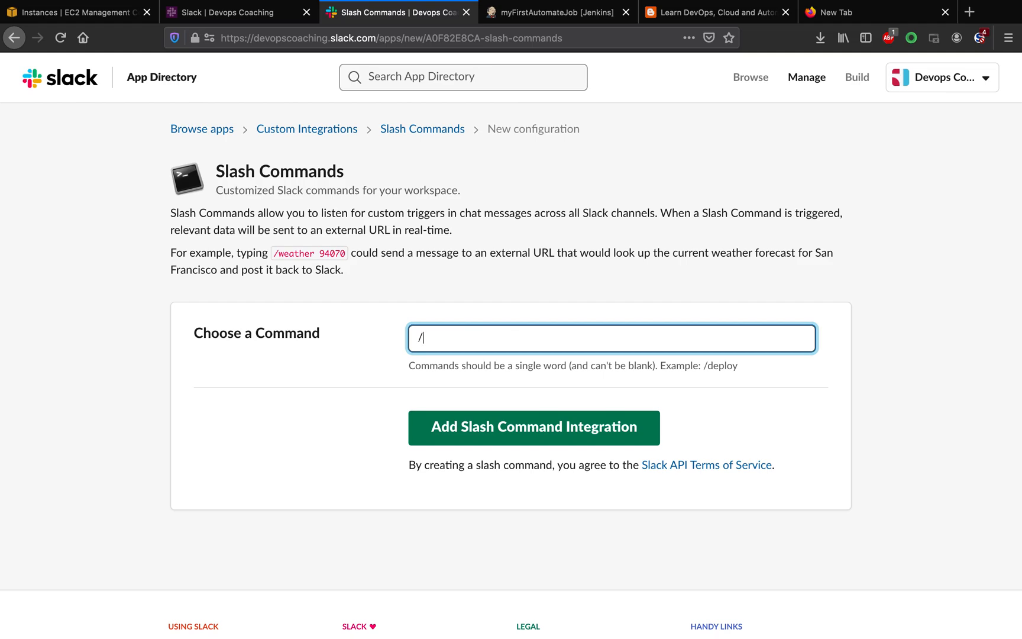
type("buil")
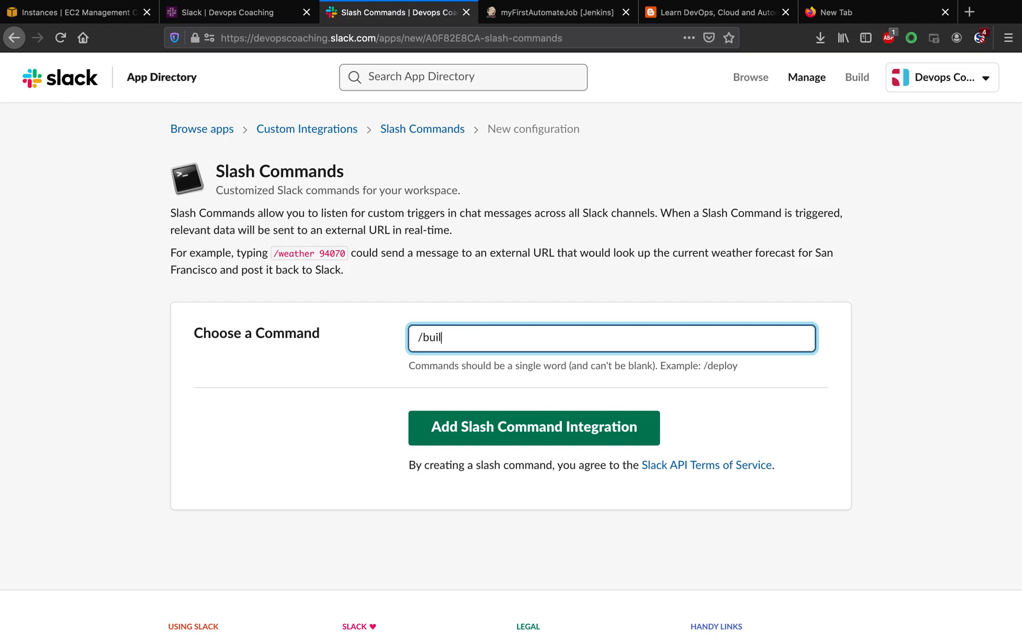
type("d")
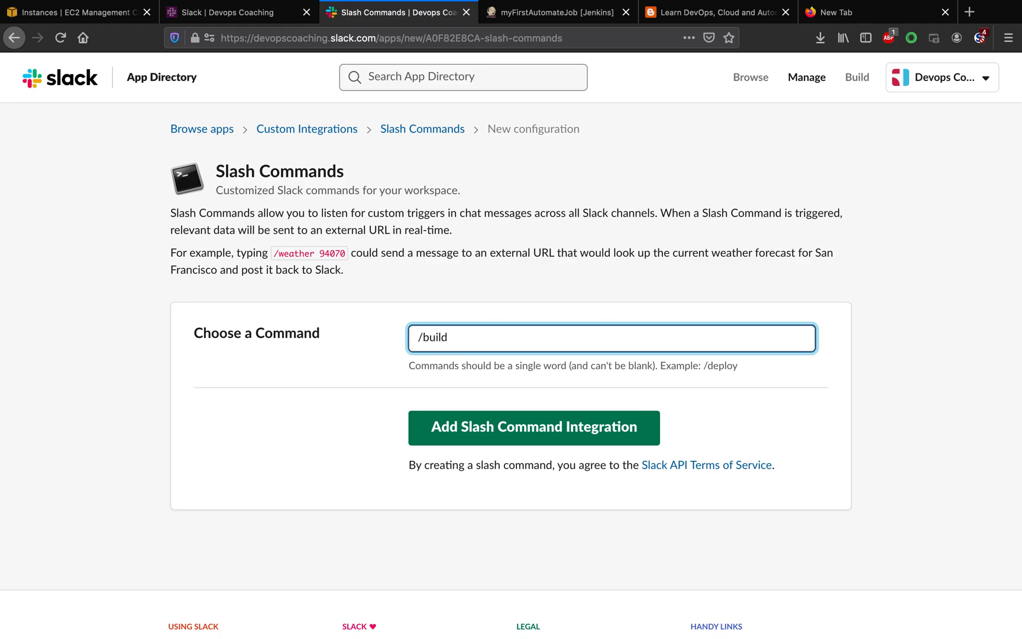
type("job")
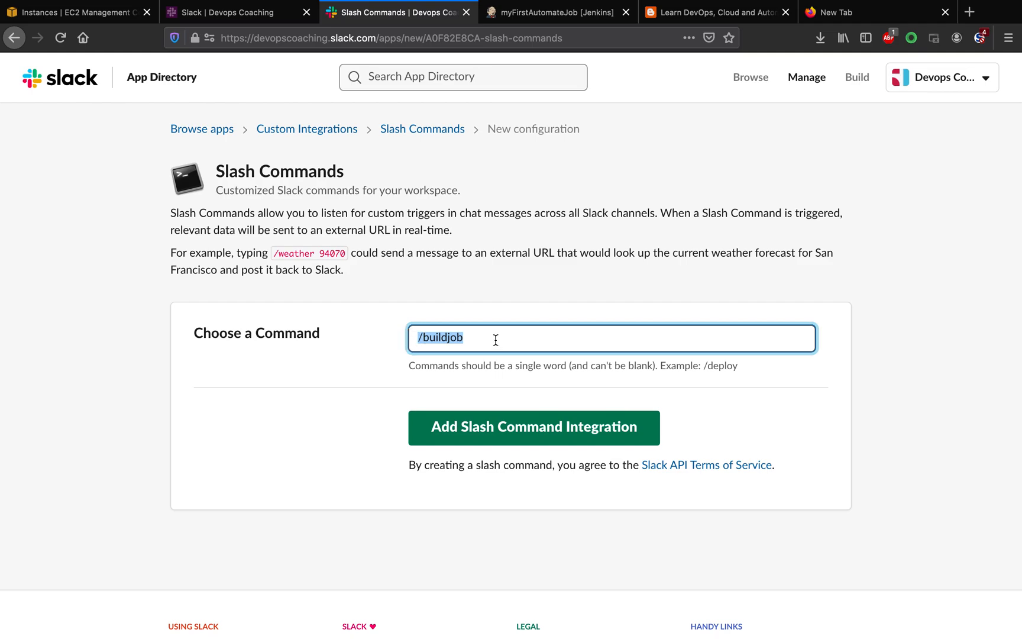
left_click(555, 11)
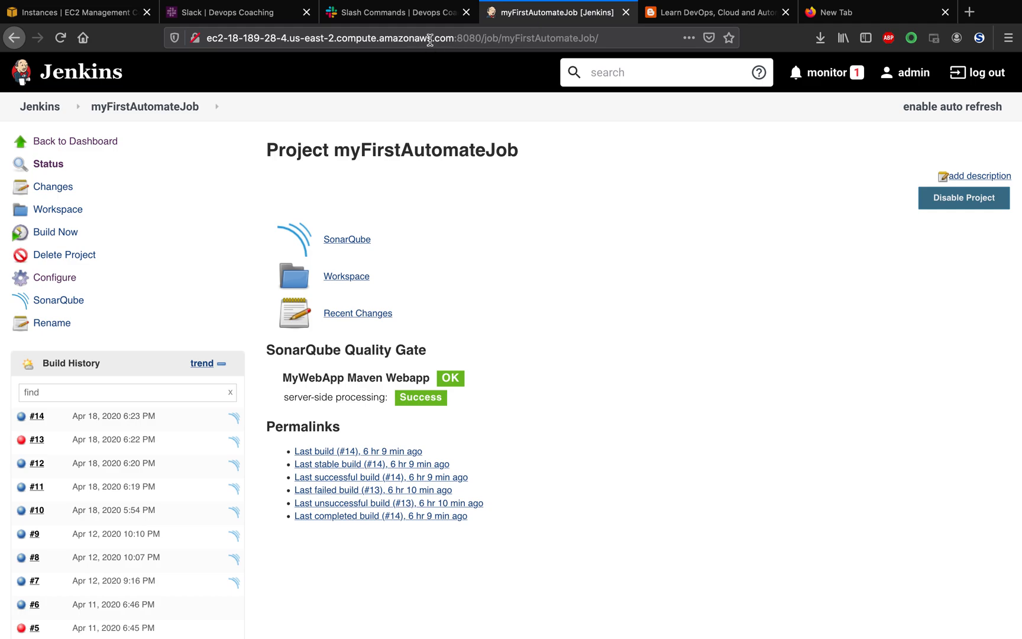
left_click(398, 12)
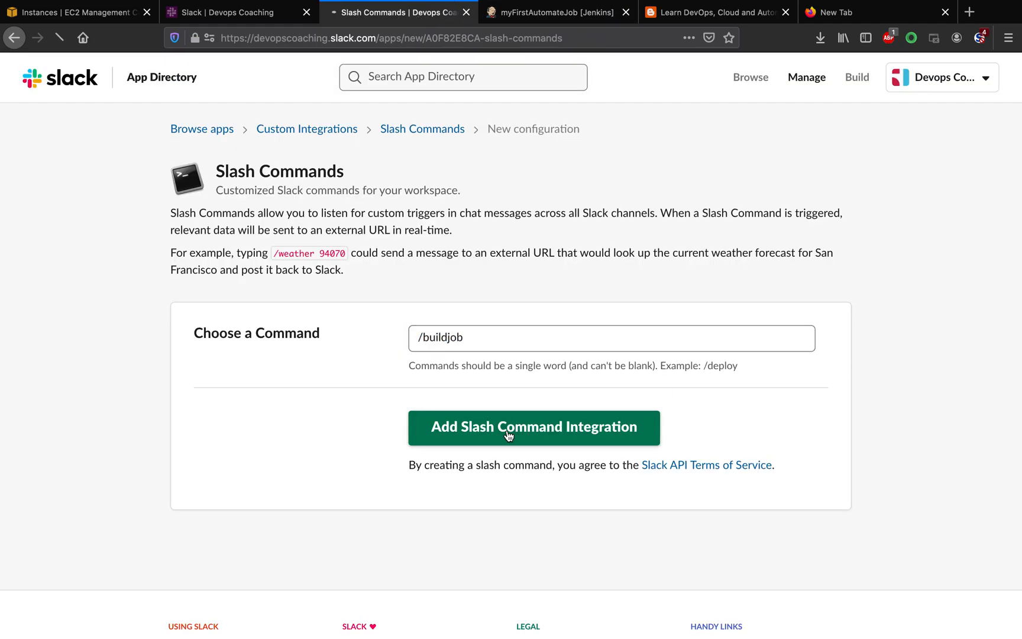
Add the /buildjob slash command integration and scroll to its Integration Settings URL field.
left_click(532, 427)
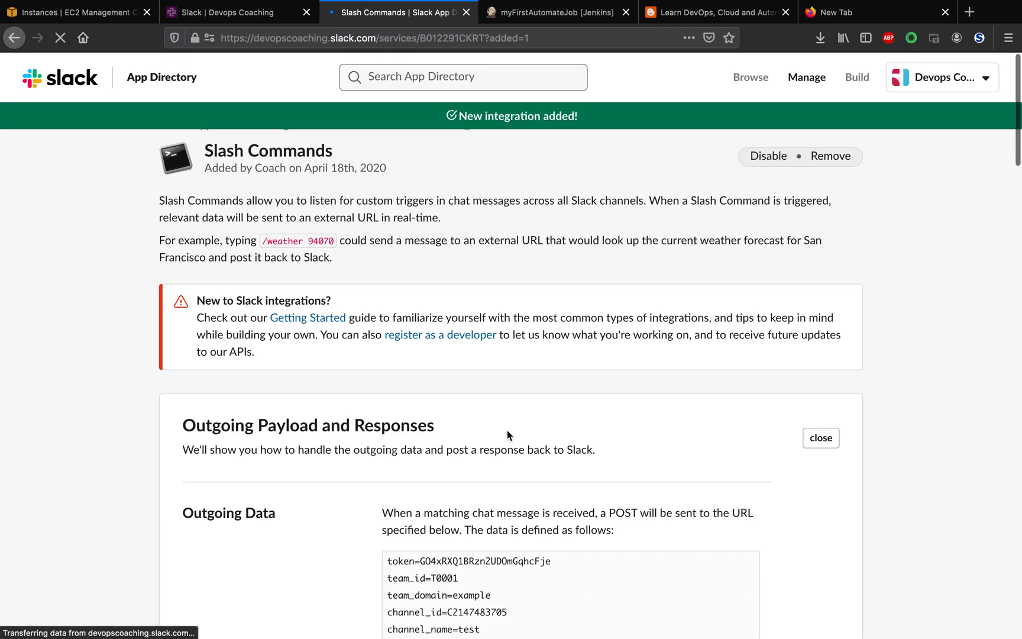
scroll("down", 3)
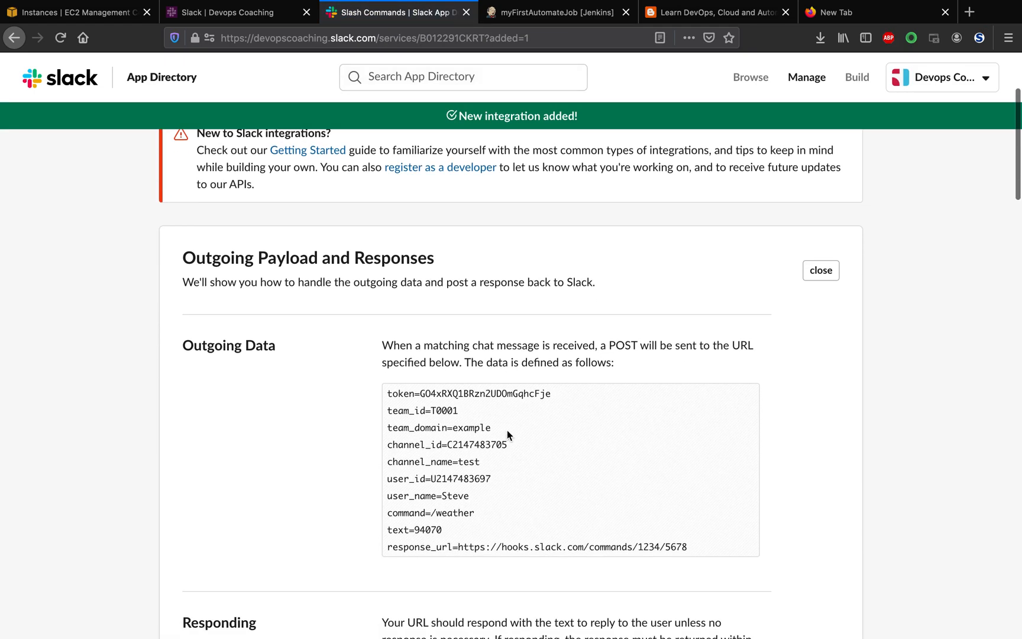
scroll("down", 3)
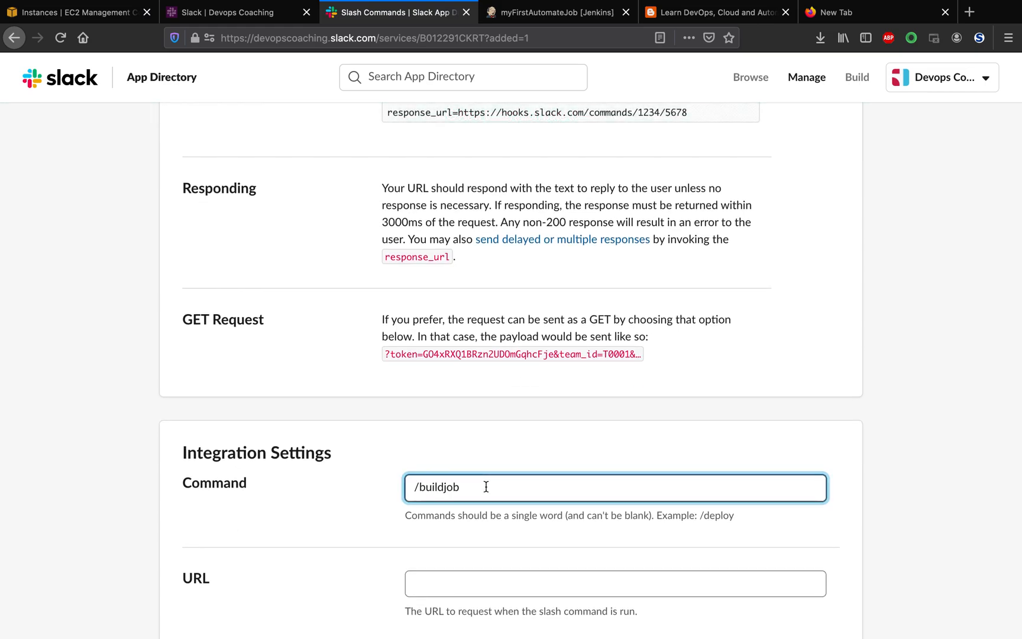
scroll("down", 3)
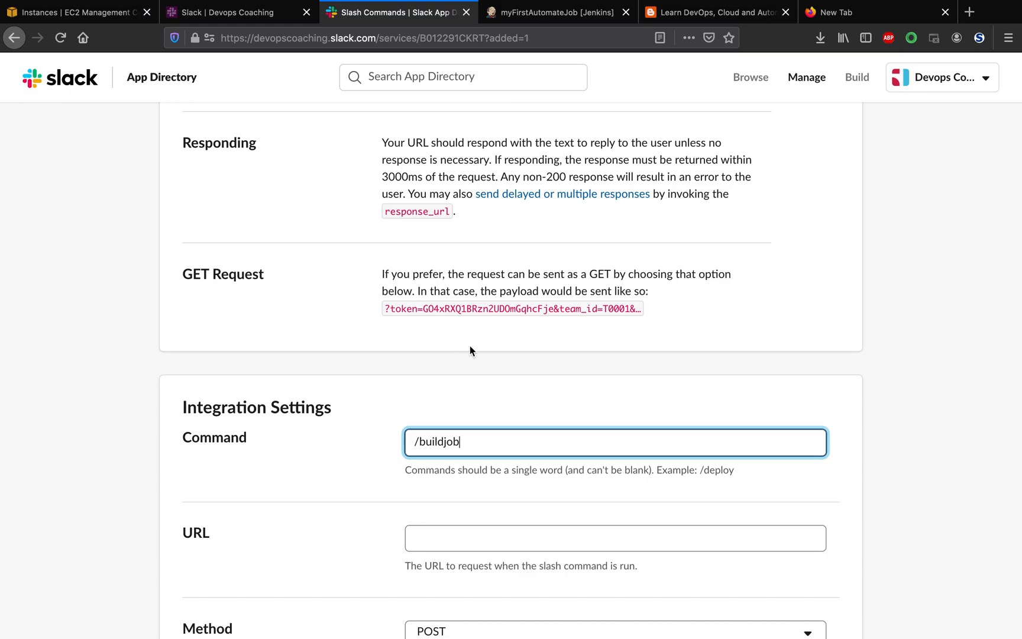
mouse_move(479, 450)
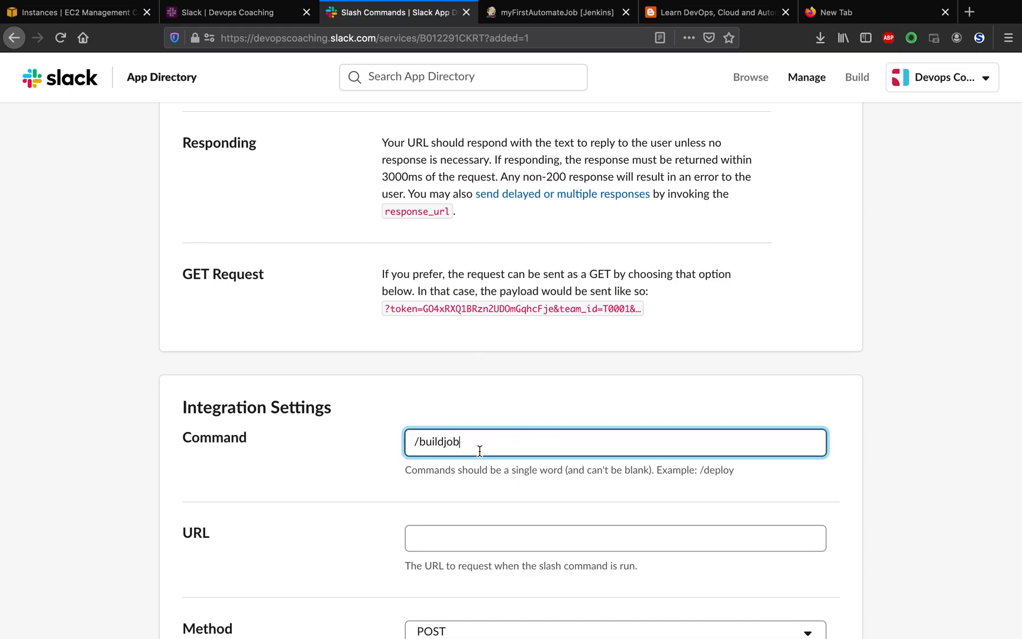
mouse_move(400, 481)
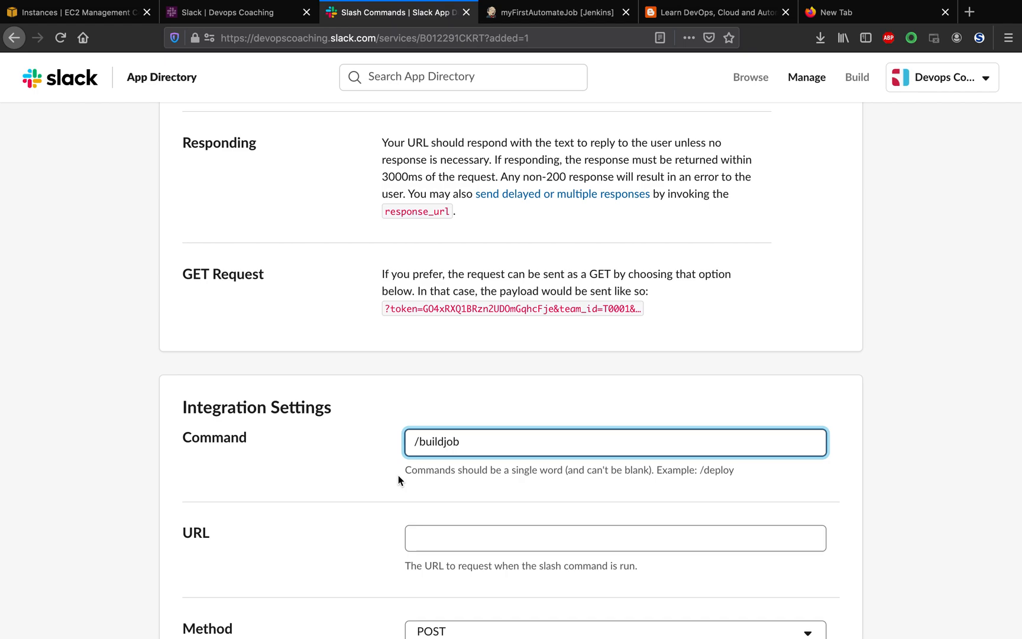
scroll("down", 3)
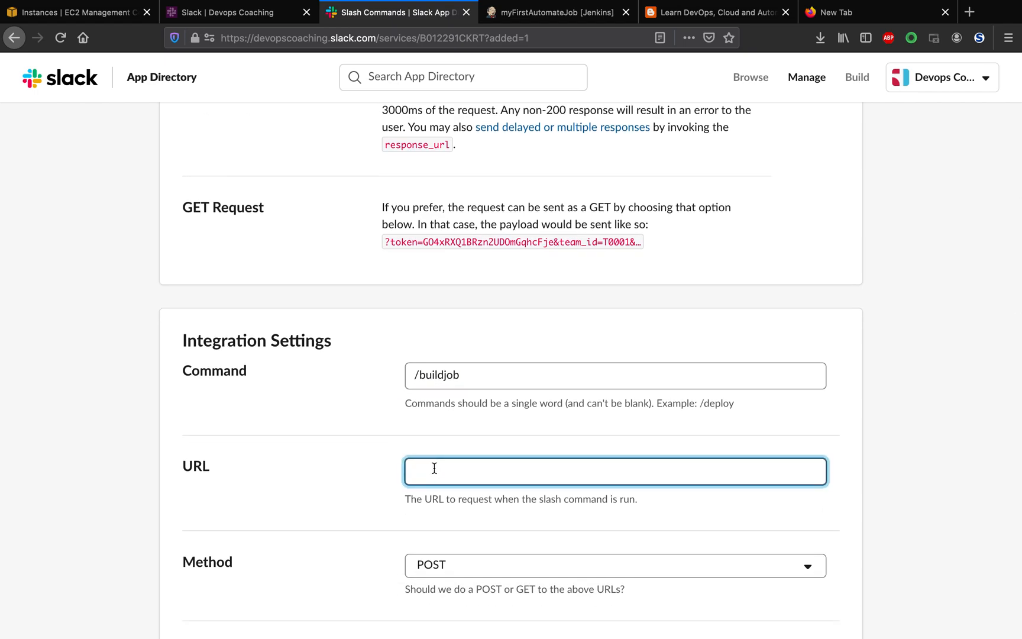
left_click(558, 12)
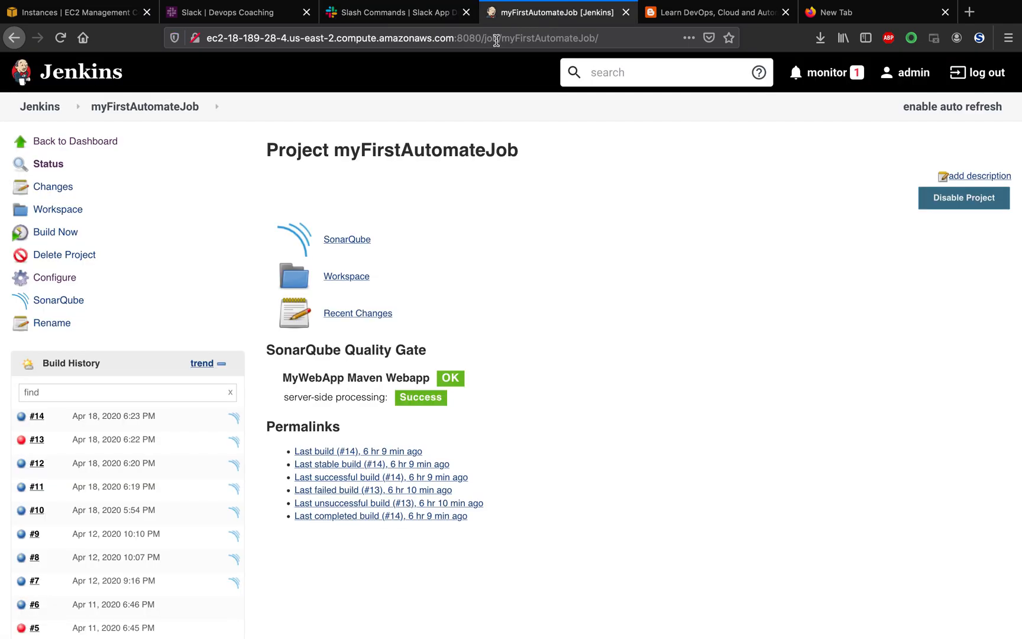
mouse_move(839, 238)
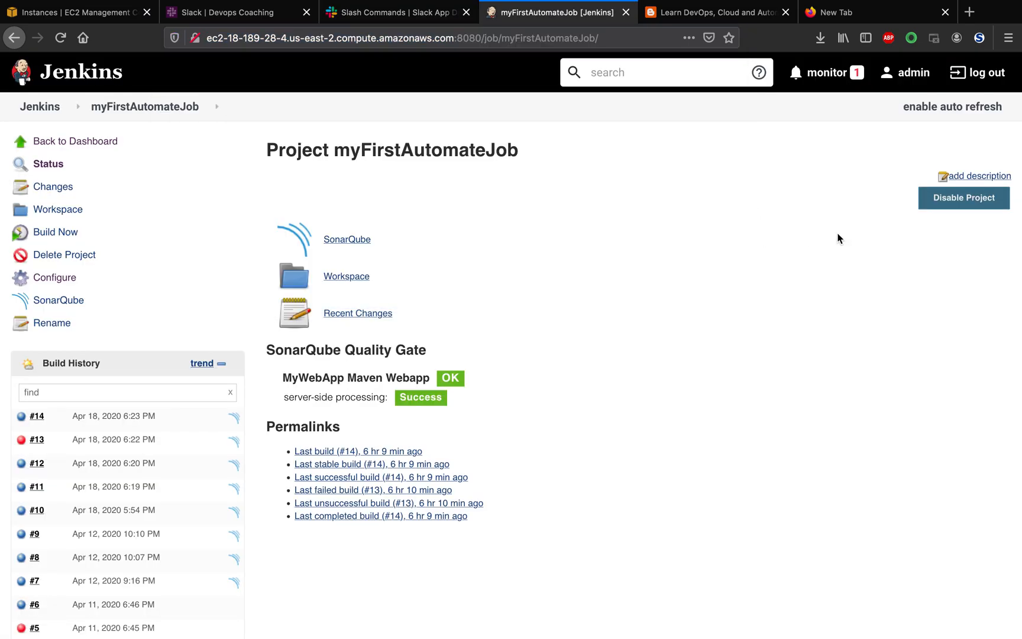
left_click(391, 38)
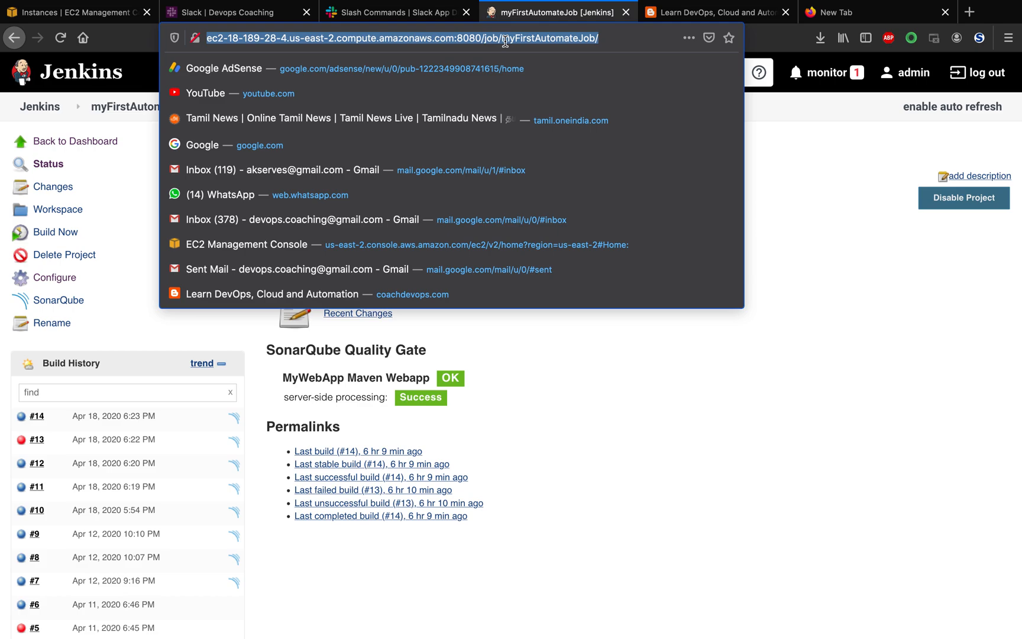
left_click(397, 12)
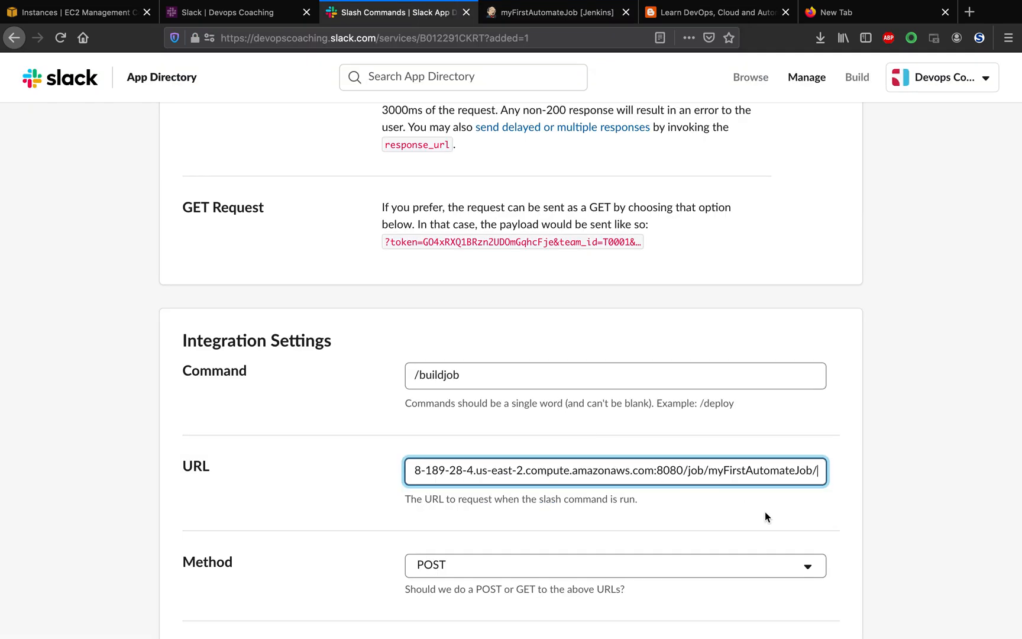
type("build?token=")
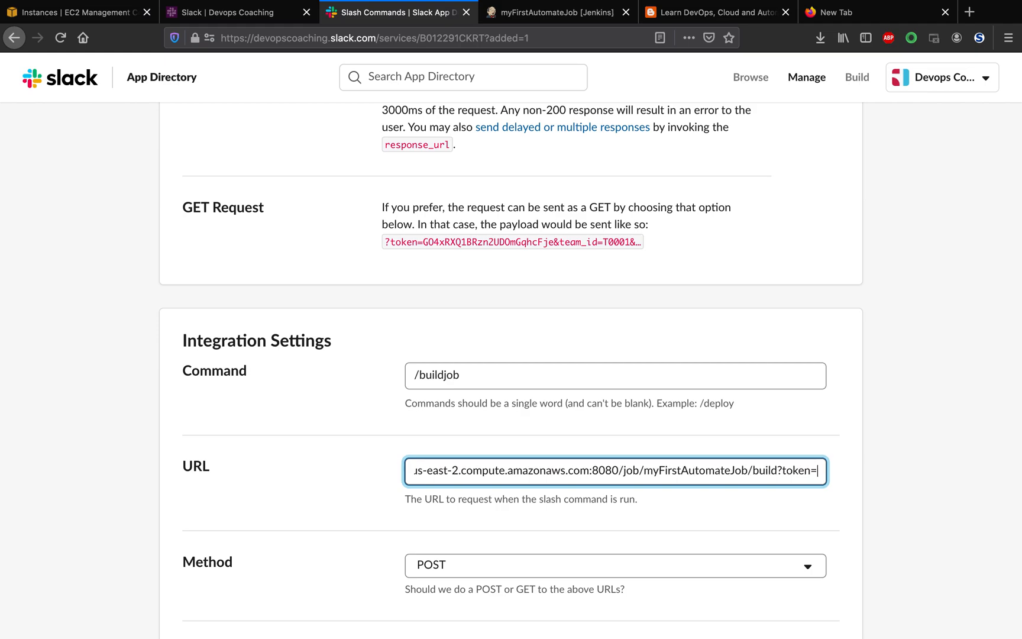
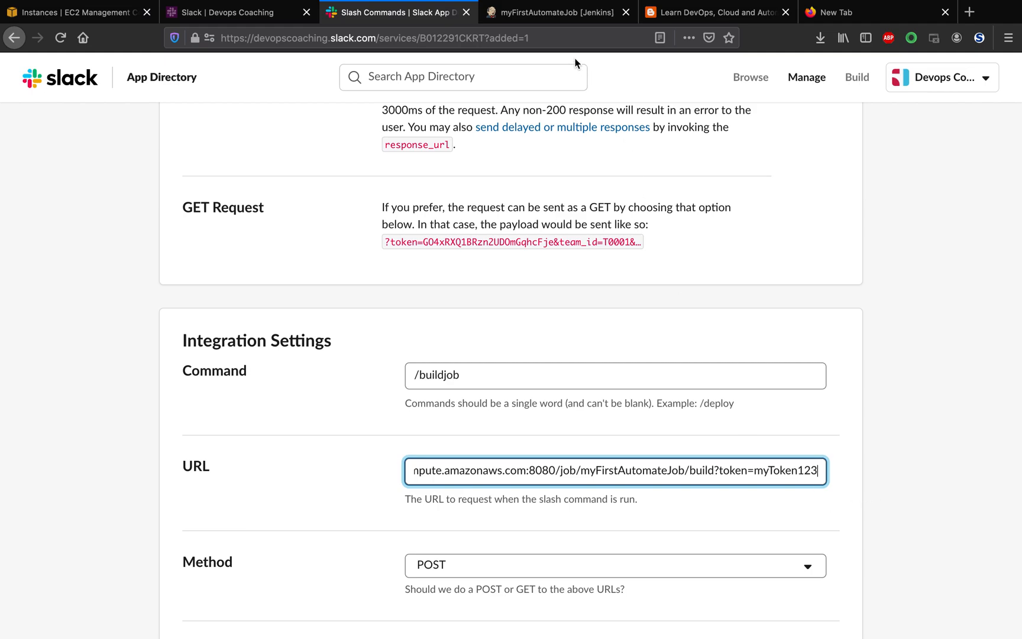
left_click(550, 12)
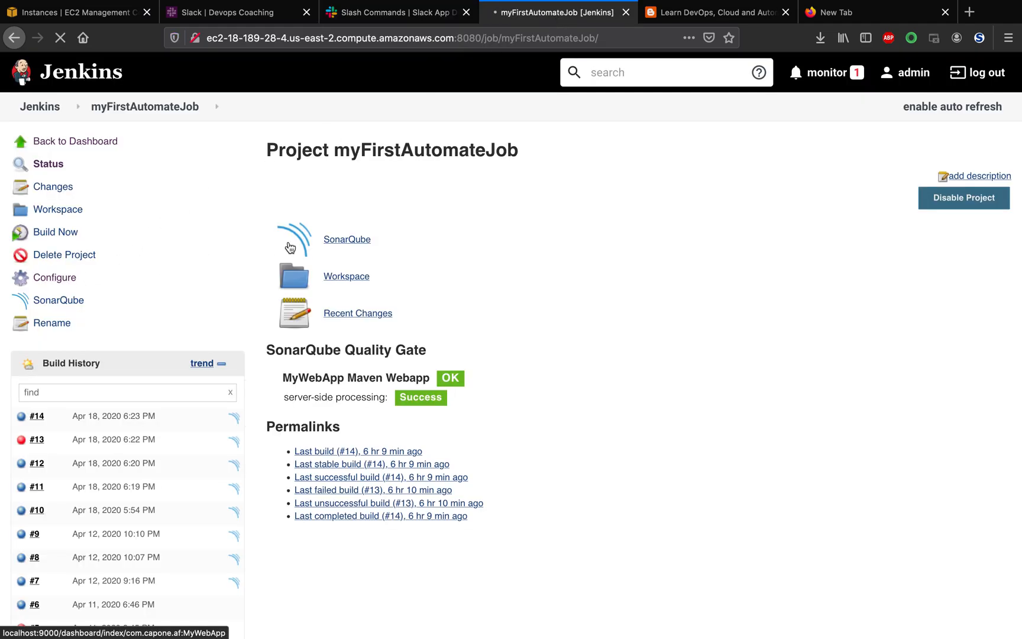
left_click(53, 277)
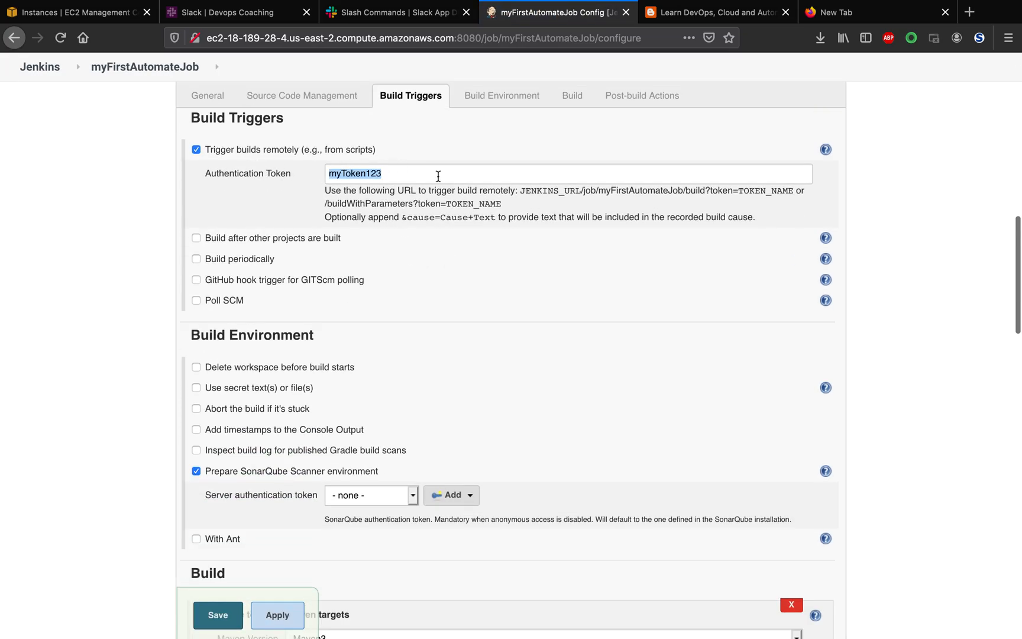
left_click(398, 12)
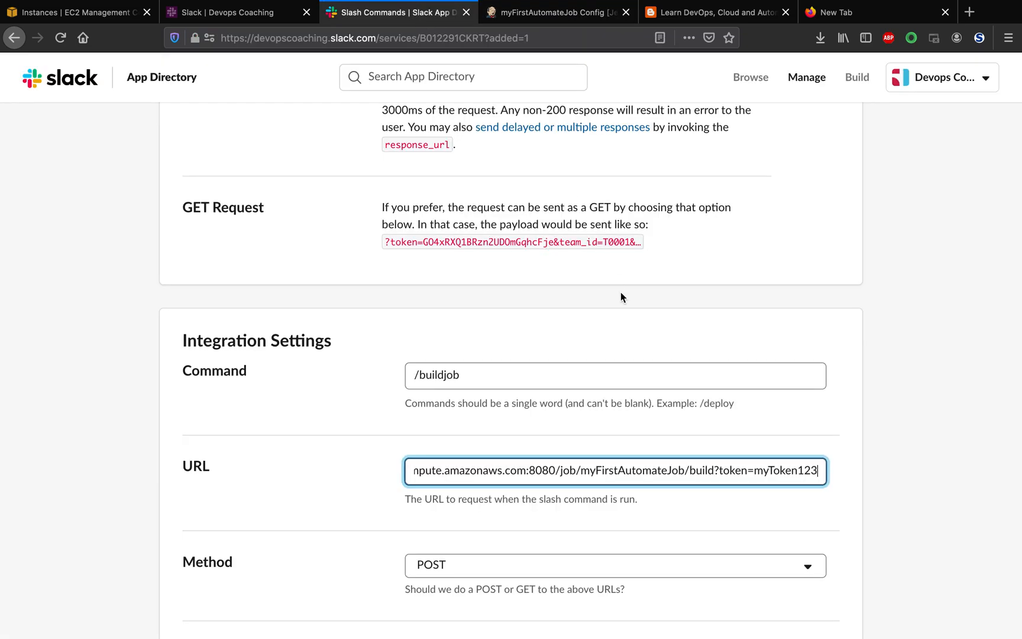
double_click(777, 471)
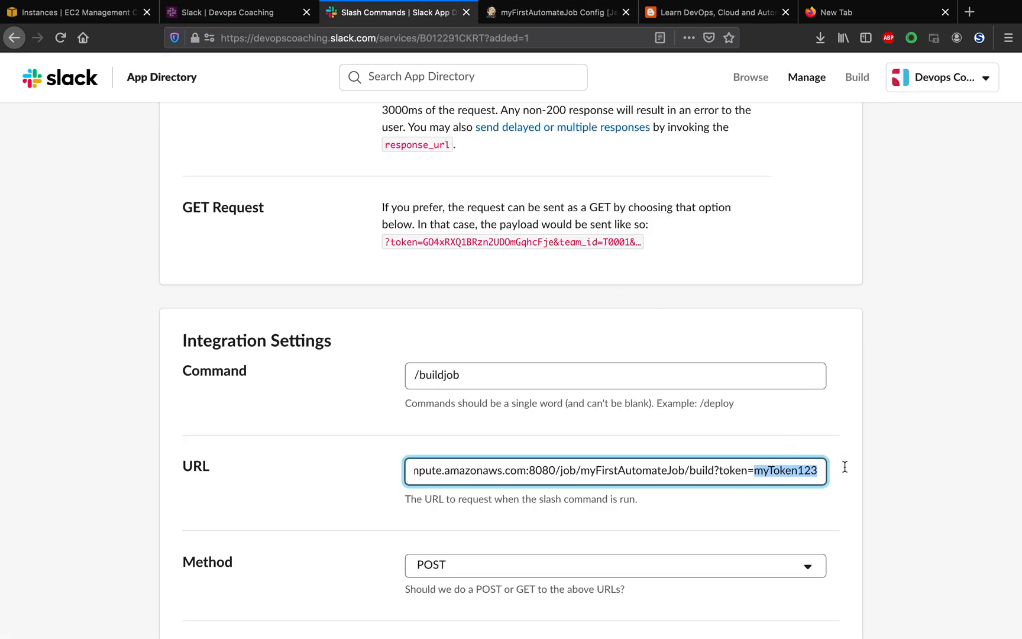
Set the request method to GET and list /buildjob in the autocomplete suggestions.
scroll("down", 3)
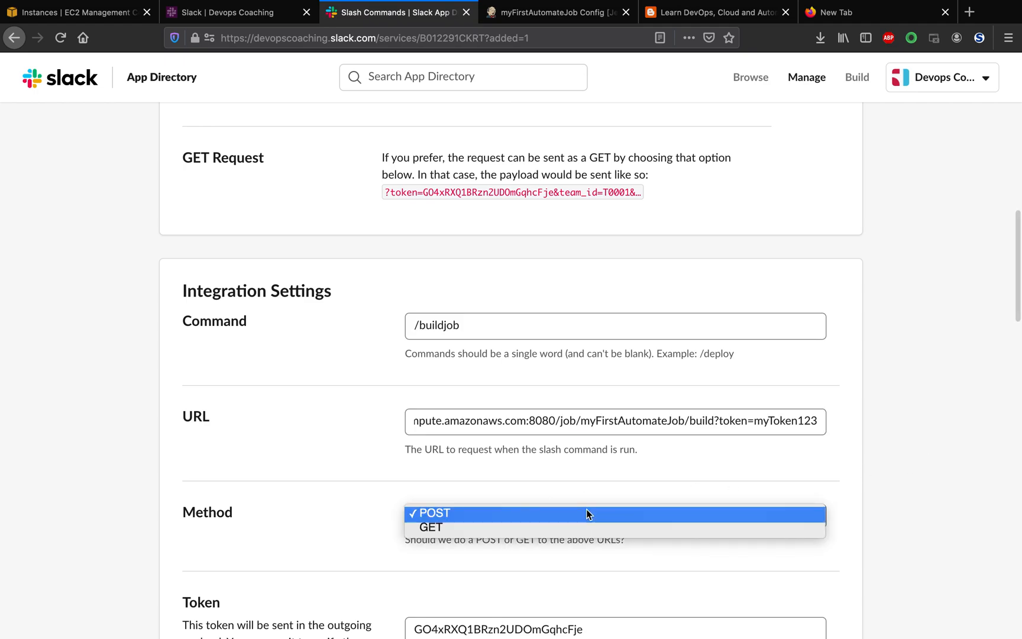
left_click(430, 526)
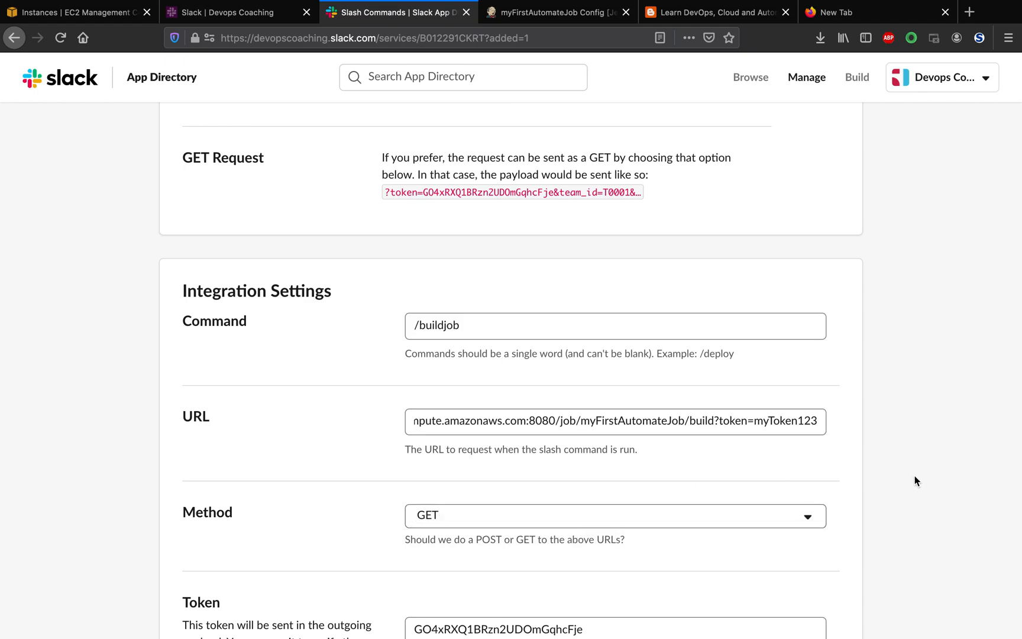
scroll("down", 3)
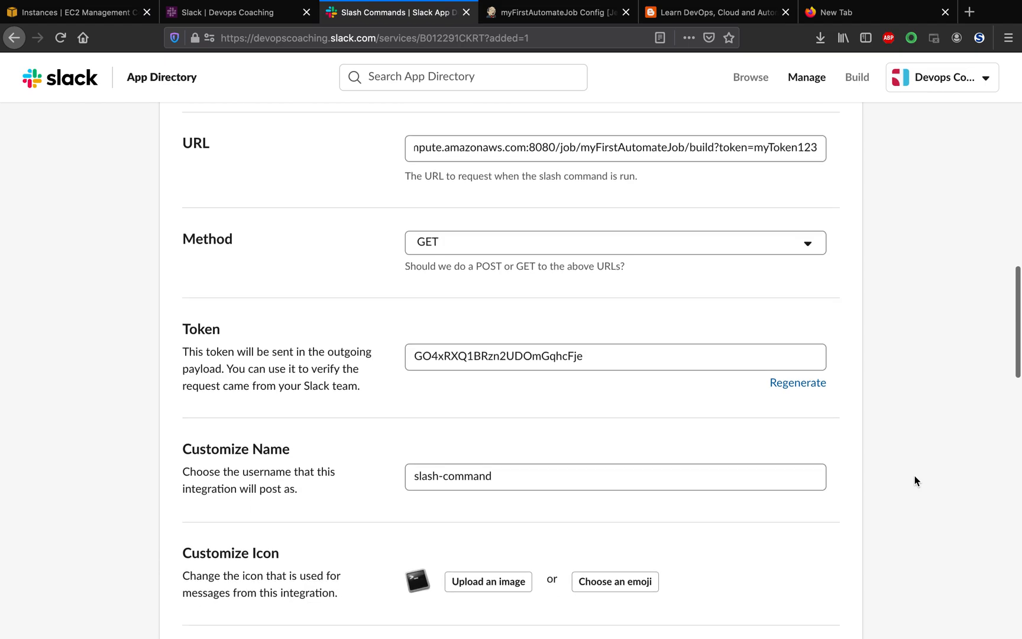
scroll("down", 3)
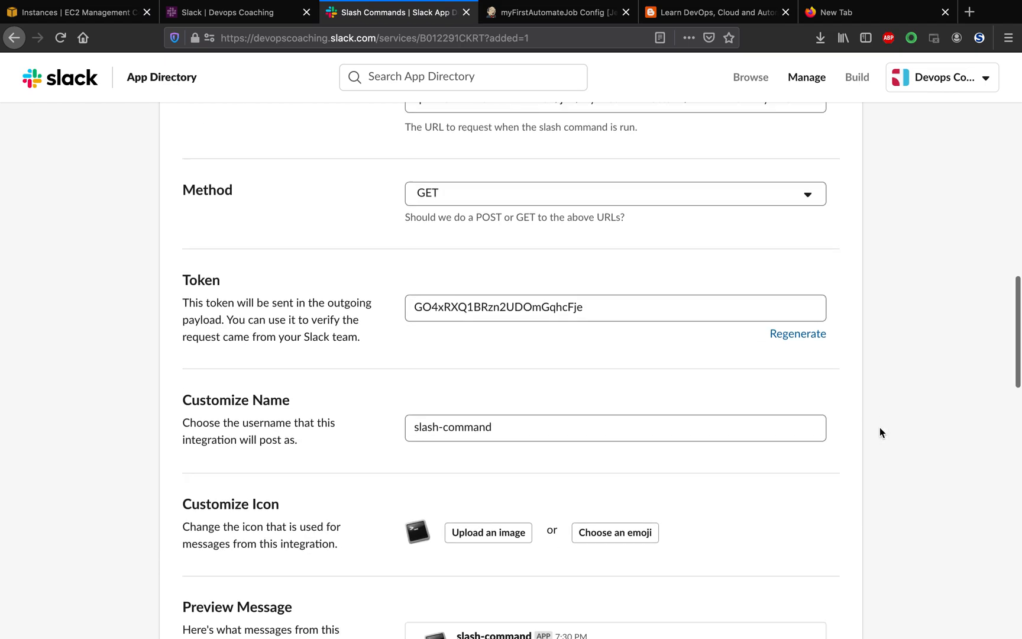
scroll("down", 3)
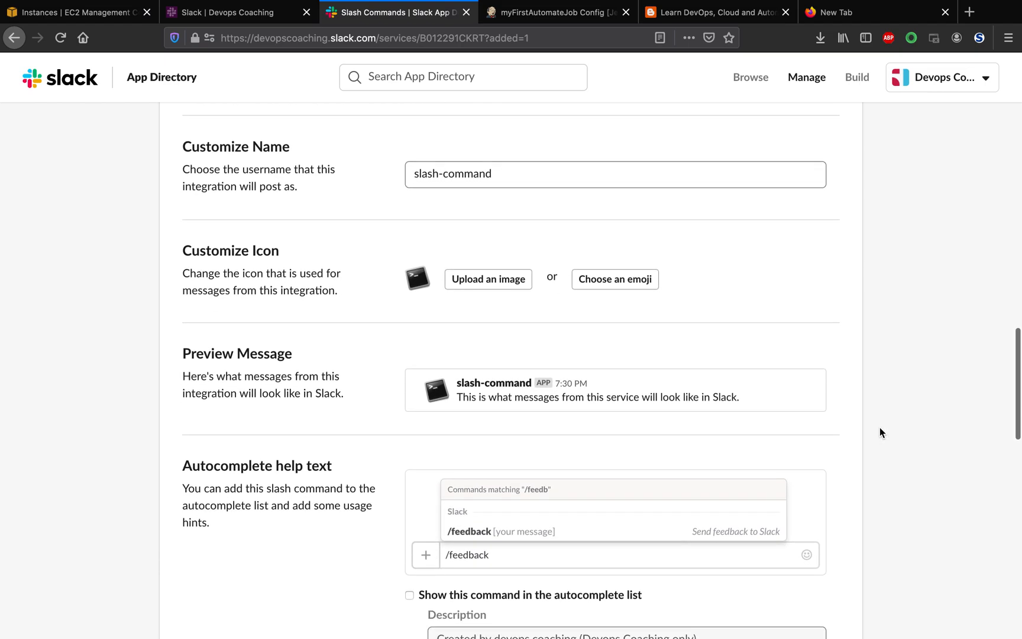
scroll("down", 3)
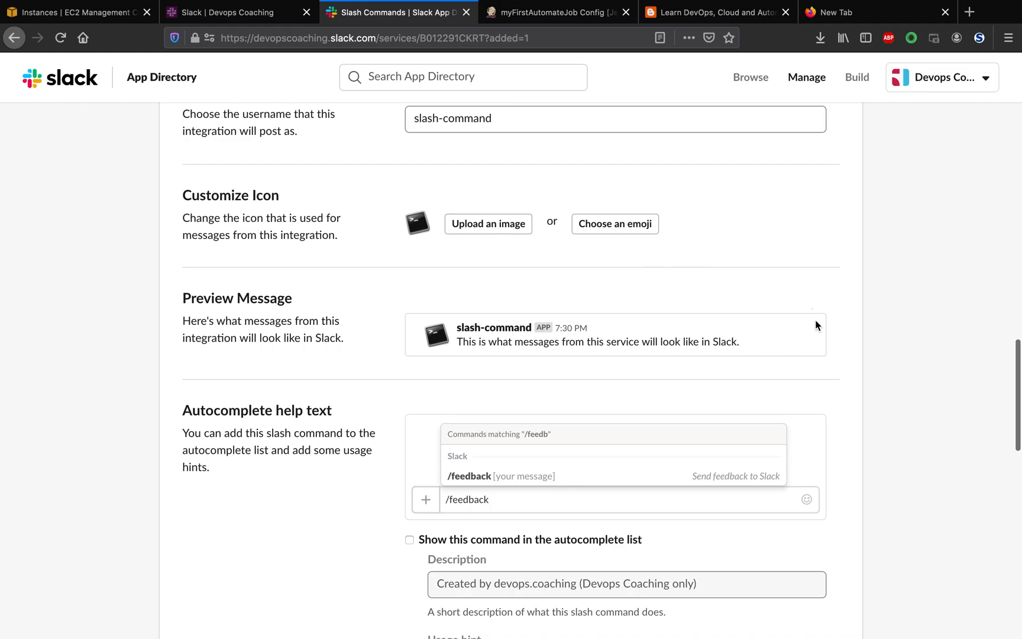
scroll("down", 3)
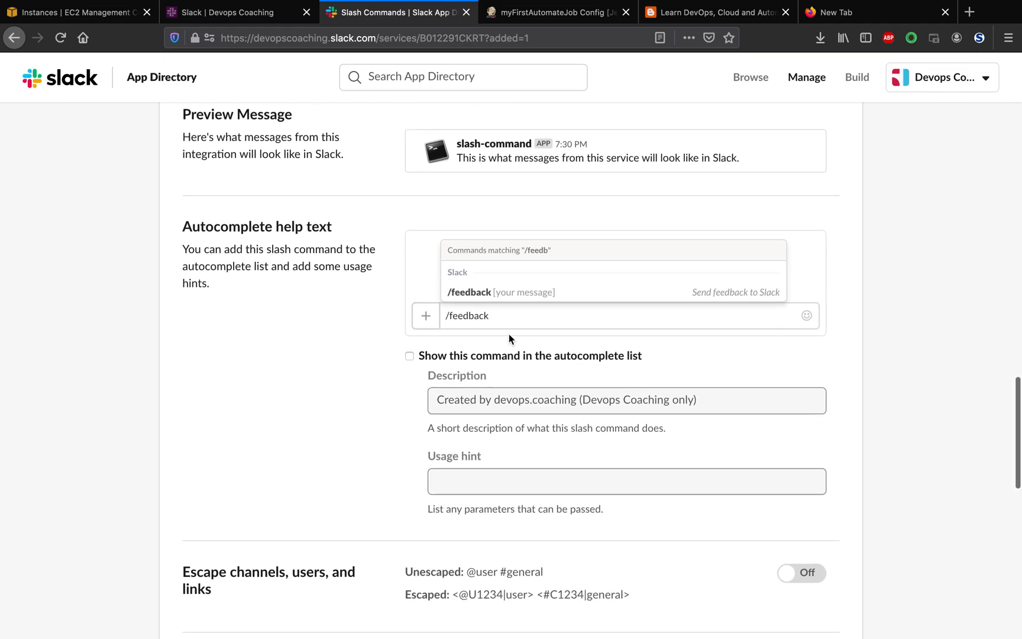
mouse_move(419, 371)
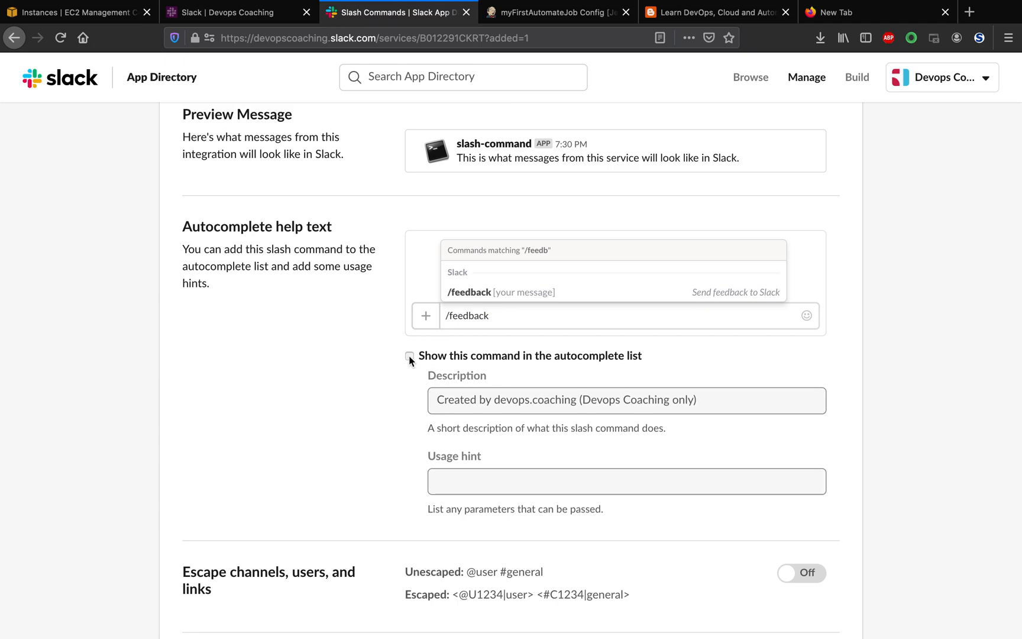
left_click(410, 355)
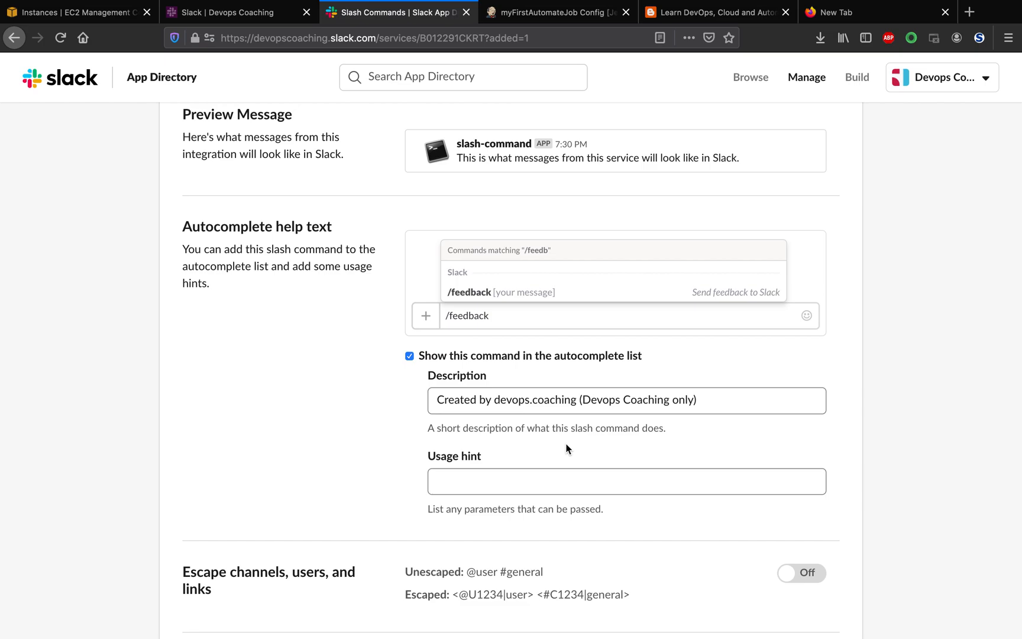
mouse_move(949, 415)
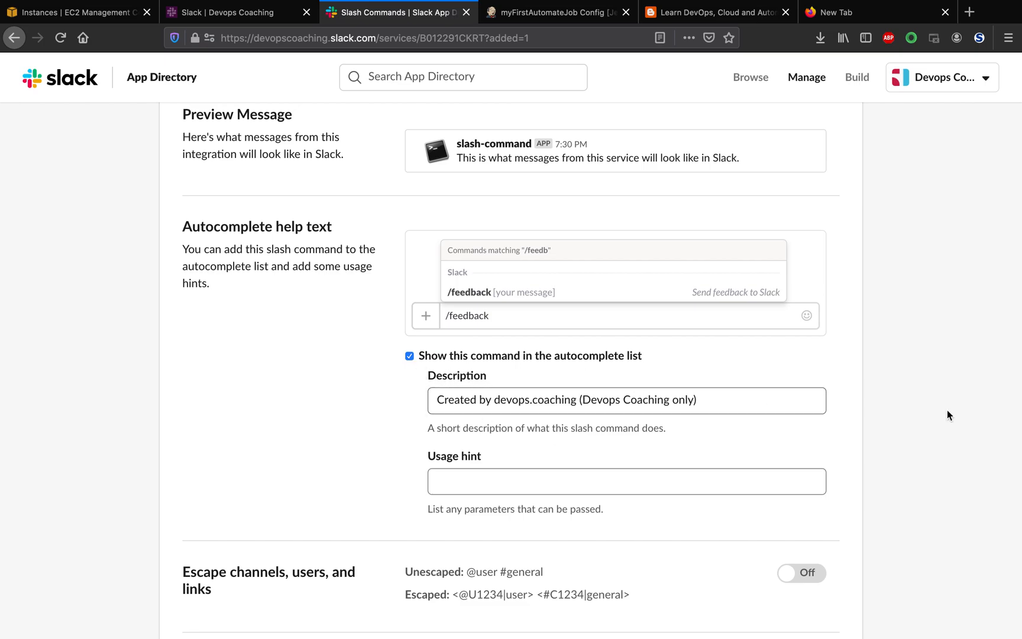
mouse_move(823, 366)
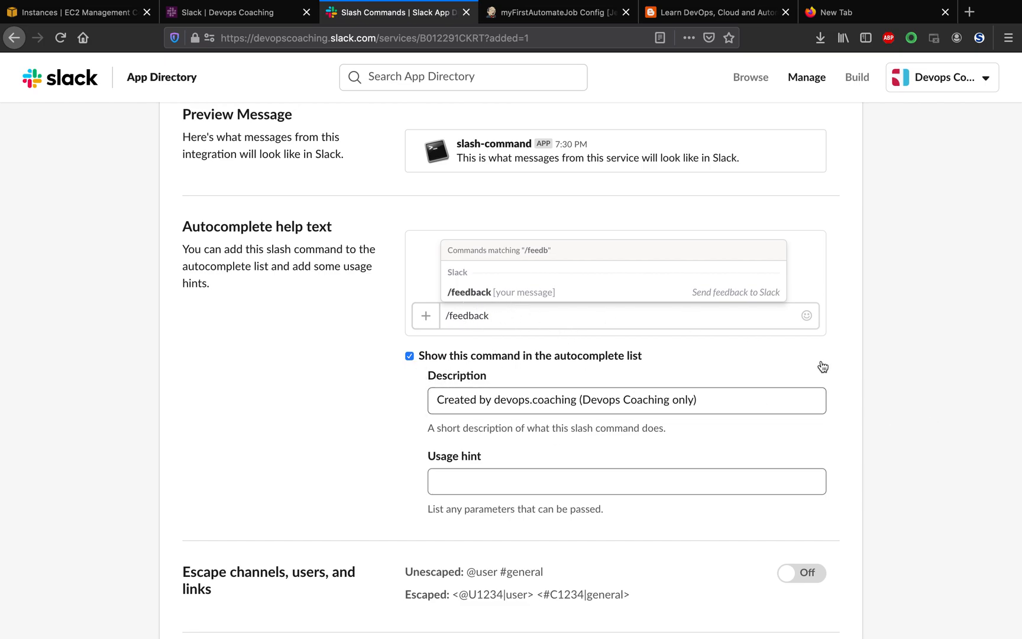
Save the /buildjob slash command integration and return to the Jenkins job.
scroll("down", 3)
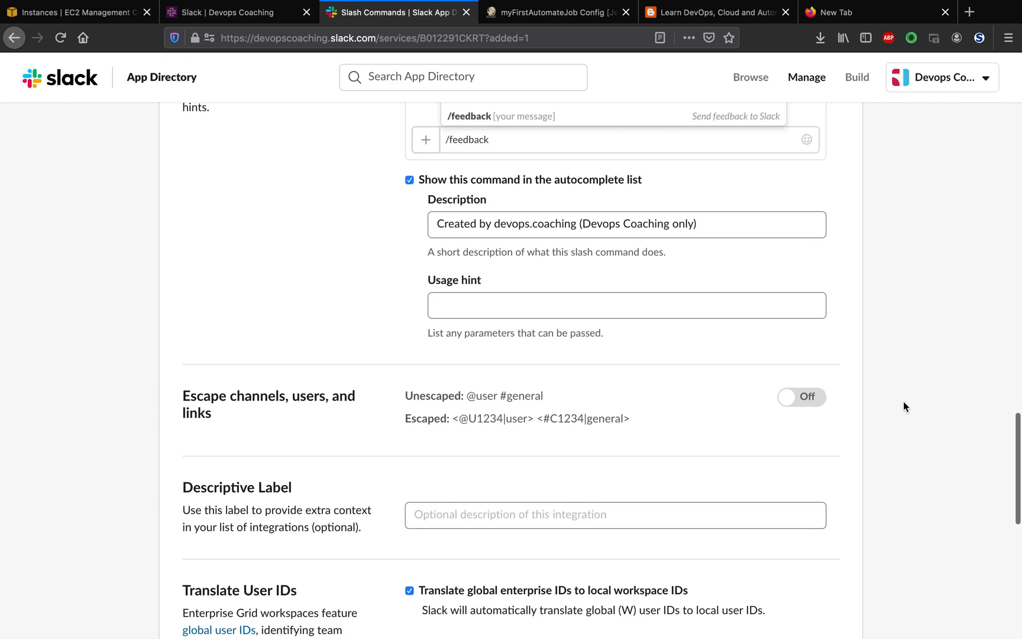
scroll("down", 3)
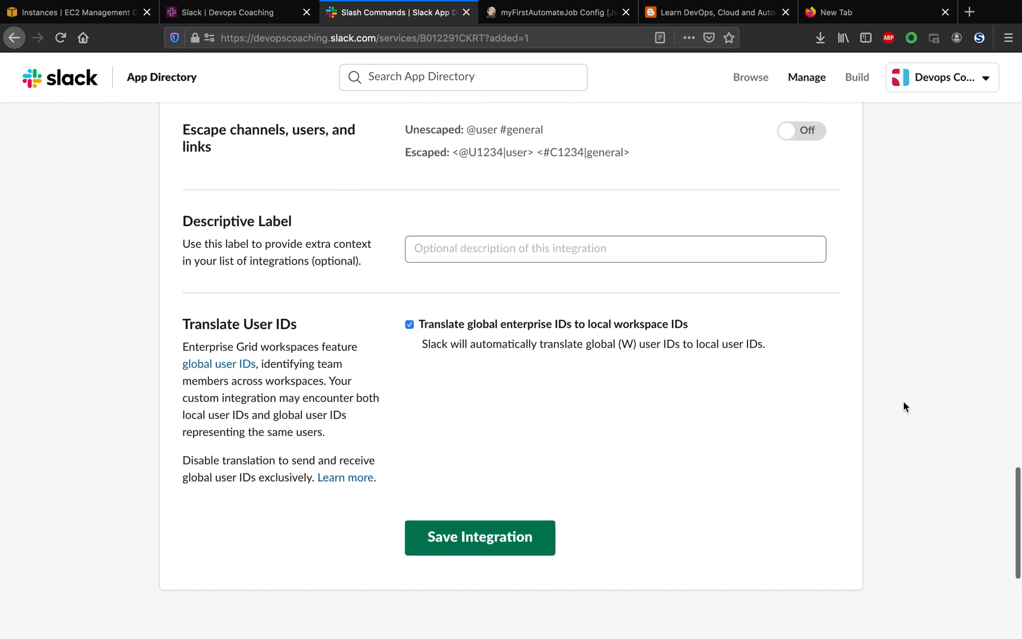
mouse_move(550, 536)
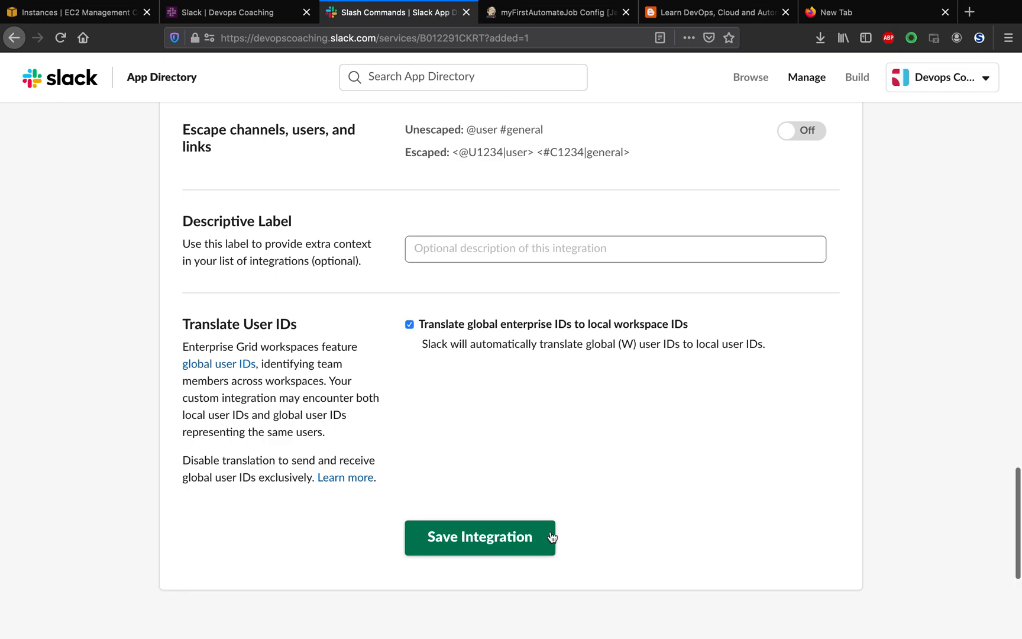
left_click(480, 536)
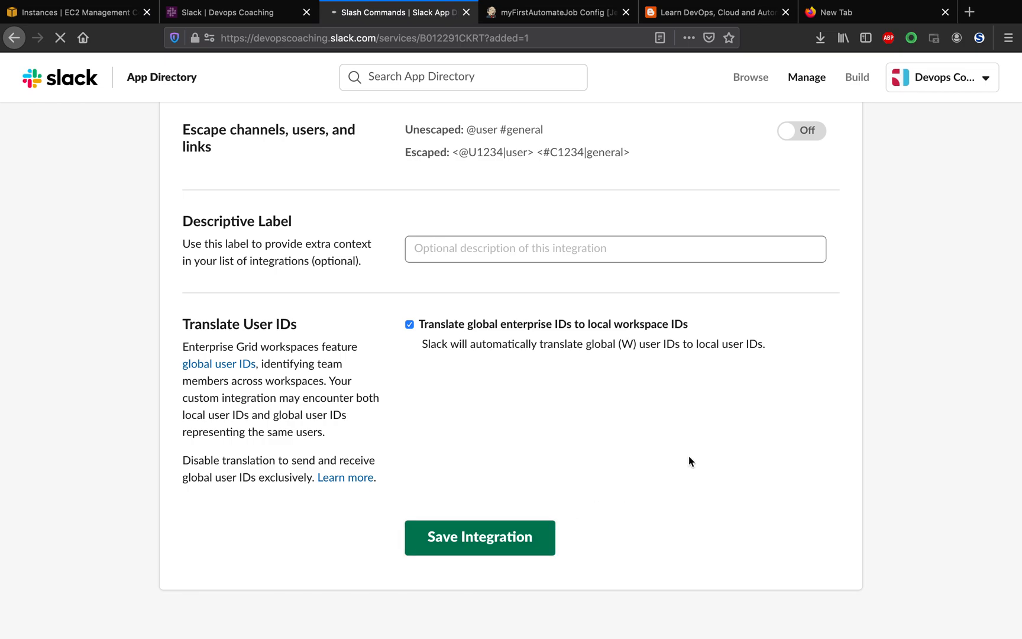
left_click(479, 537)
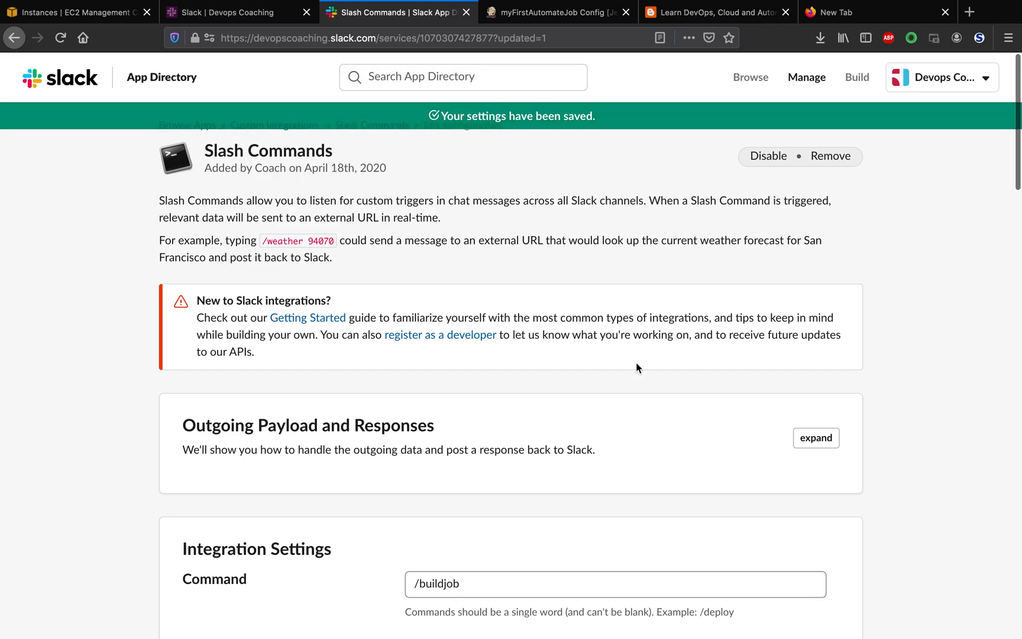
scroll("down", 3)
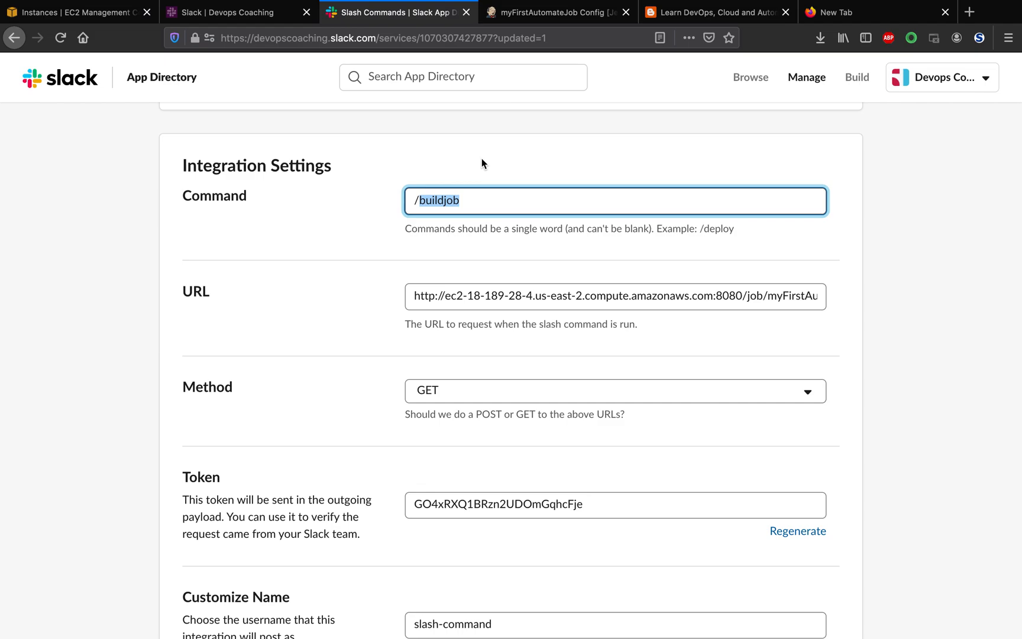
left_click(558, 12)
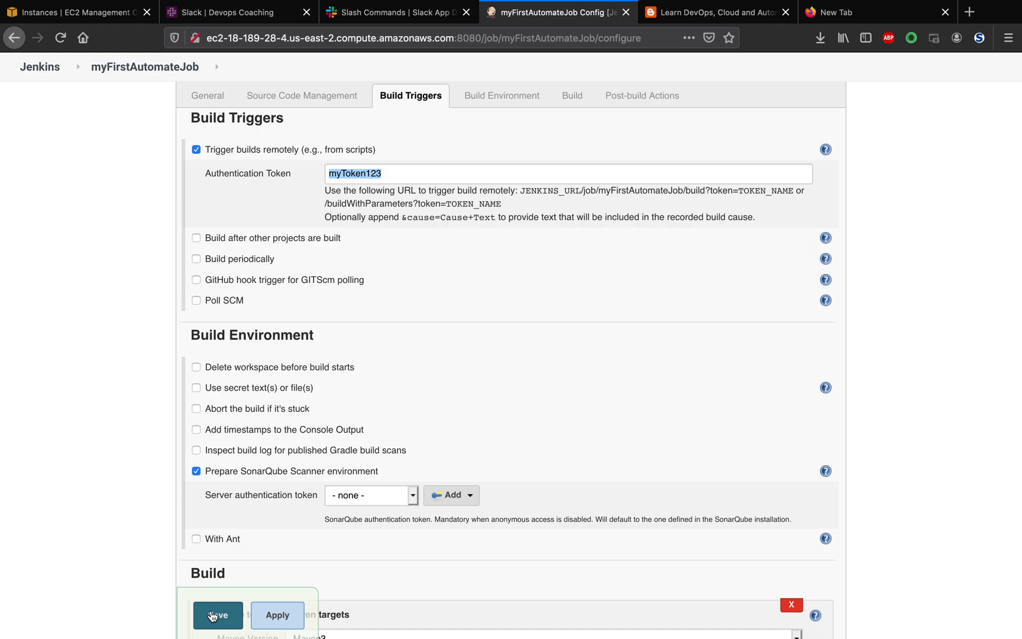
Open Configure Global Security from Manage Jenkins.
left_click(217, 615)
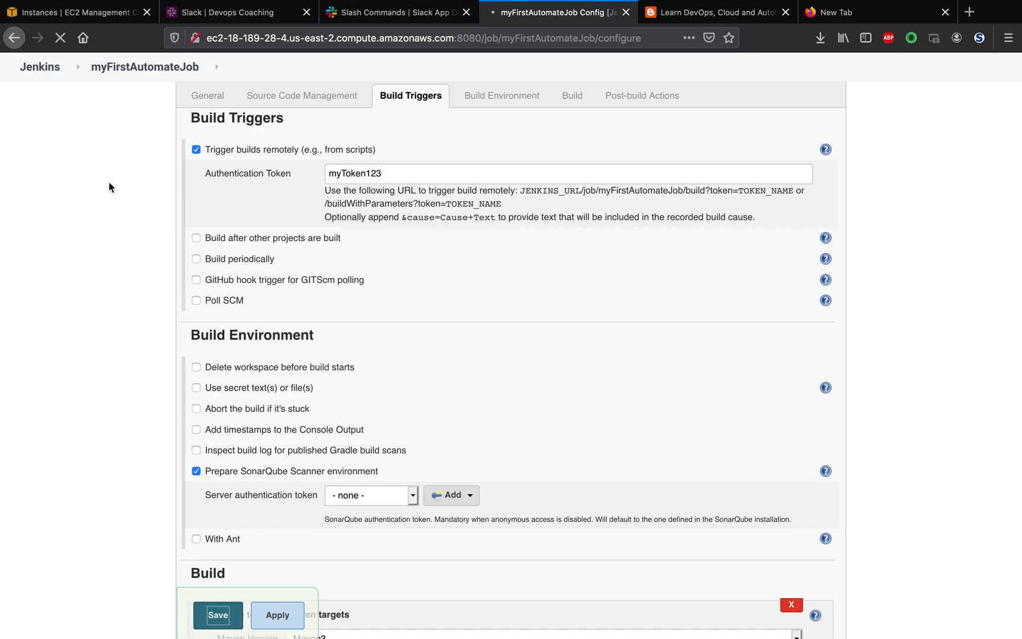
left_click(218, 615)
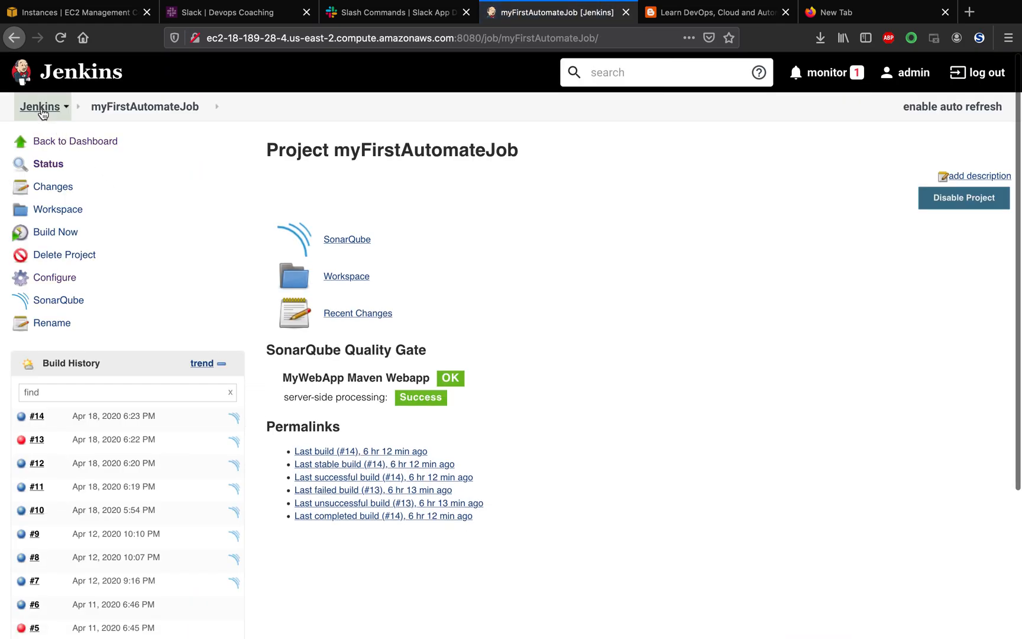
left_click(38, 107)
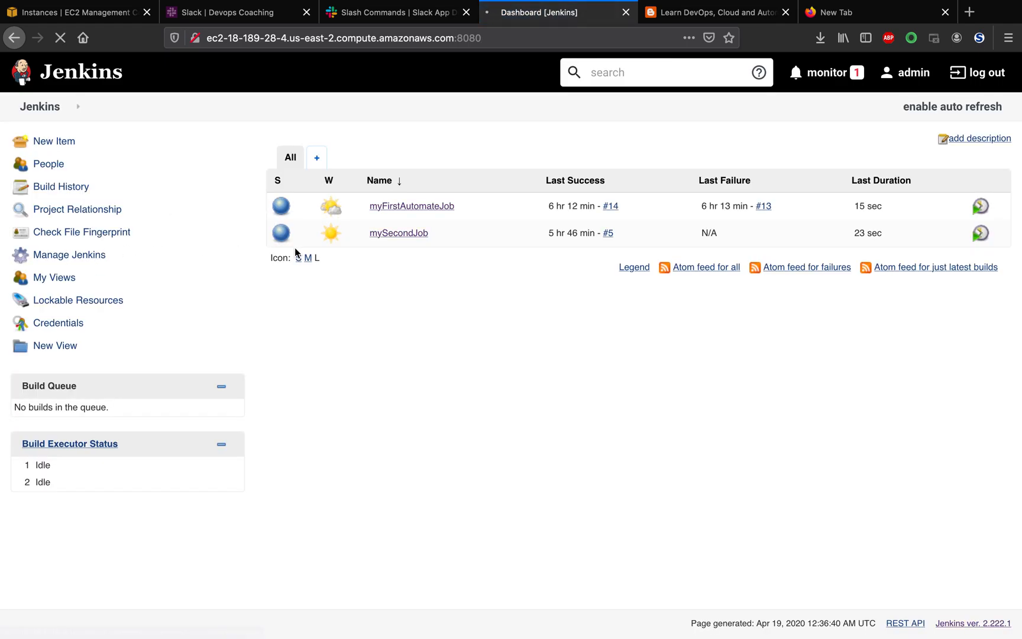
left_click(72, 254)
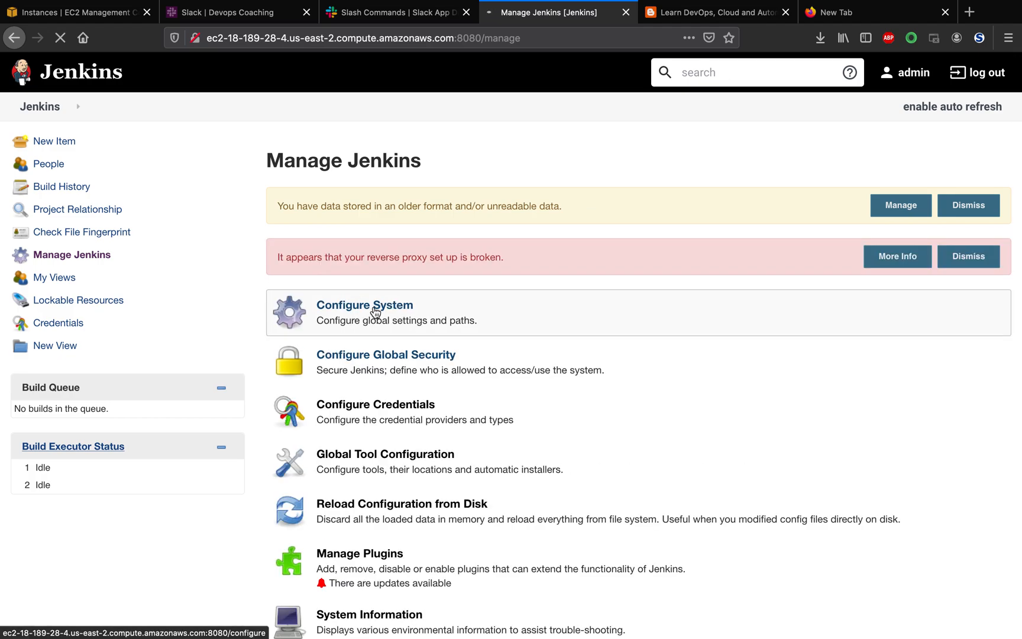
left_click(385, 353)
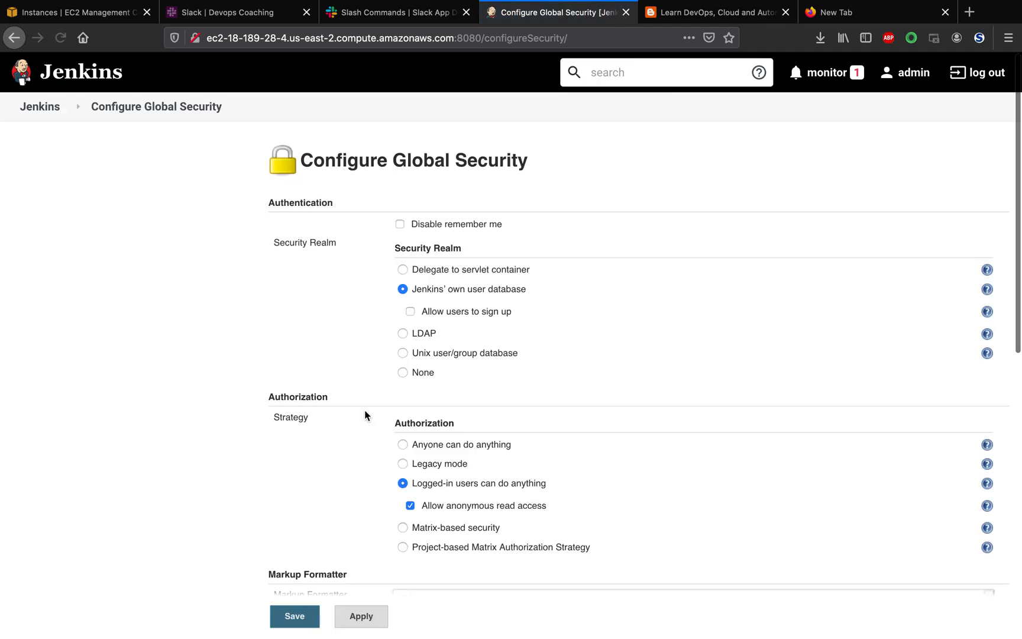
Keep logged-in users in control with anonymous read access allowed and save the security settings.
scroll("down", 3)
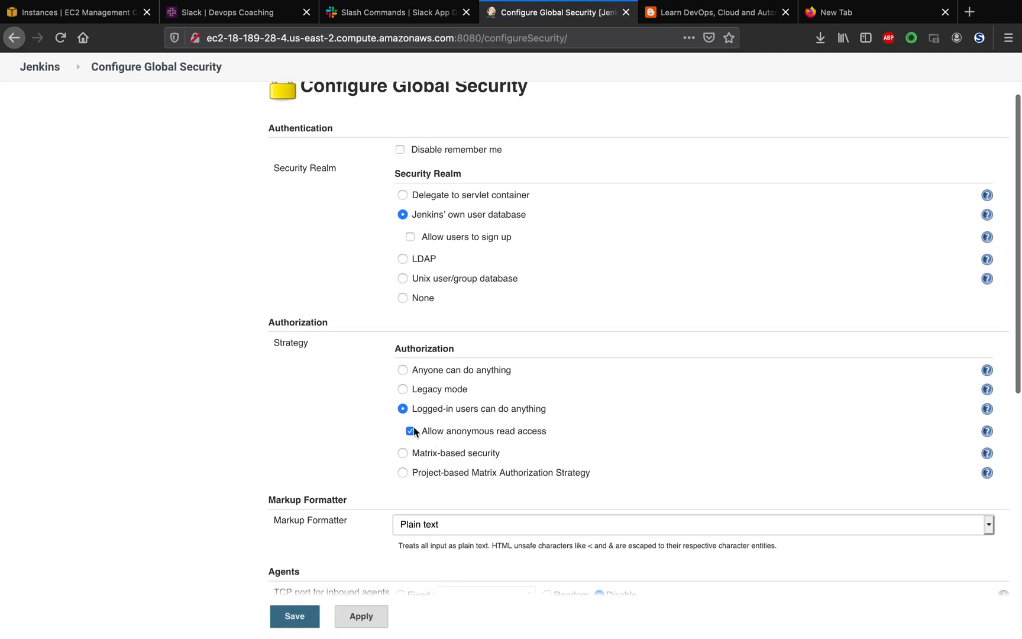
mouse_move(540, 414)
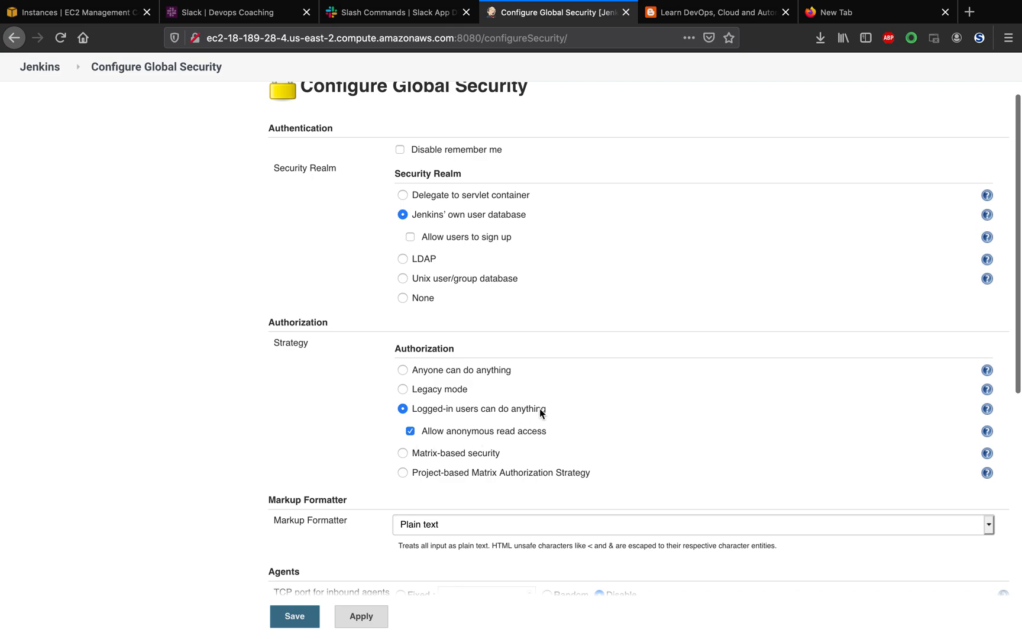
mouse_move(518, 440)
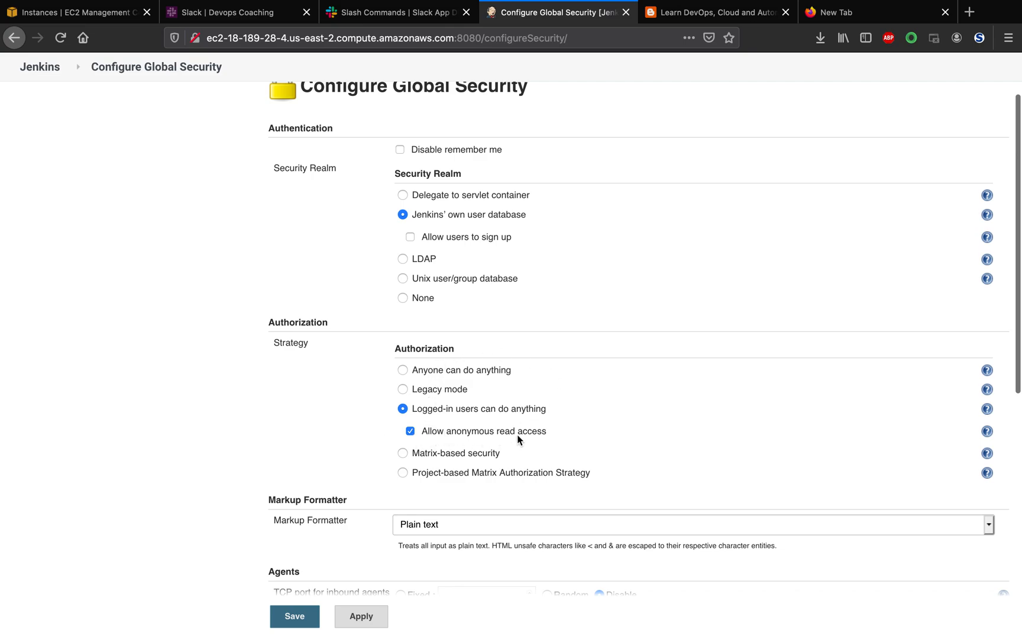
mouse_move(394, 453)
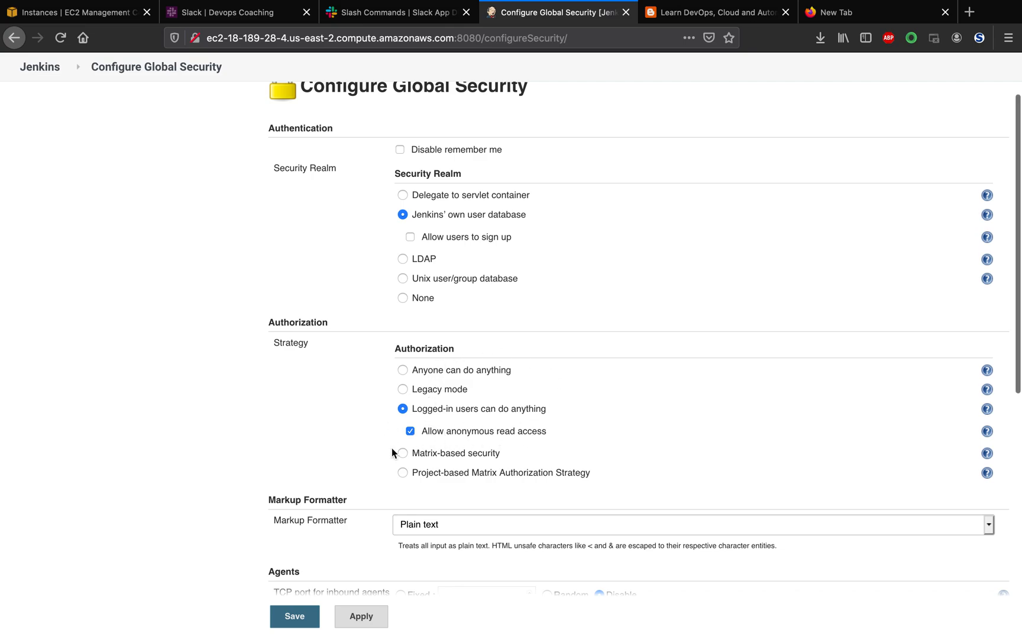
mouse_move(472, 433)
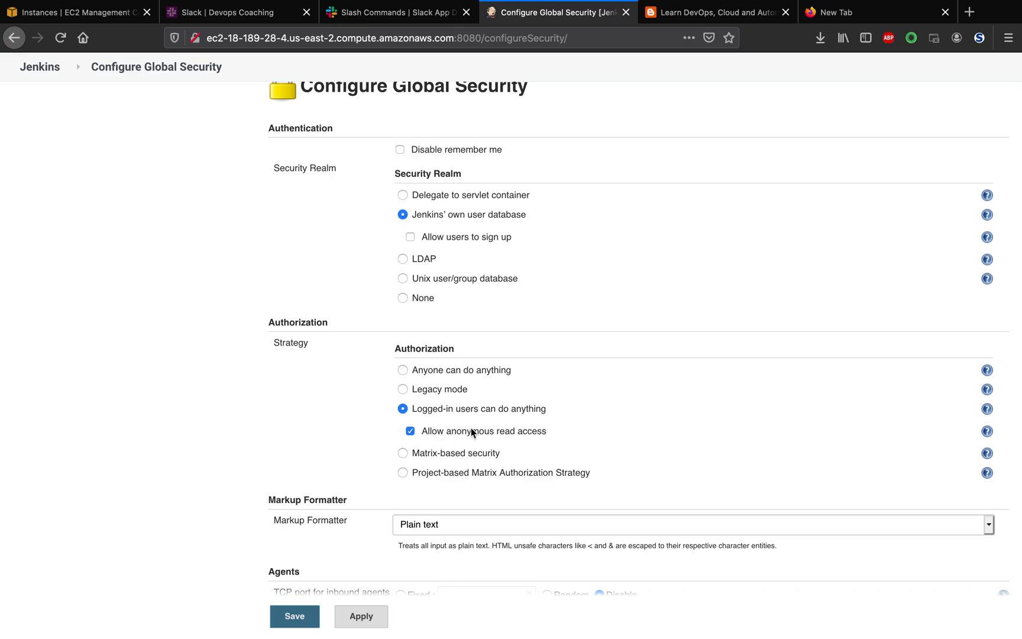
mouse_move(458, 443)
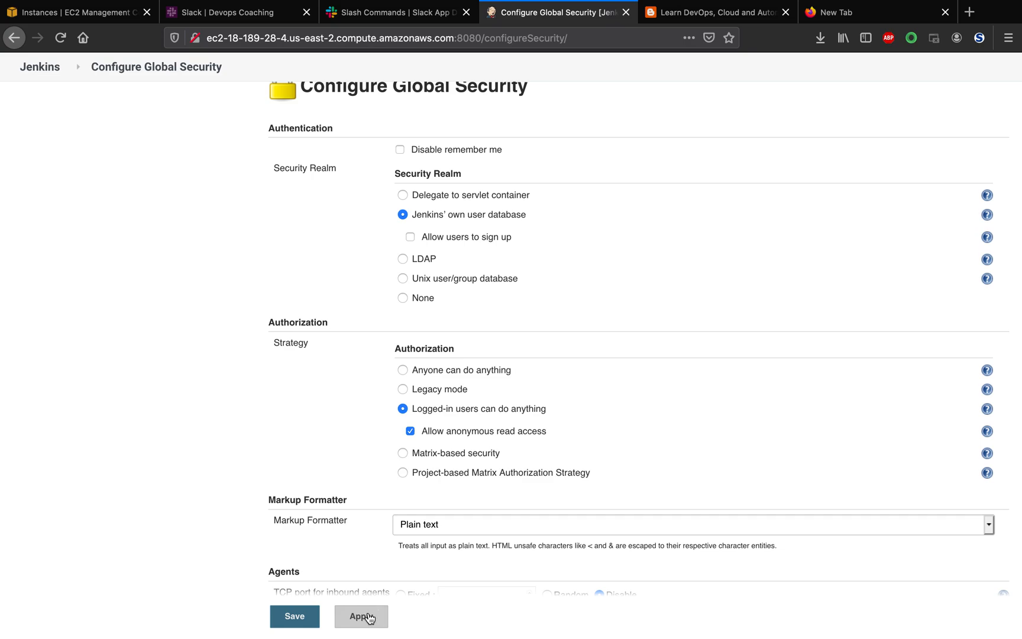
left_click(360, 616)
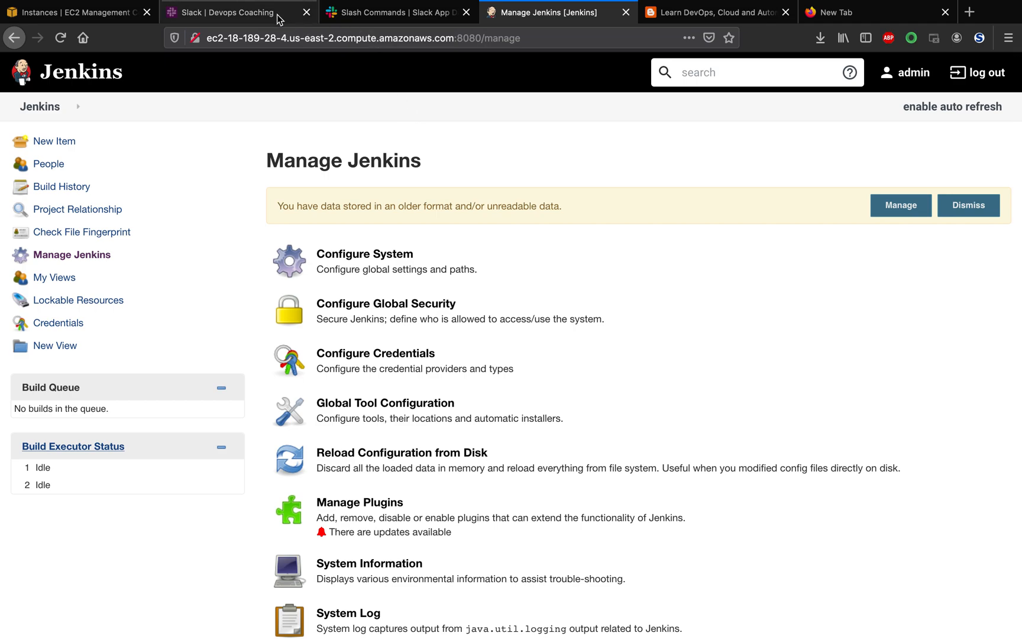
Run the /buildjob slash command in Slack's march-2020-weekend-batch channel, then return to Jenkins.
left_click(237, 12)
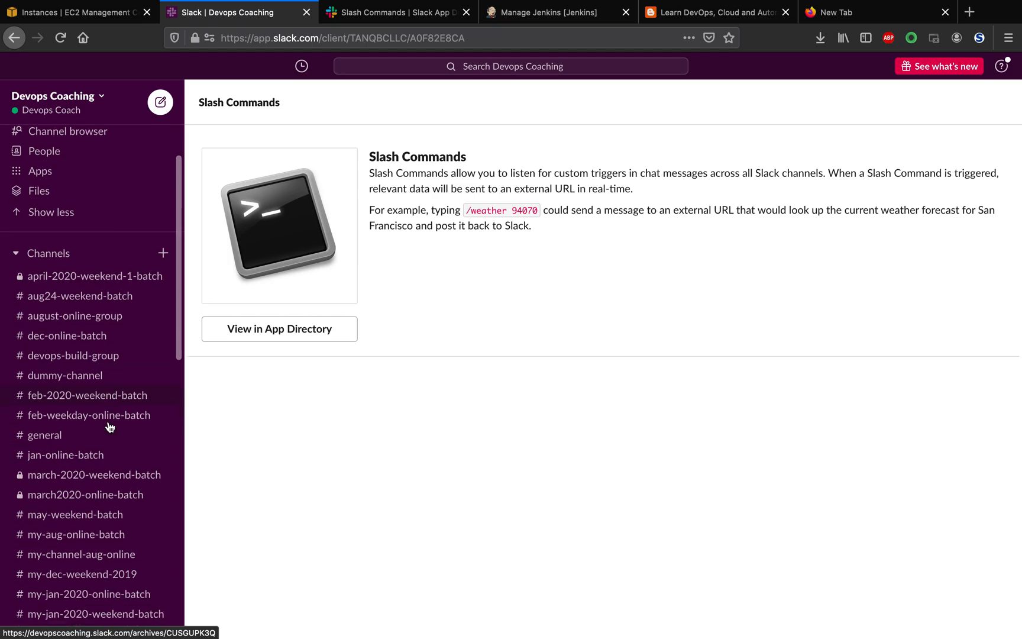
left_click(90, 474)
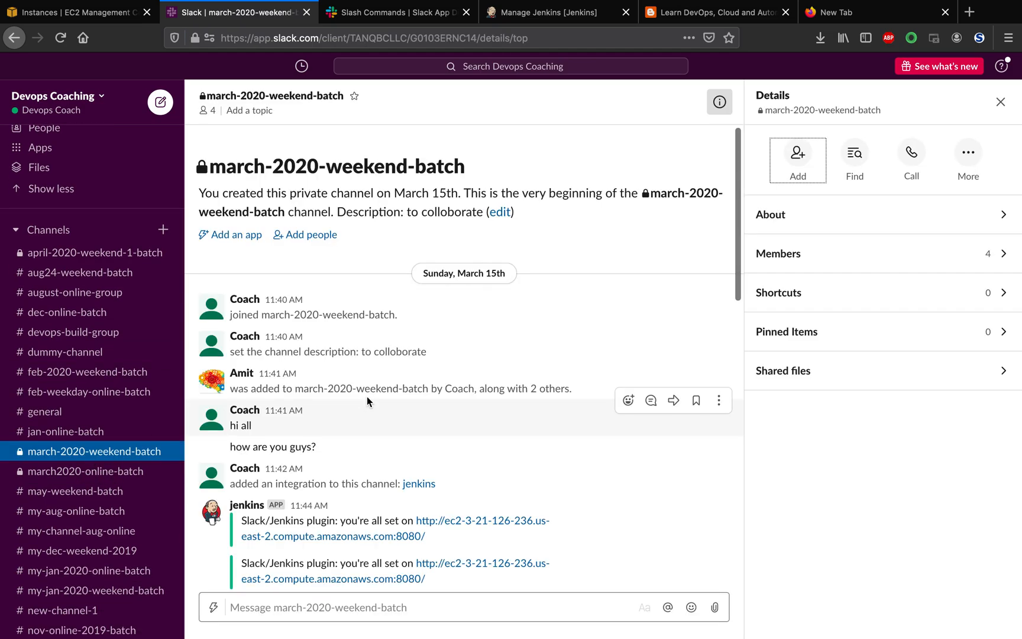
scroll("down", 3)
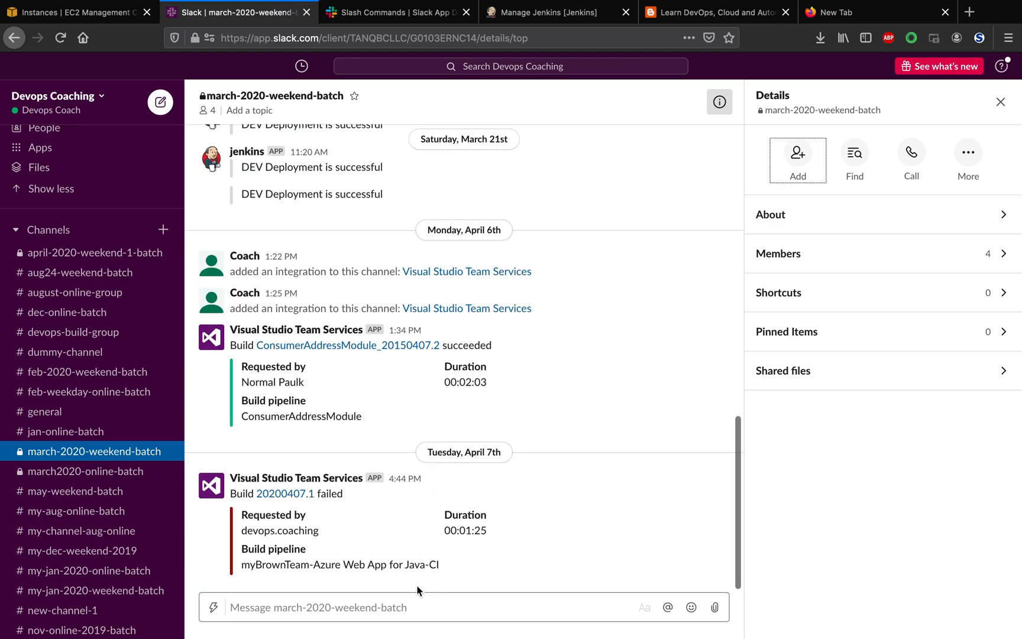
type("/")
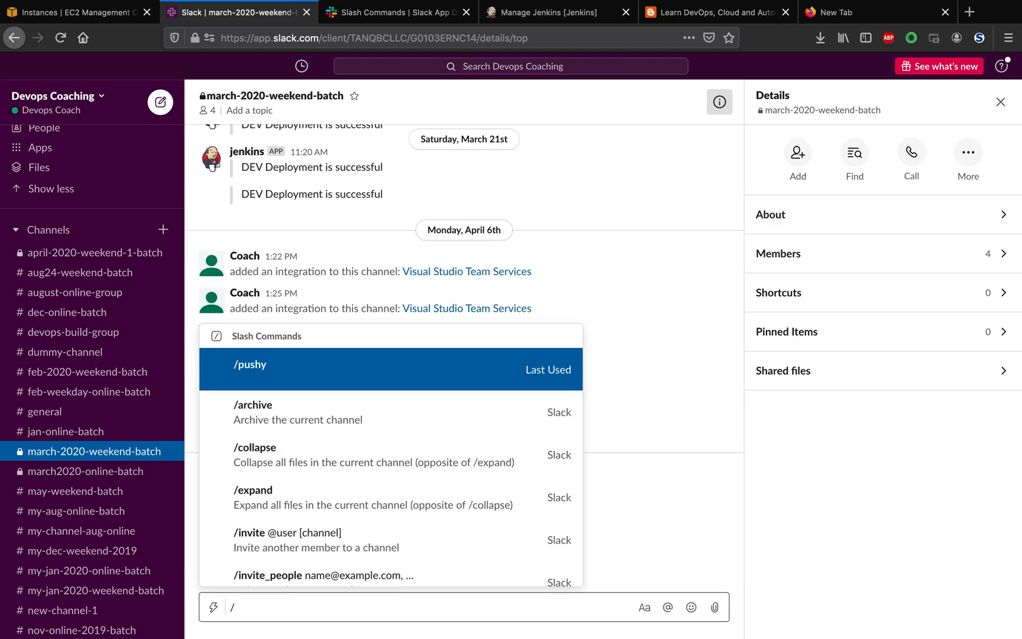
type("bu")
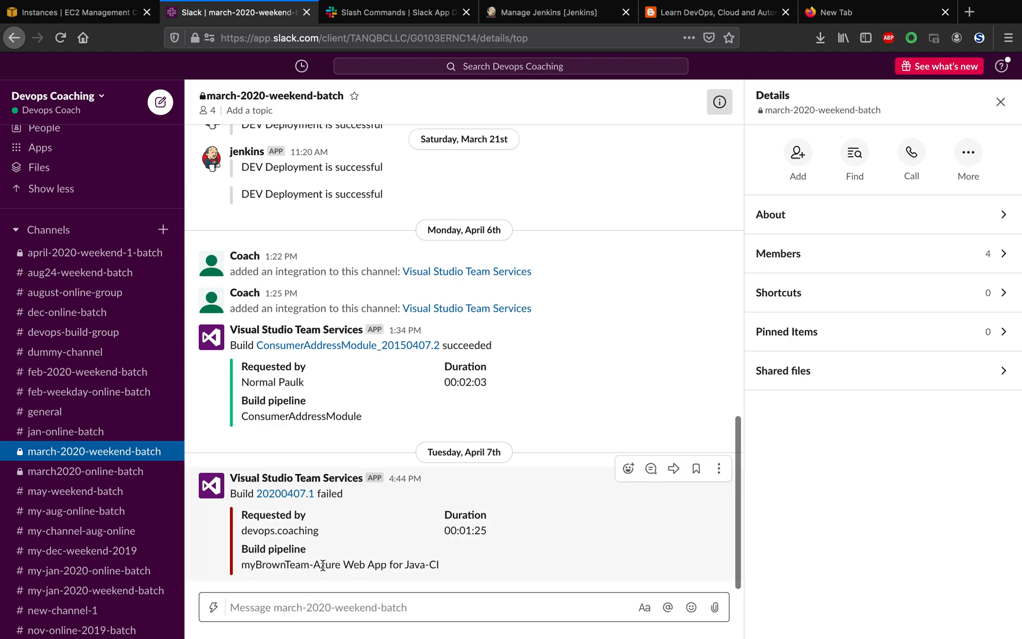
mouse_move(437, 186)
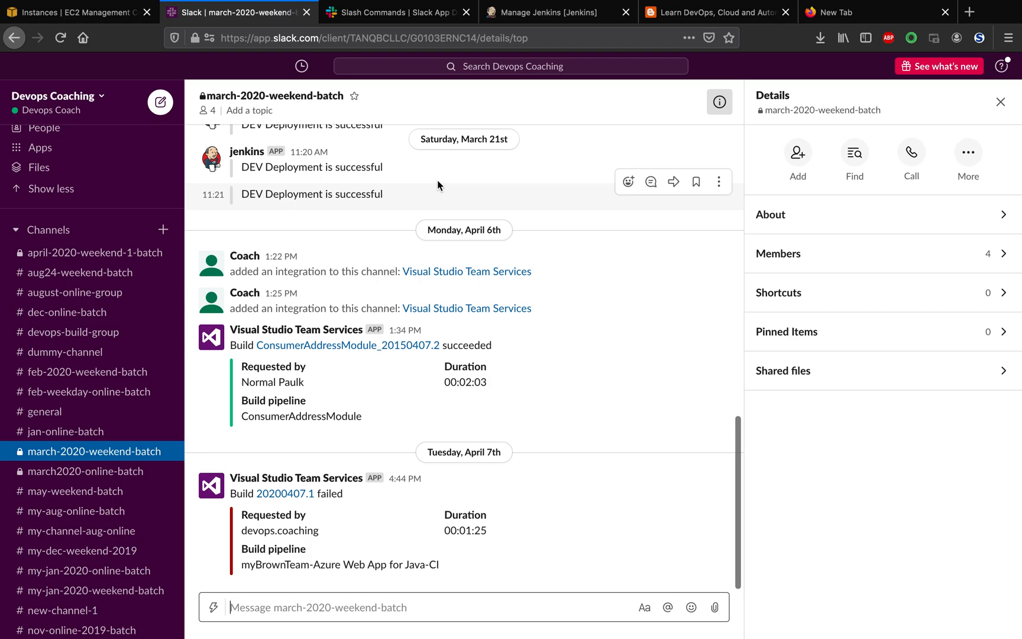
mouse_move(544, 28)
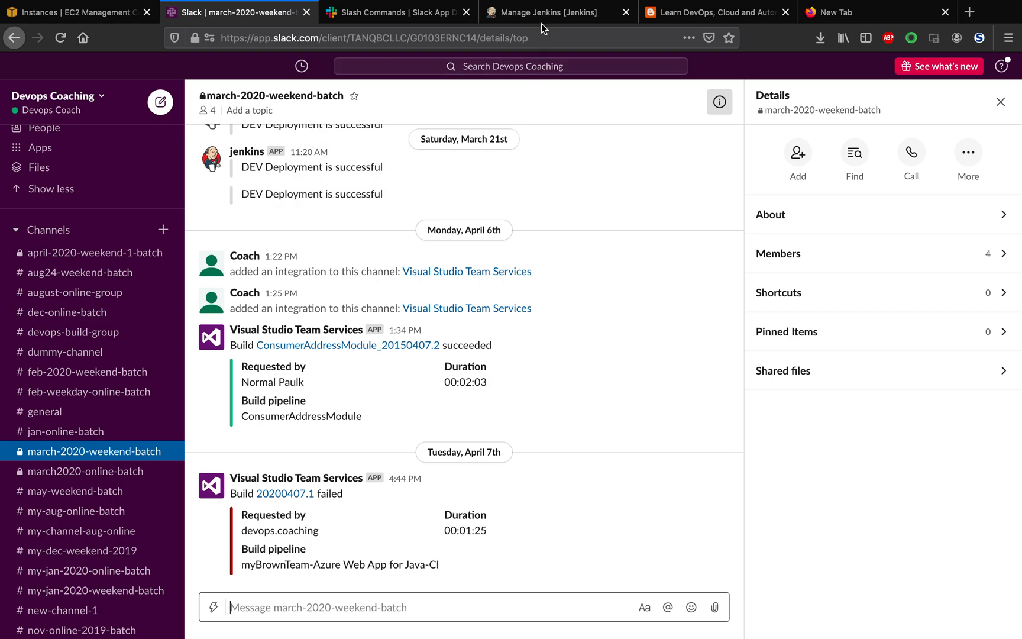
left_click(558, 11)
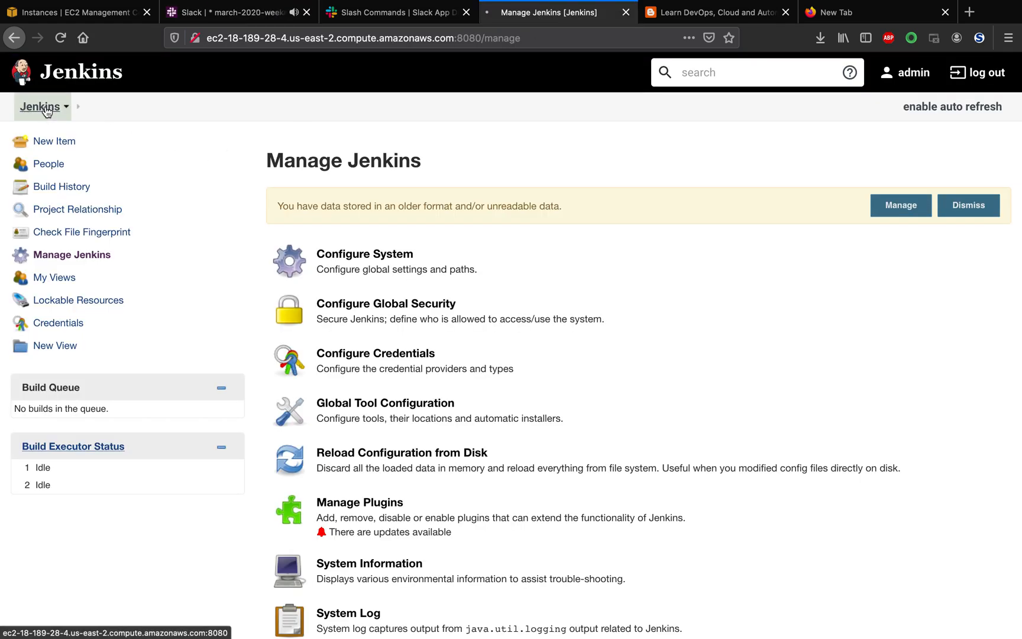
From the Jenkins dashboard, open myFirstAutomateJob and confirm build #15 is running.
left_click(40, 106)
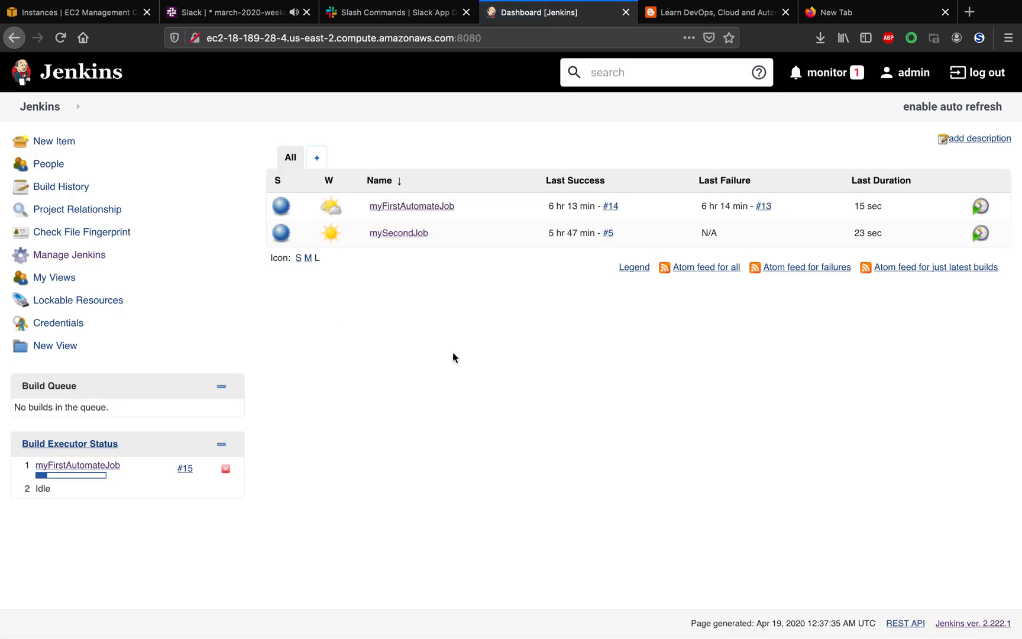
left_click(411, 206)
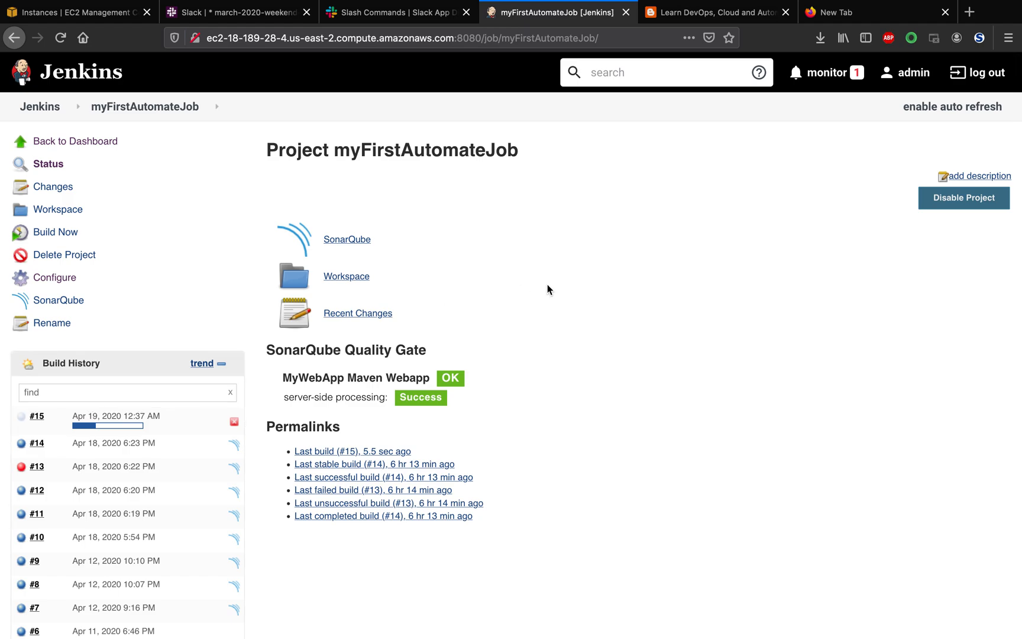
mouse_move(150, 134)
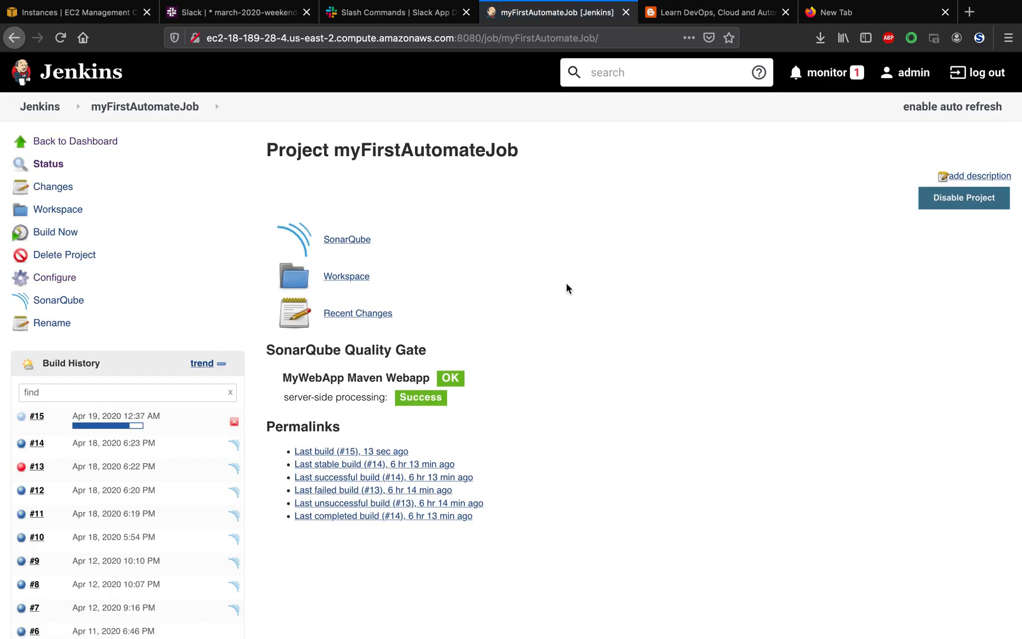
mouse_move(509, 275)
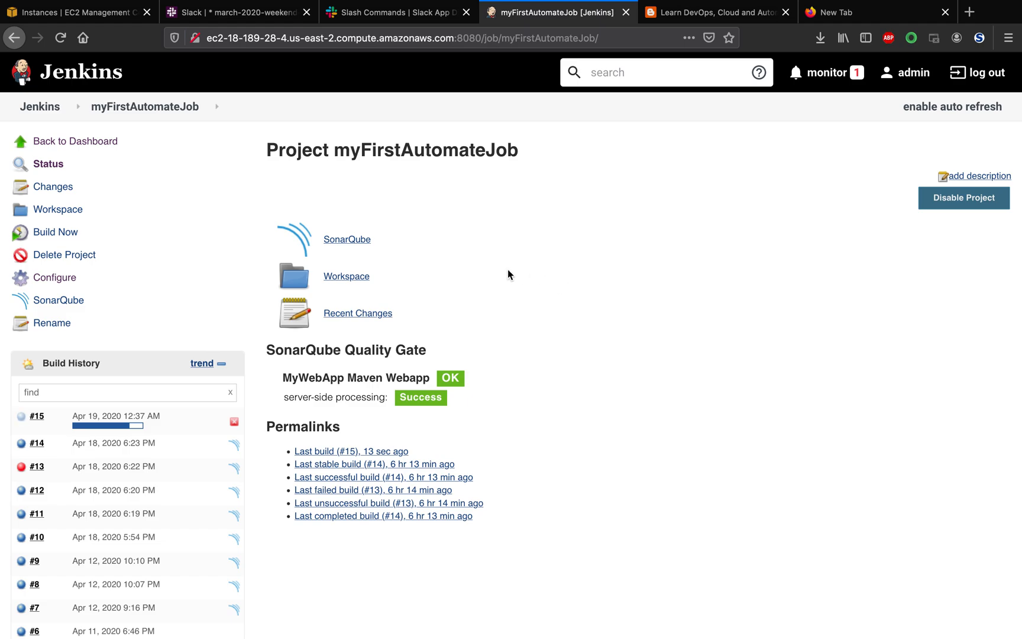
Return to the /buildjob slash command's Edit configuration page and scroll to its top.
left_click(397, 11)
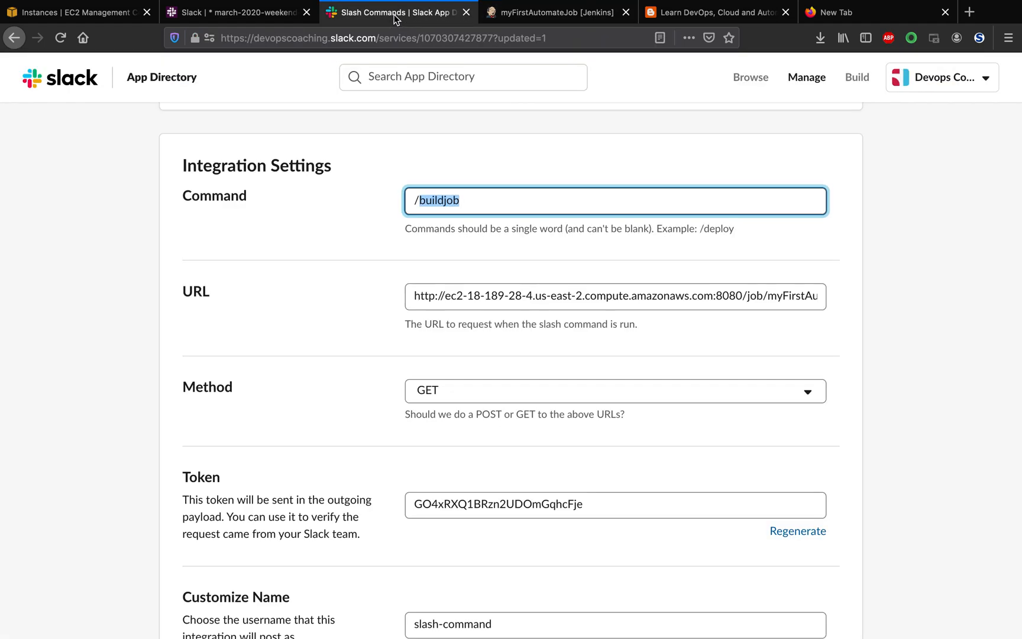
mouse_move(285, 106)
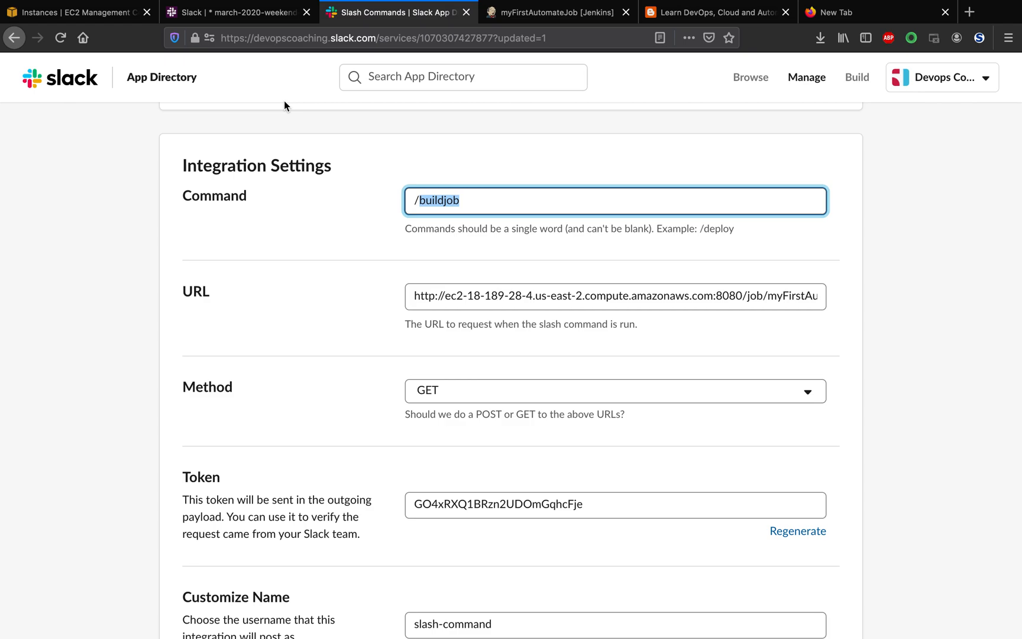
scroll("up", 3)
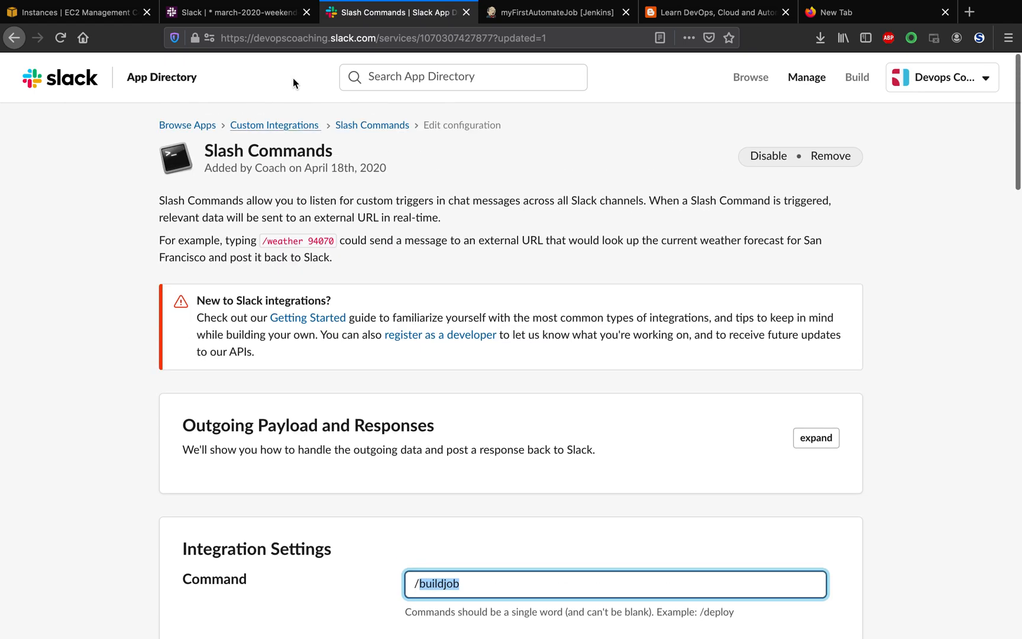